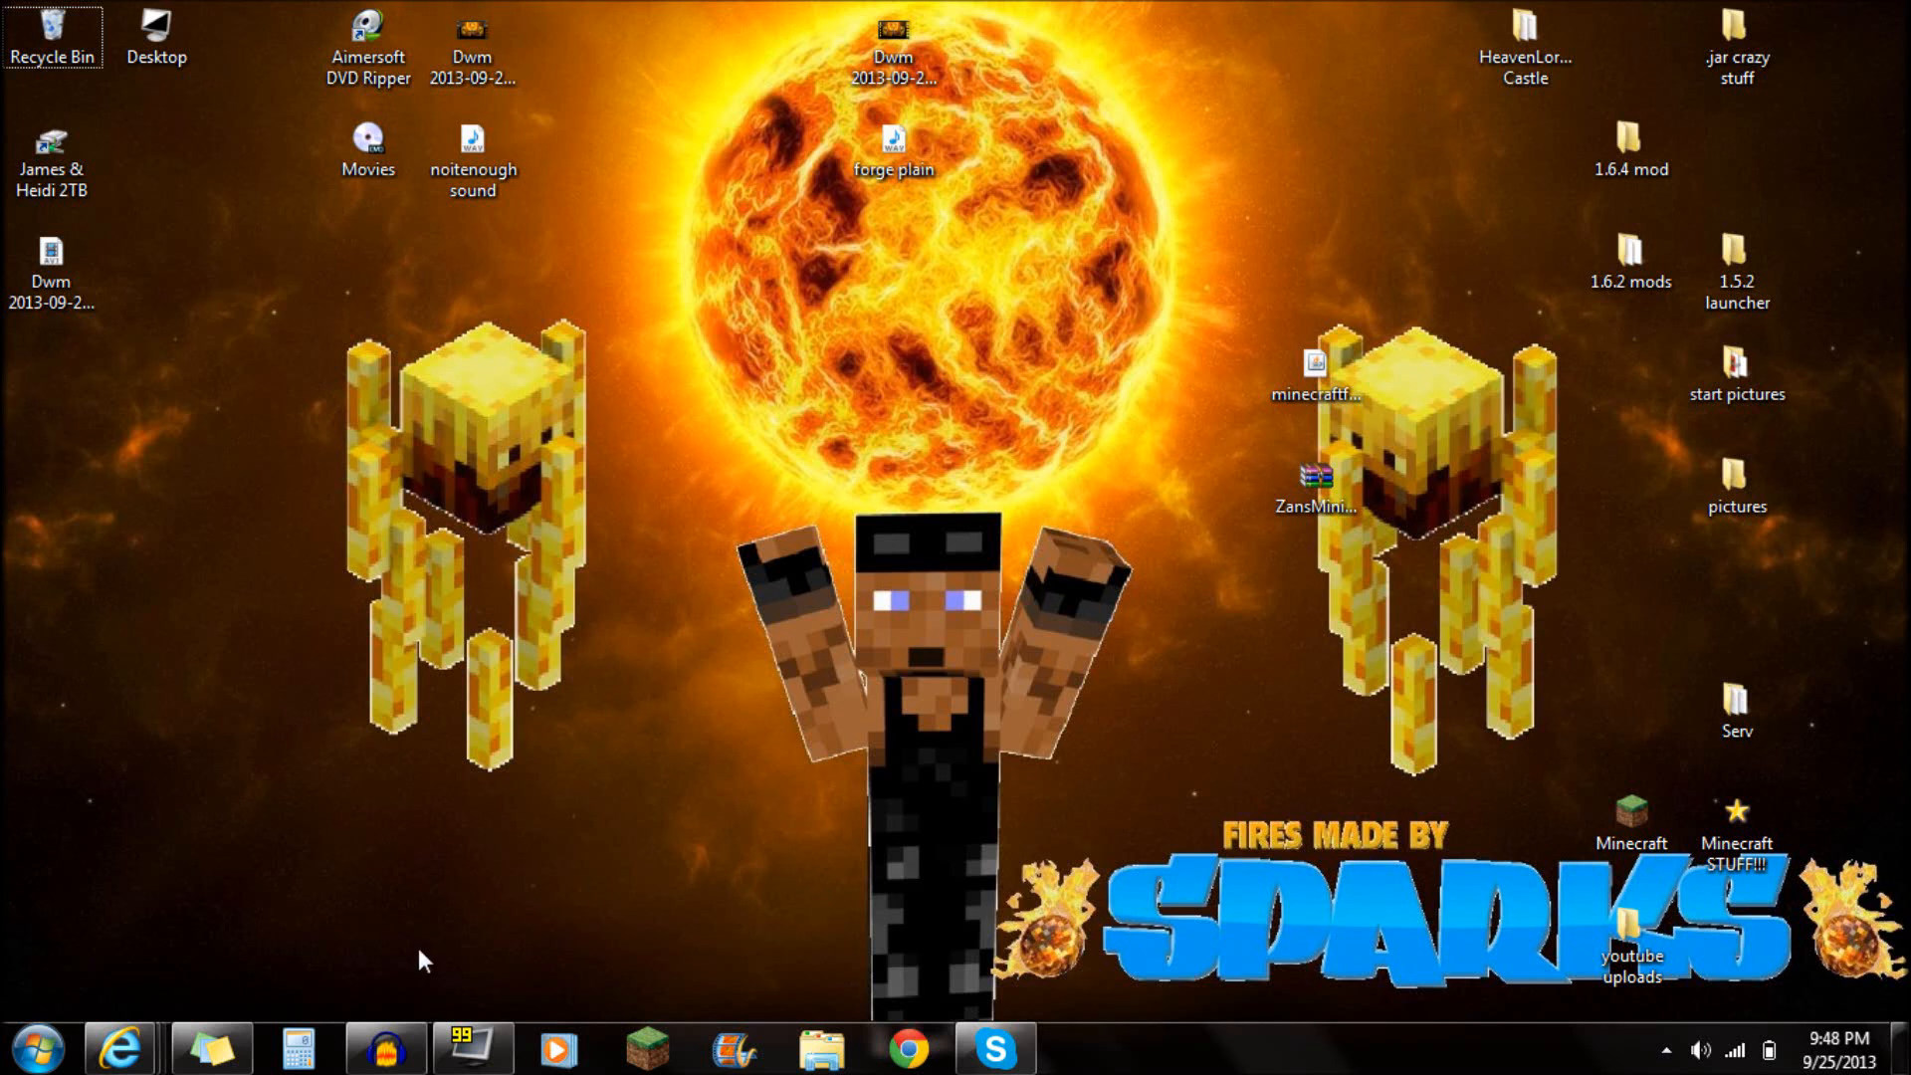
# - Bring back the browser showing the viewer comment about installing Zan's minimap on Forge
pyautogui.click(1314, 475)
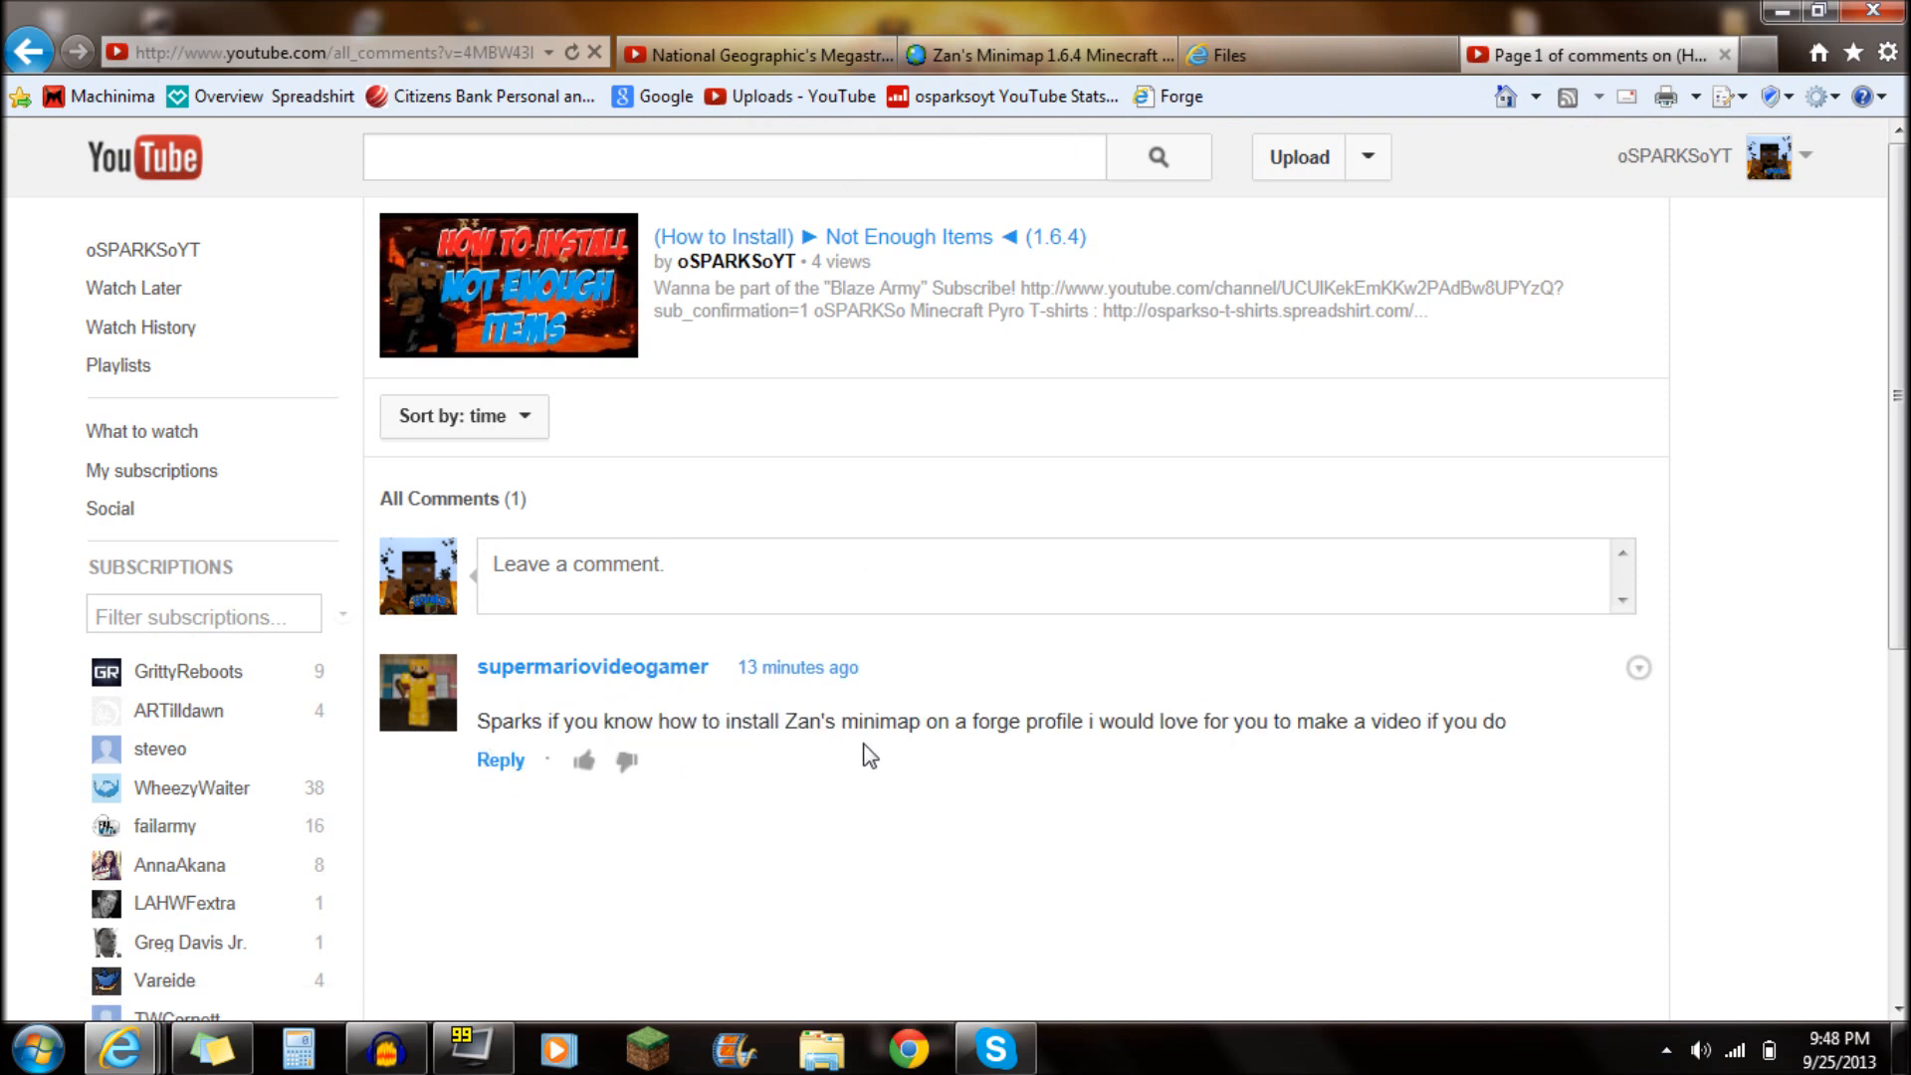
pyautogui.moveTo(1042, 754)
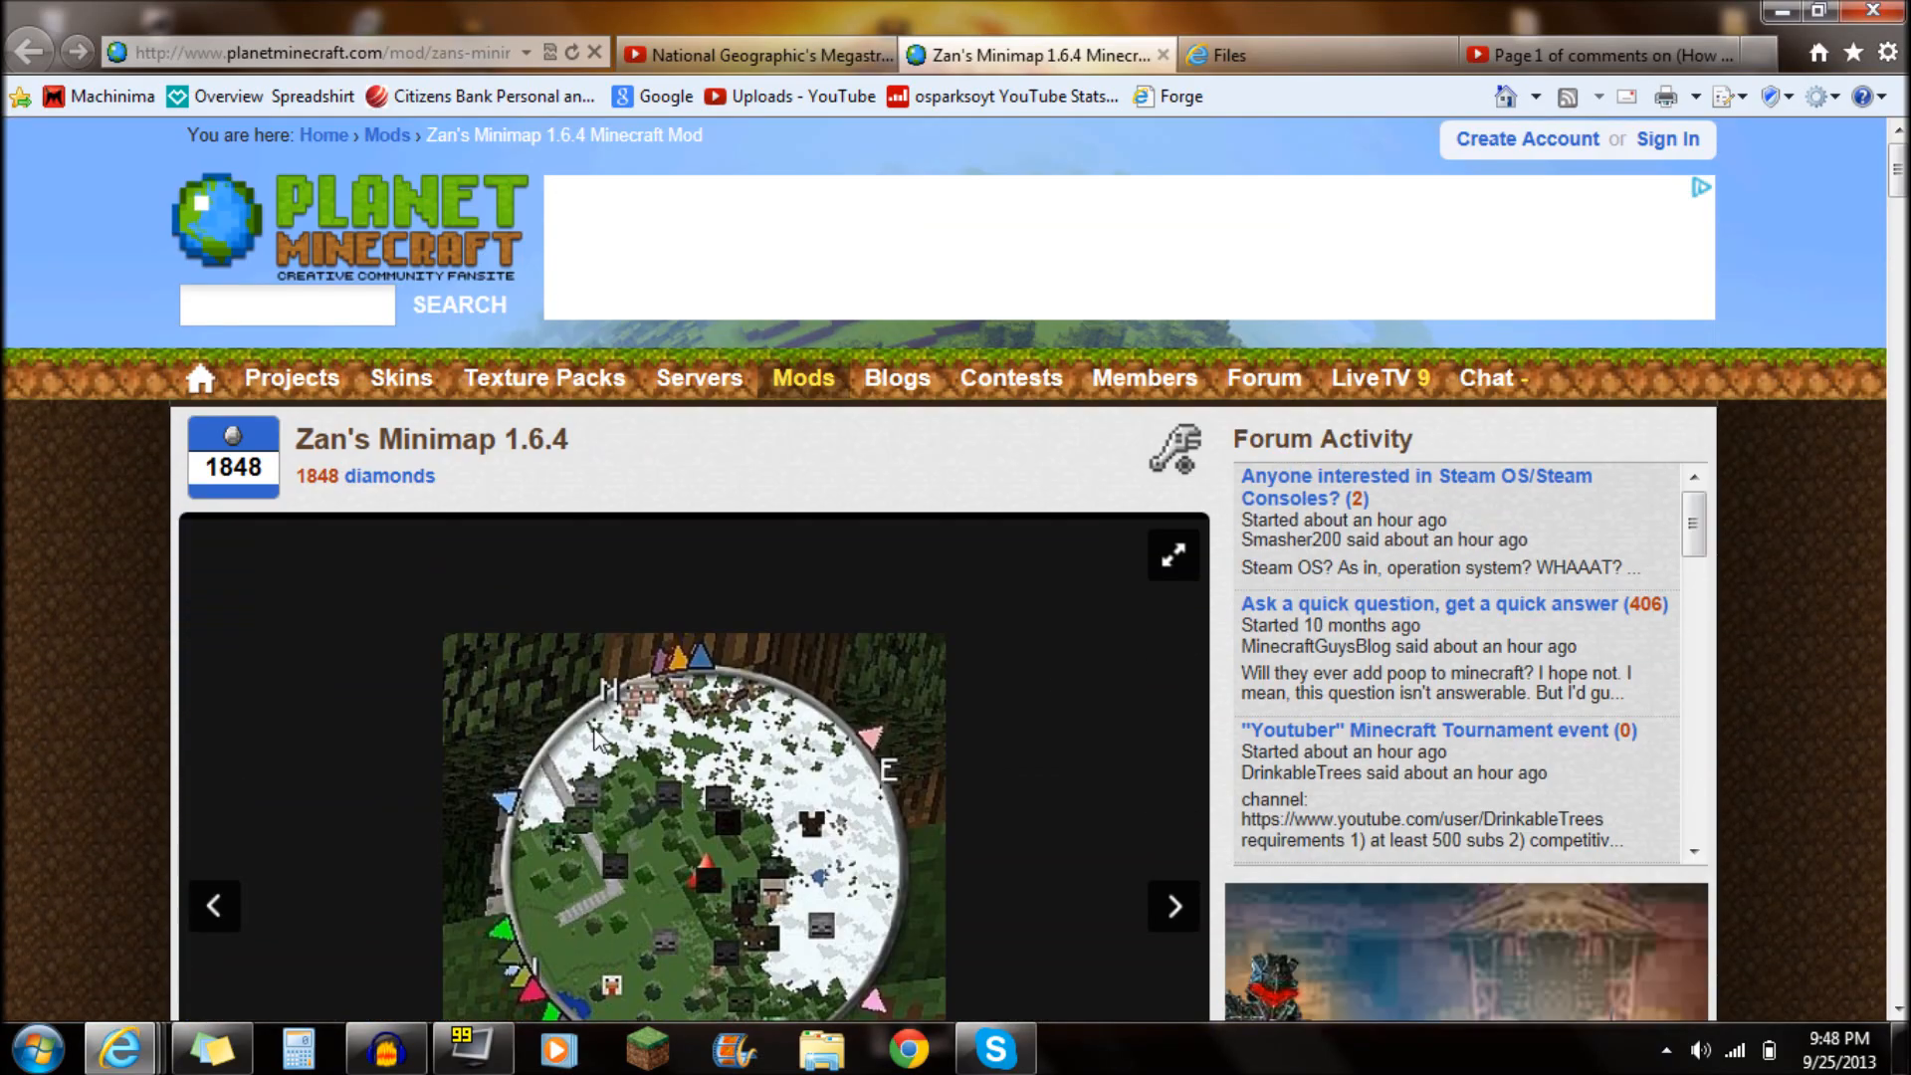
# - Scroll the Zan's Minimap 1.6.4 page down to the Modloader/Forge download option
pyautogui.scroll(-3)
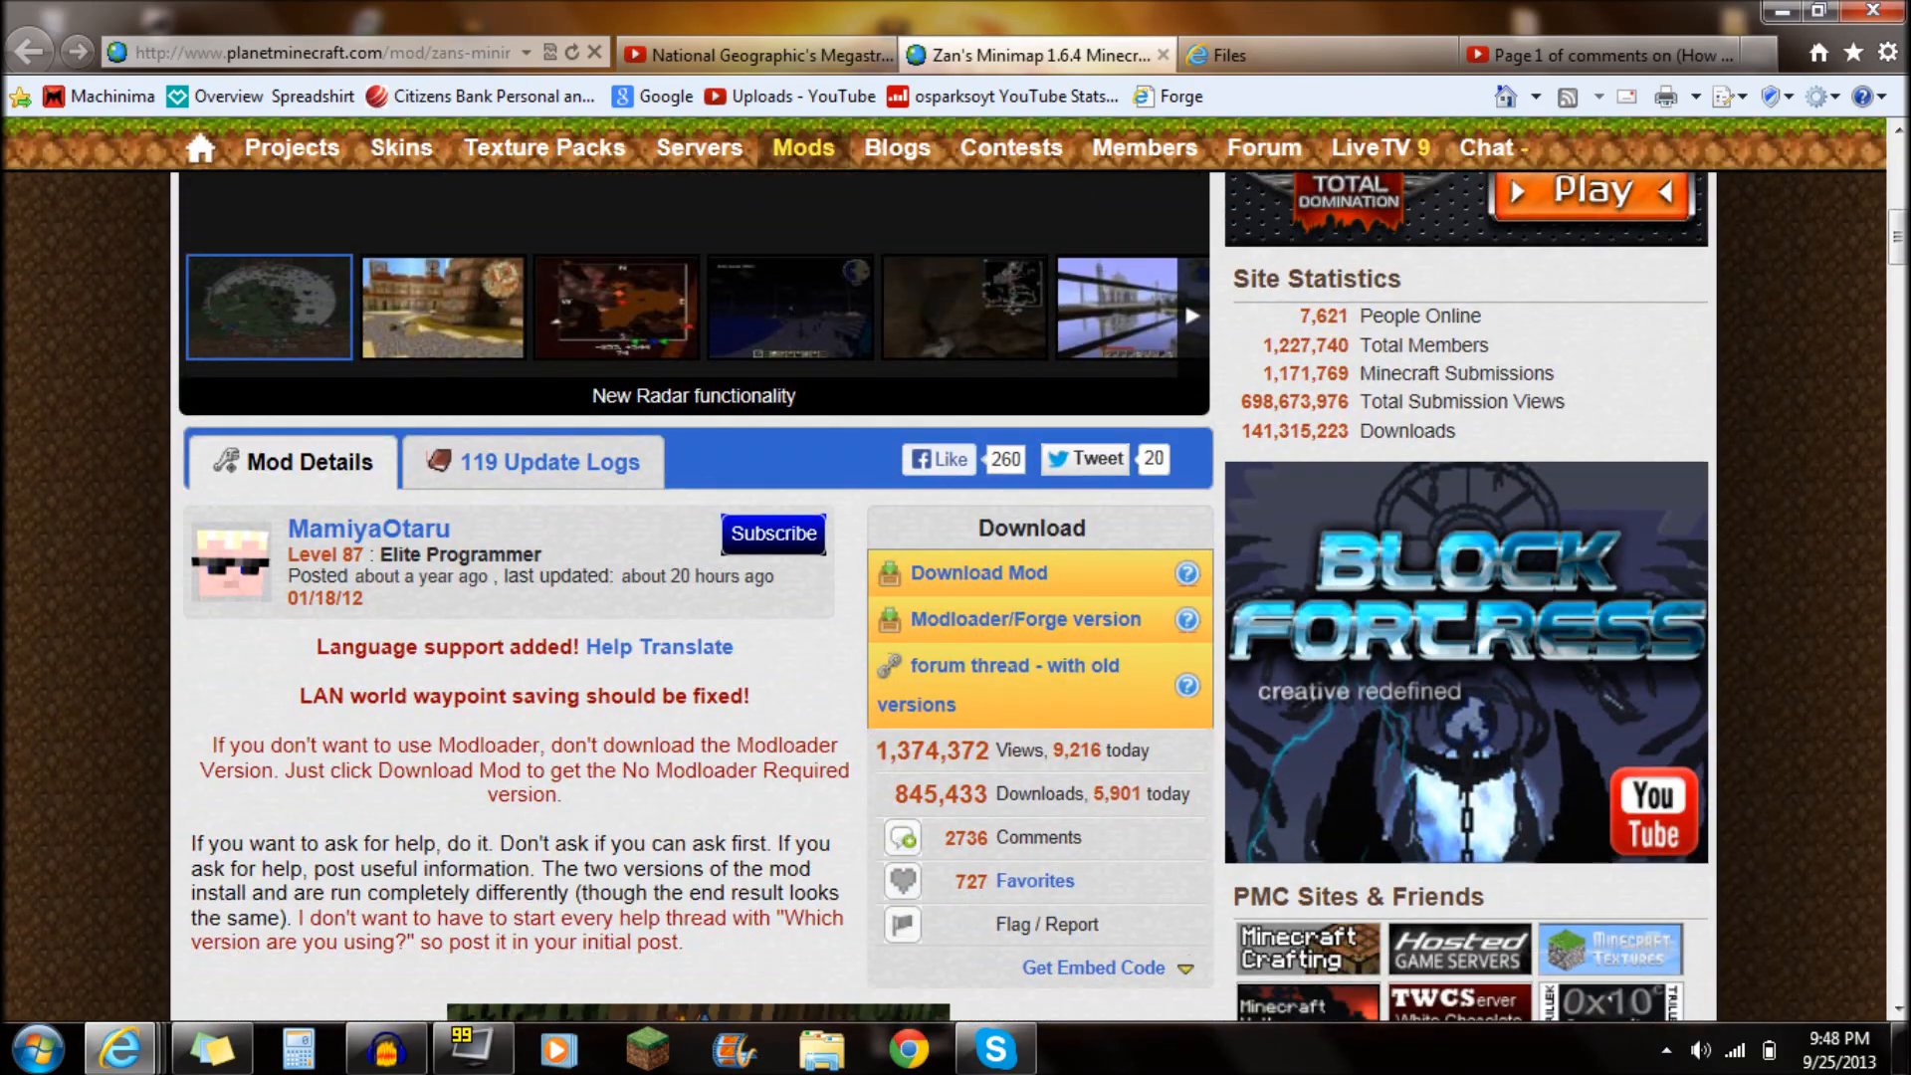
pyautogui.scroll(-3)
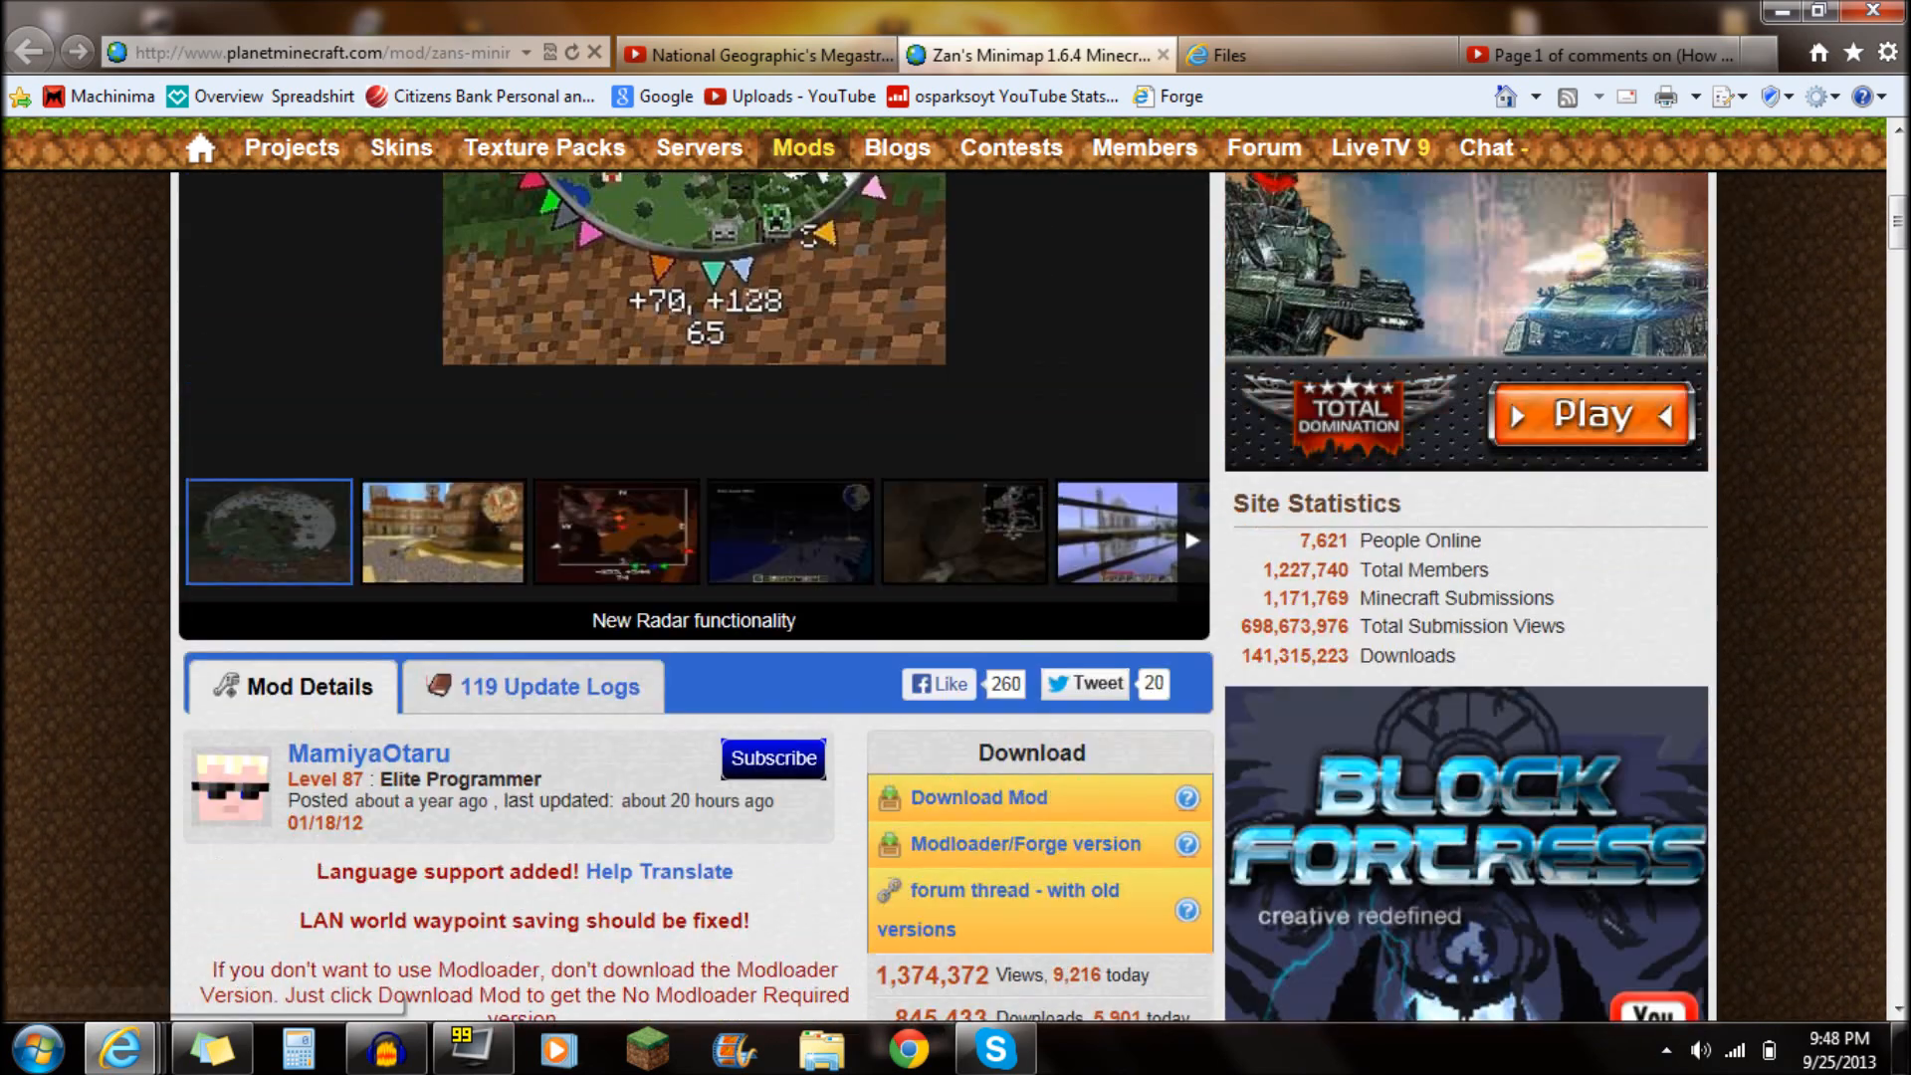
pyautogui.scroll(-3)
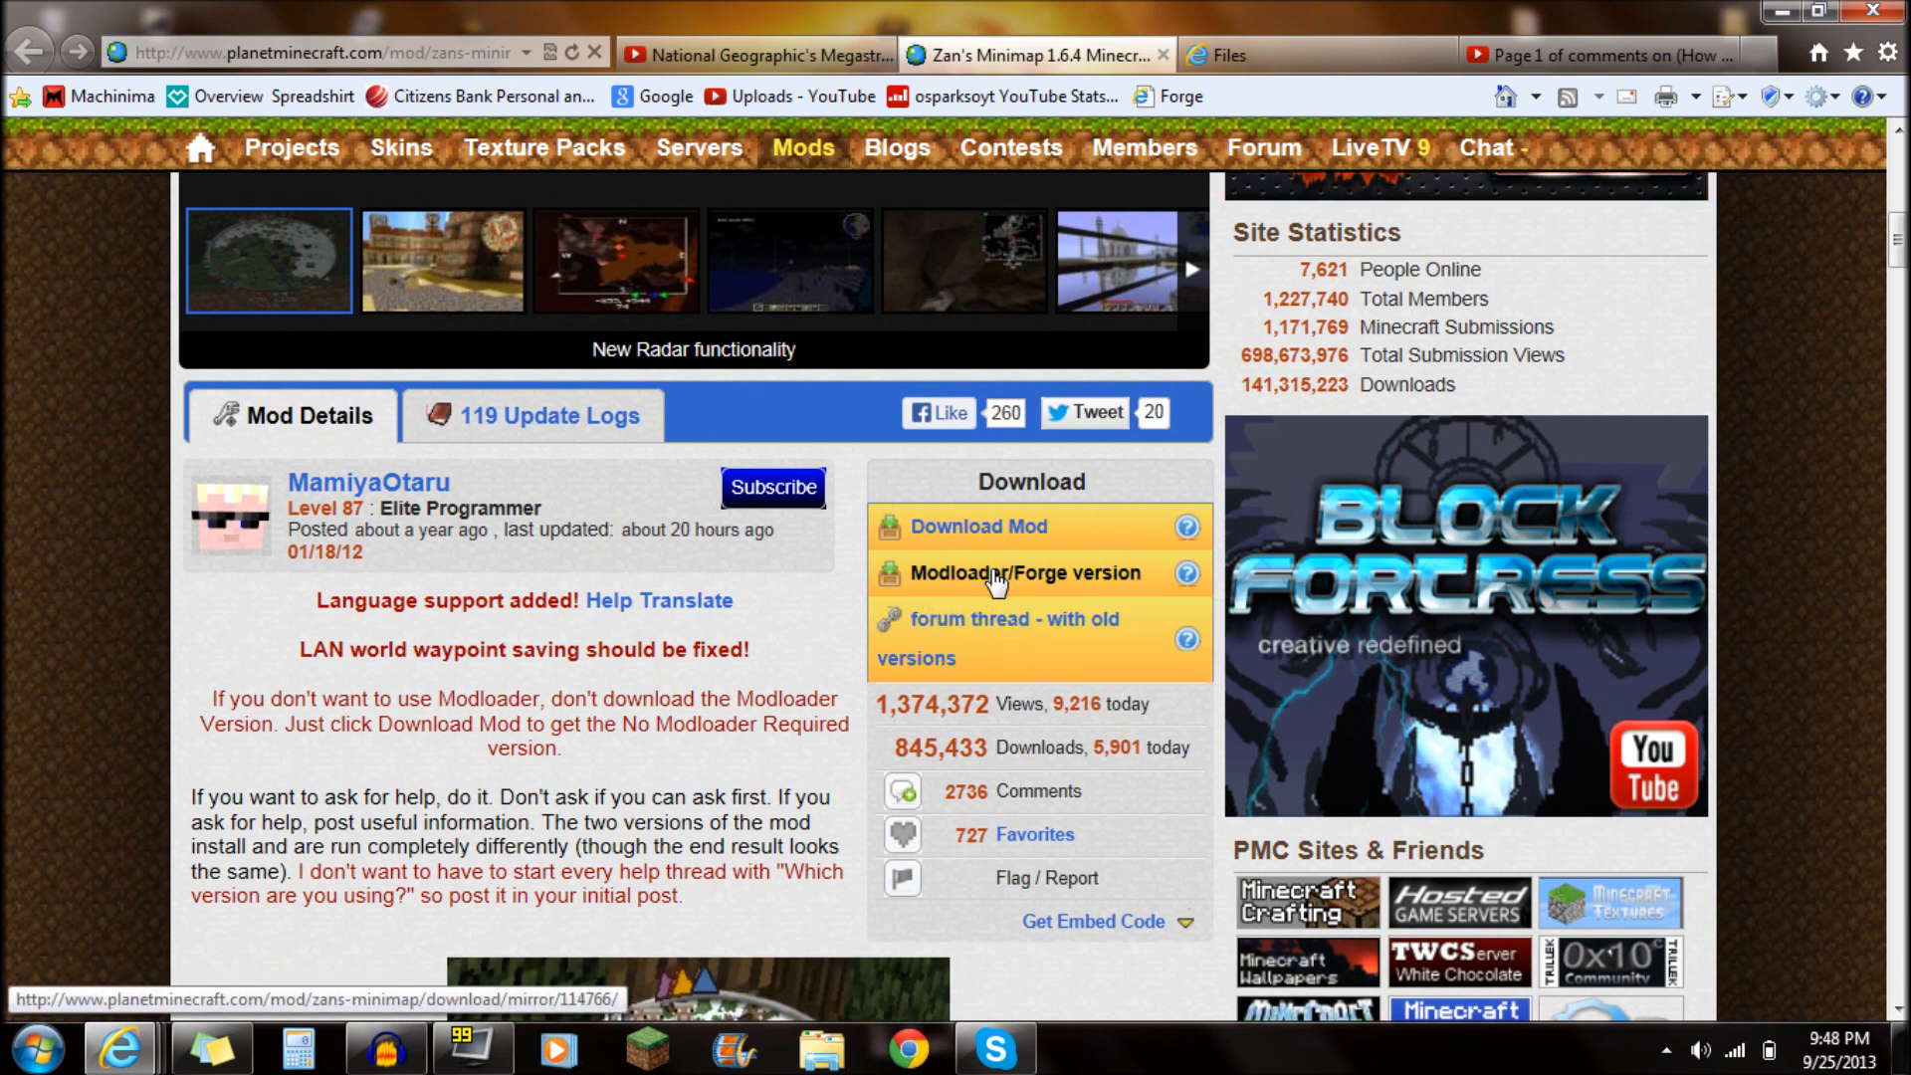
pyautogui.moveTo(1018, 573)
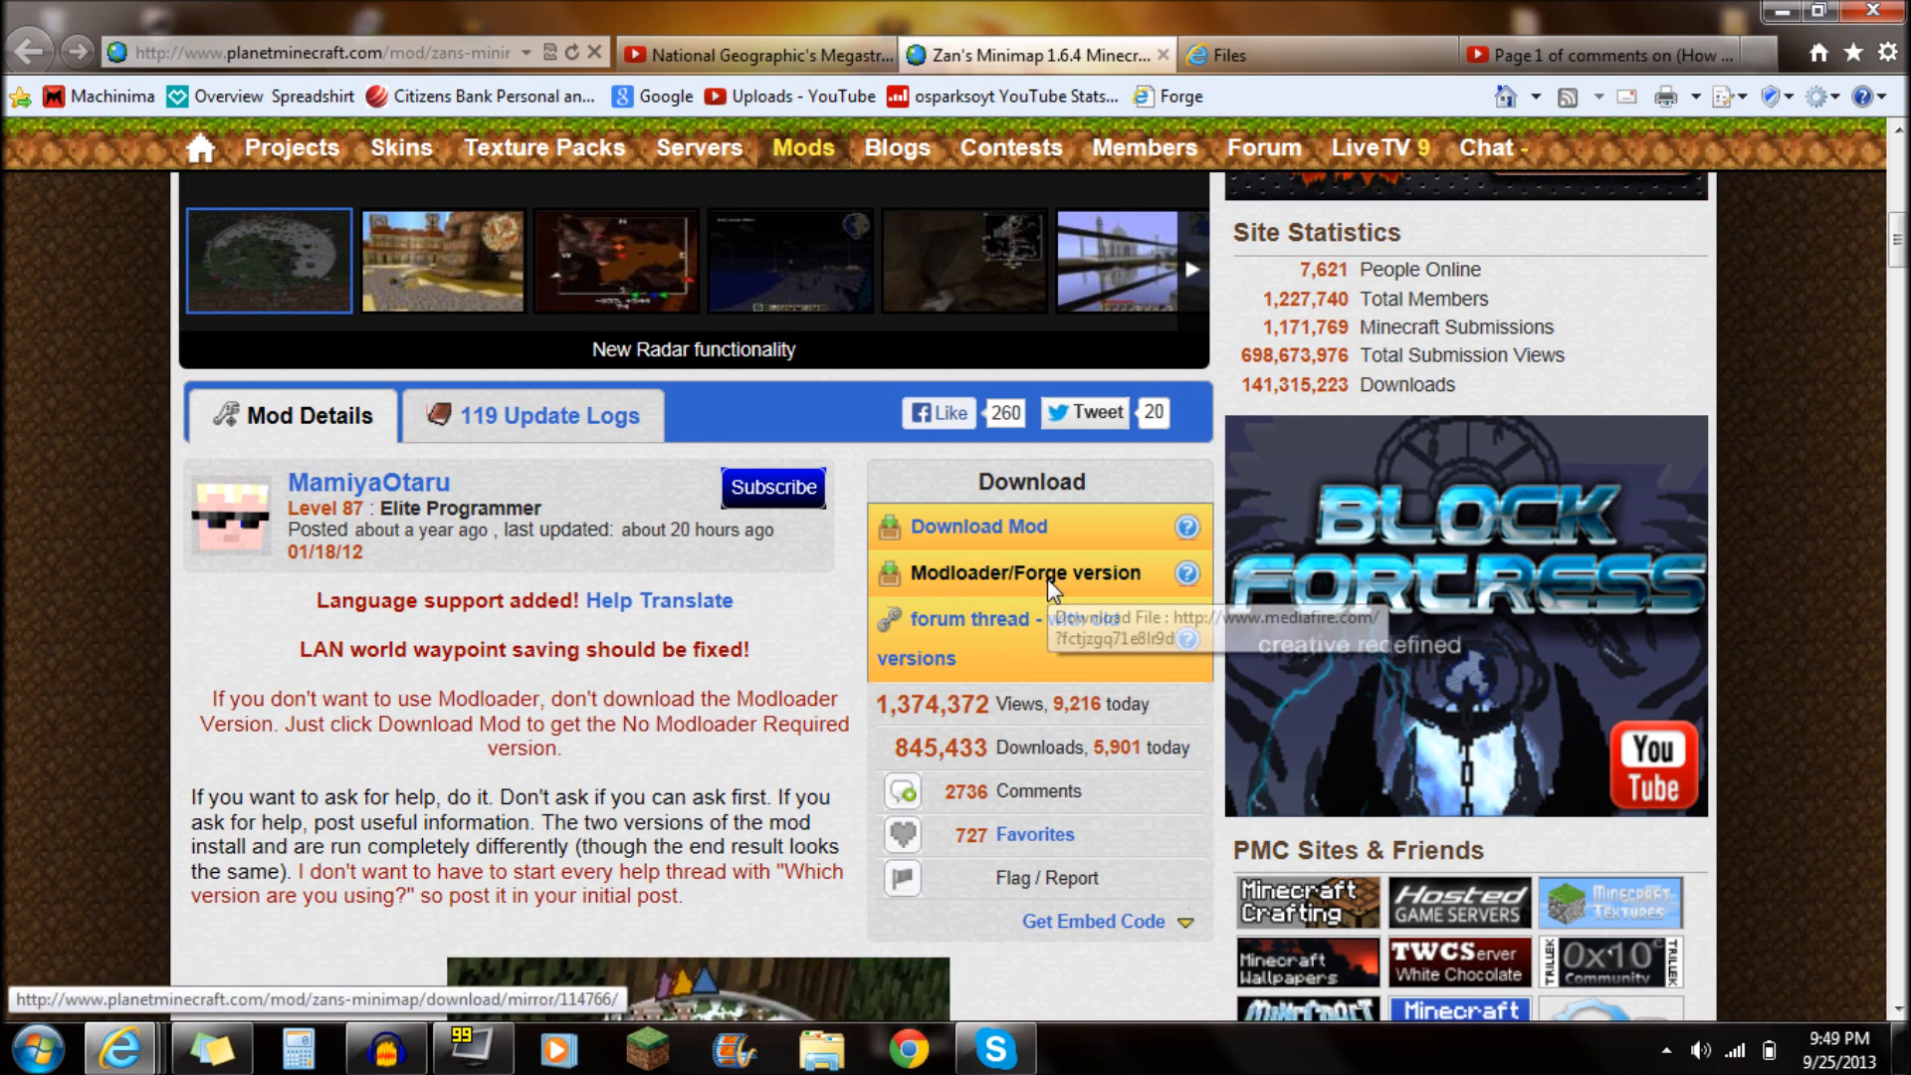
pyautogui.moveTo(1063, 591)
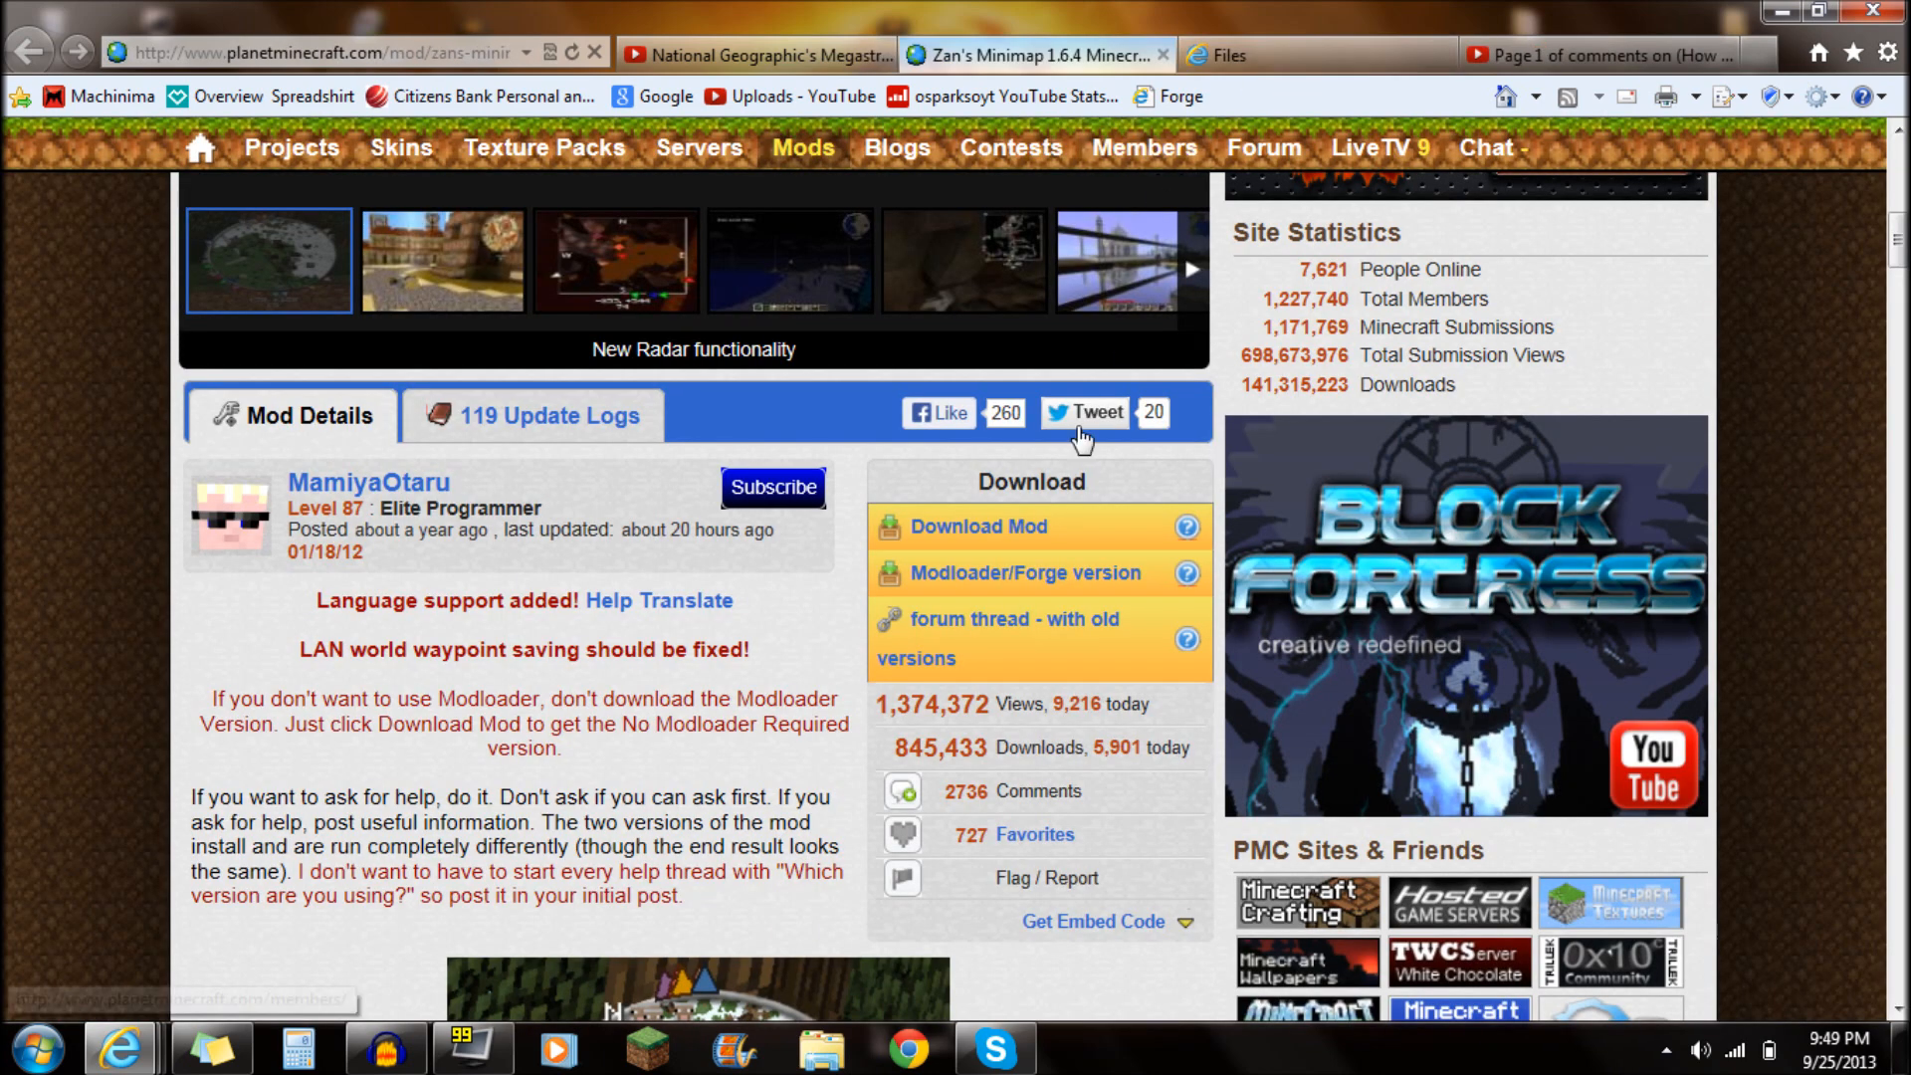
pyautogui.moveTo(907, 573)
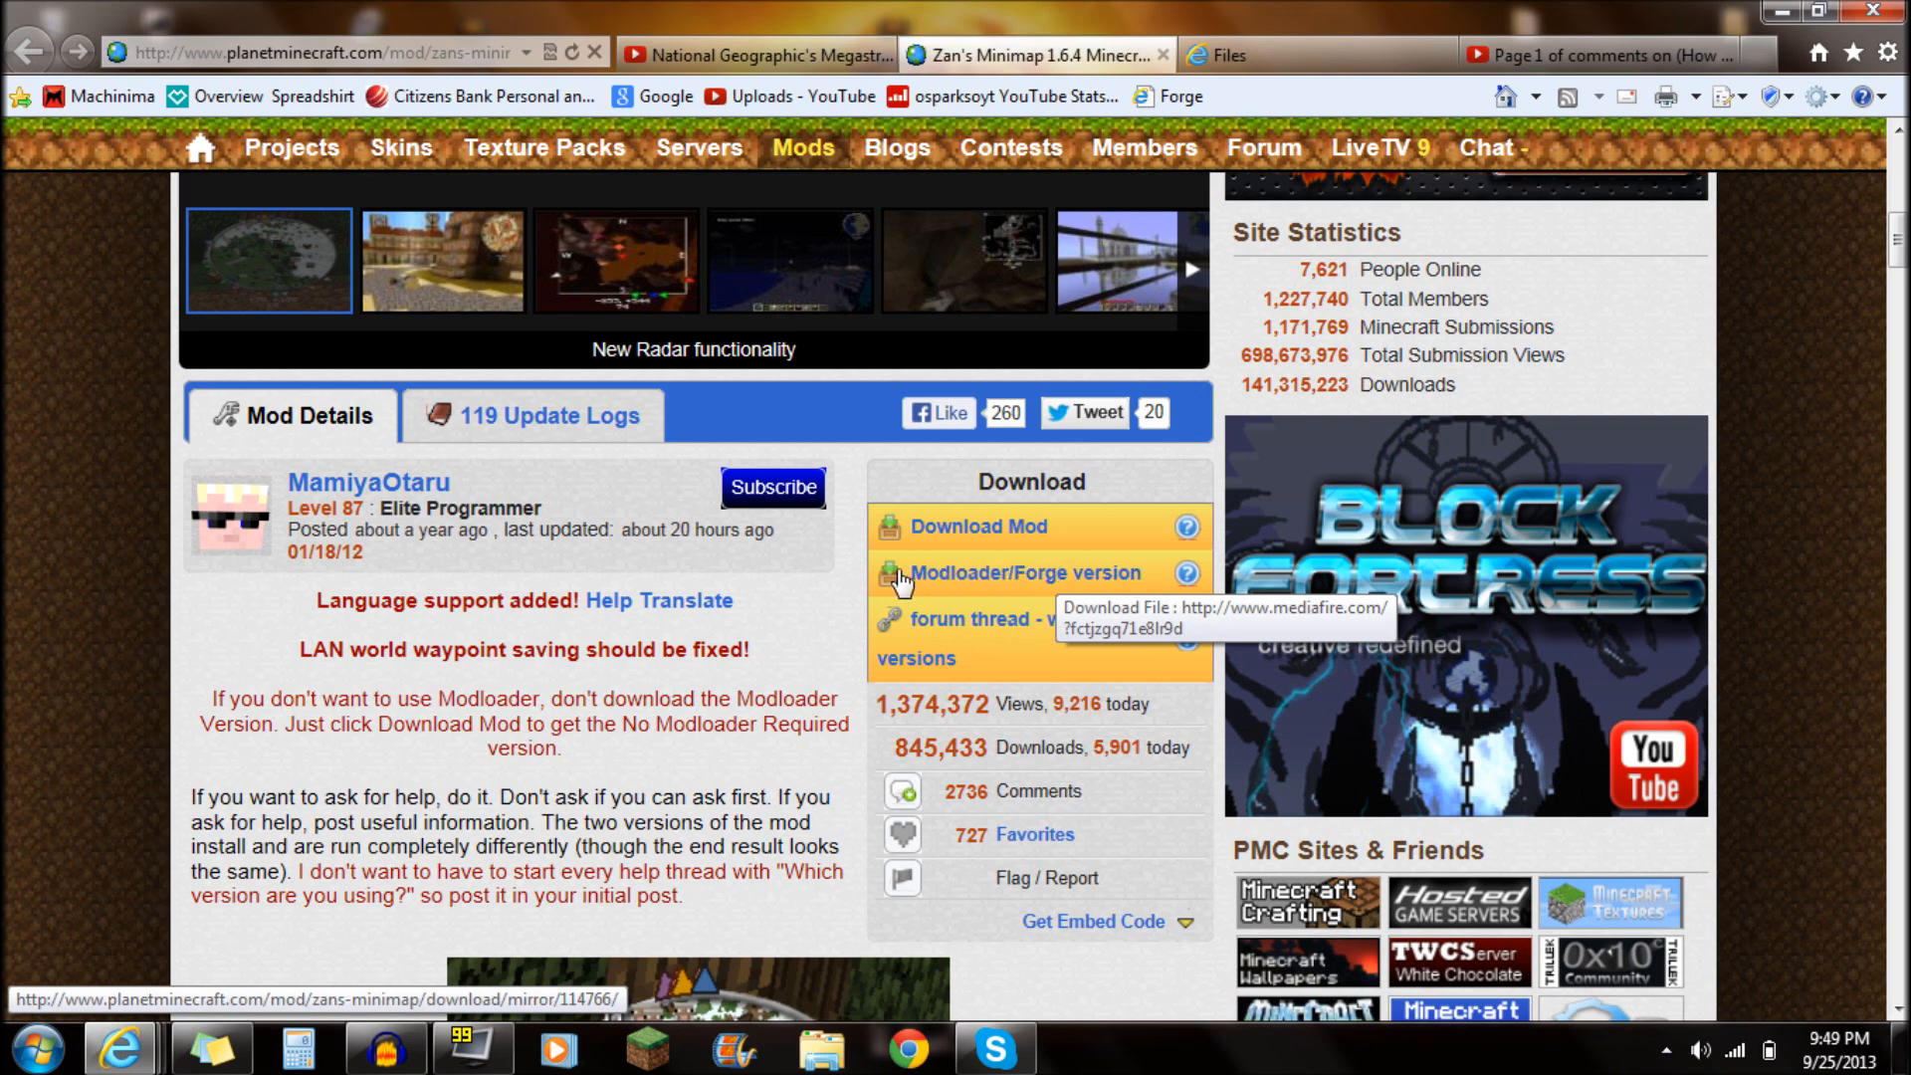
# - Open the MediaFire download page for ZansMinimap1.6.4.zip, then close it
pyautogui.click(1020, 574)
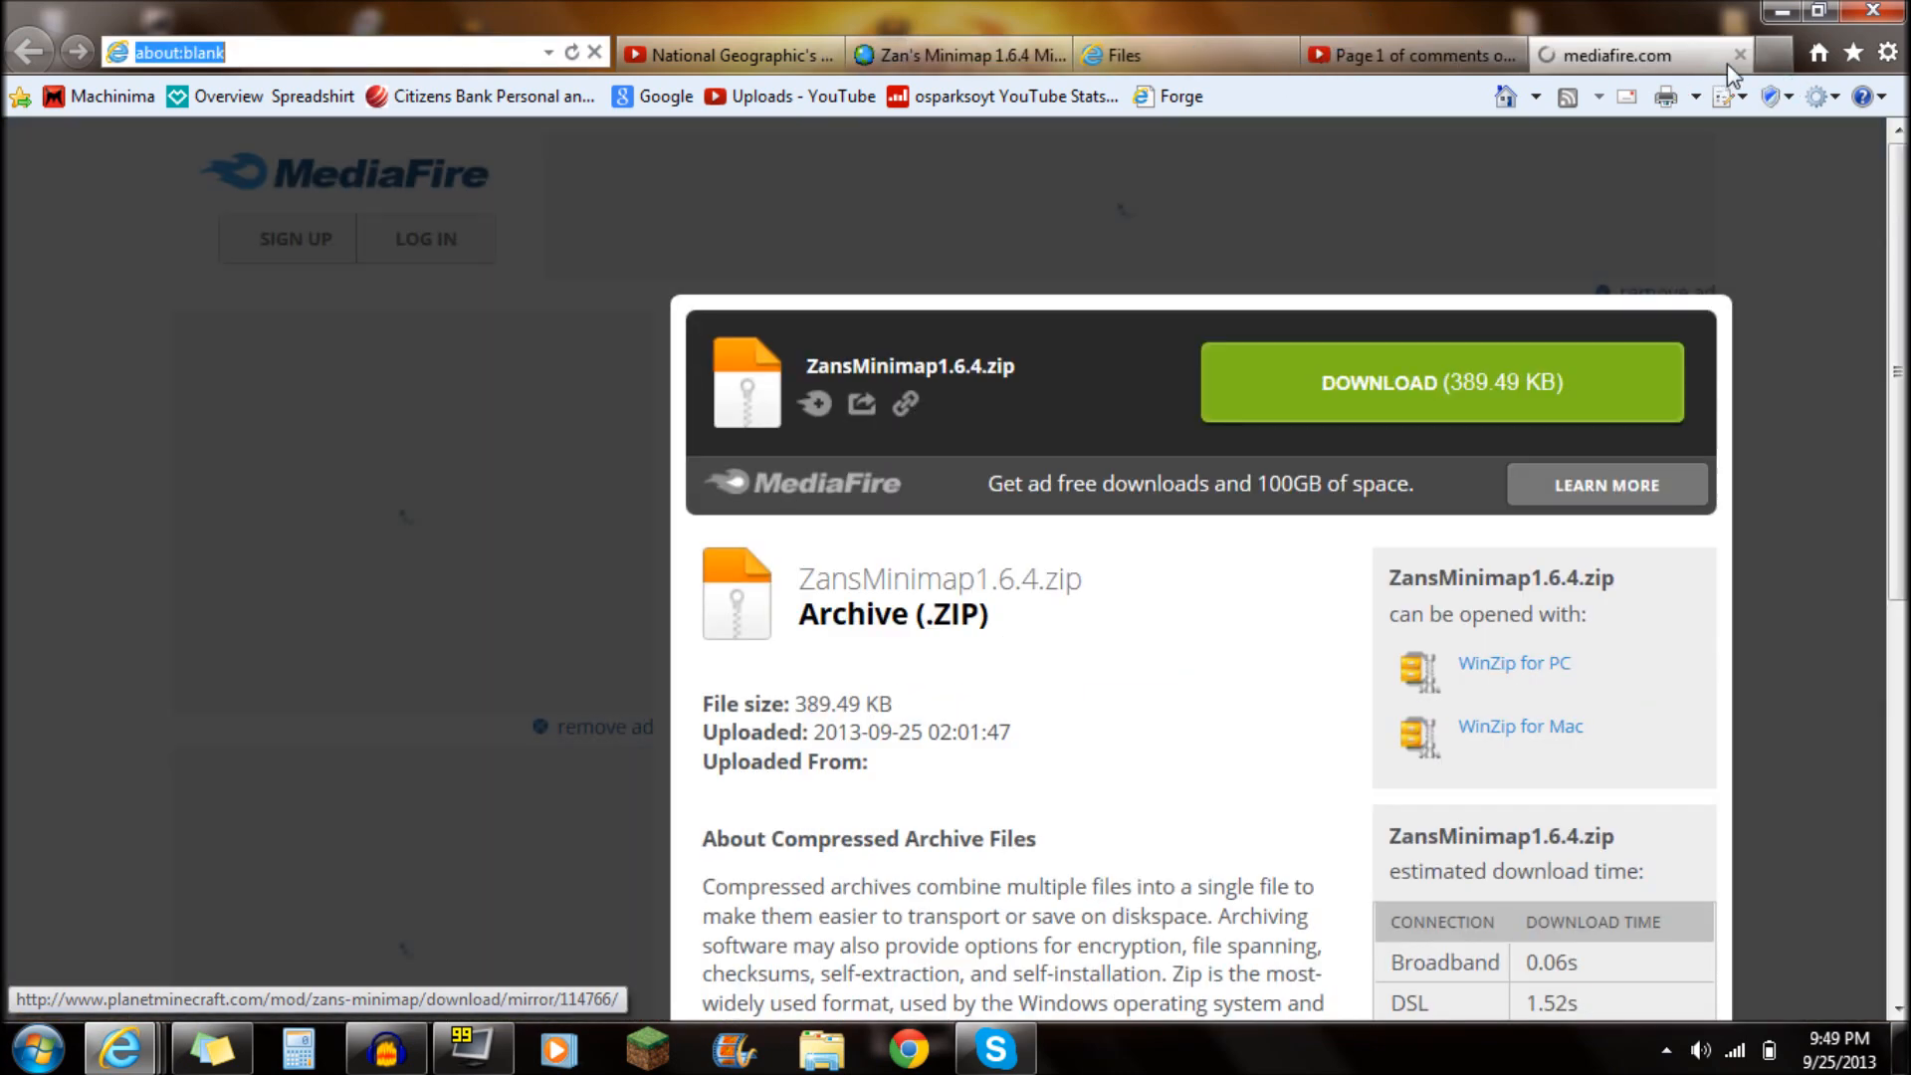
pyautogui.click(1441, 382)
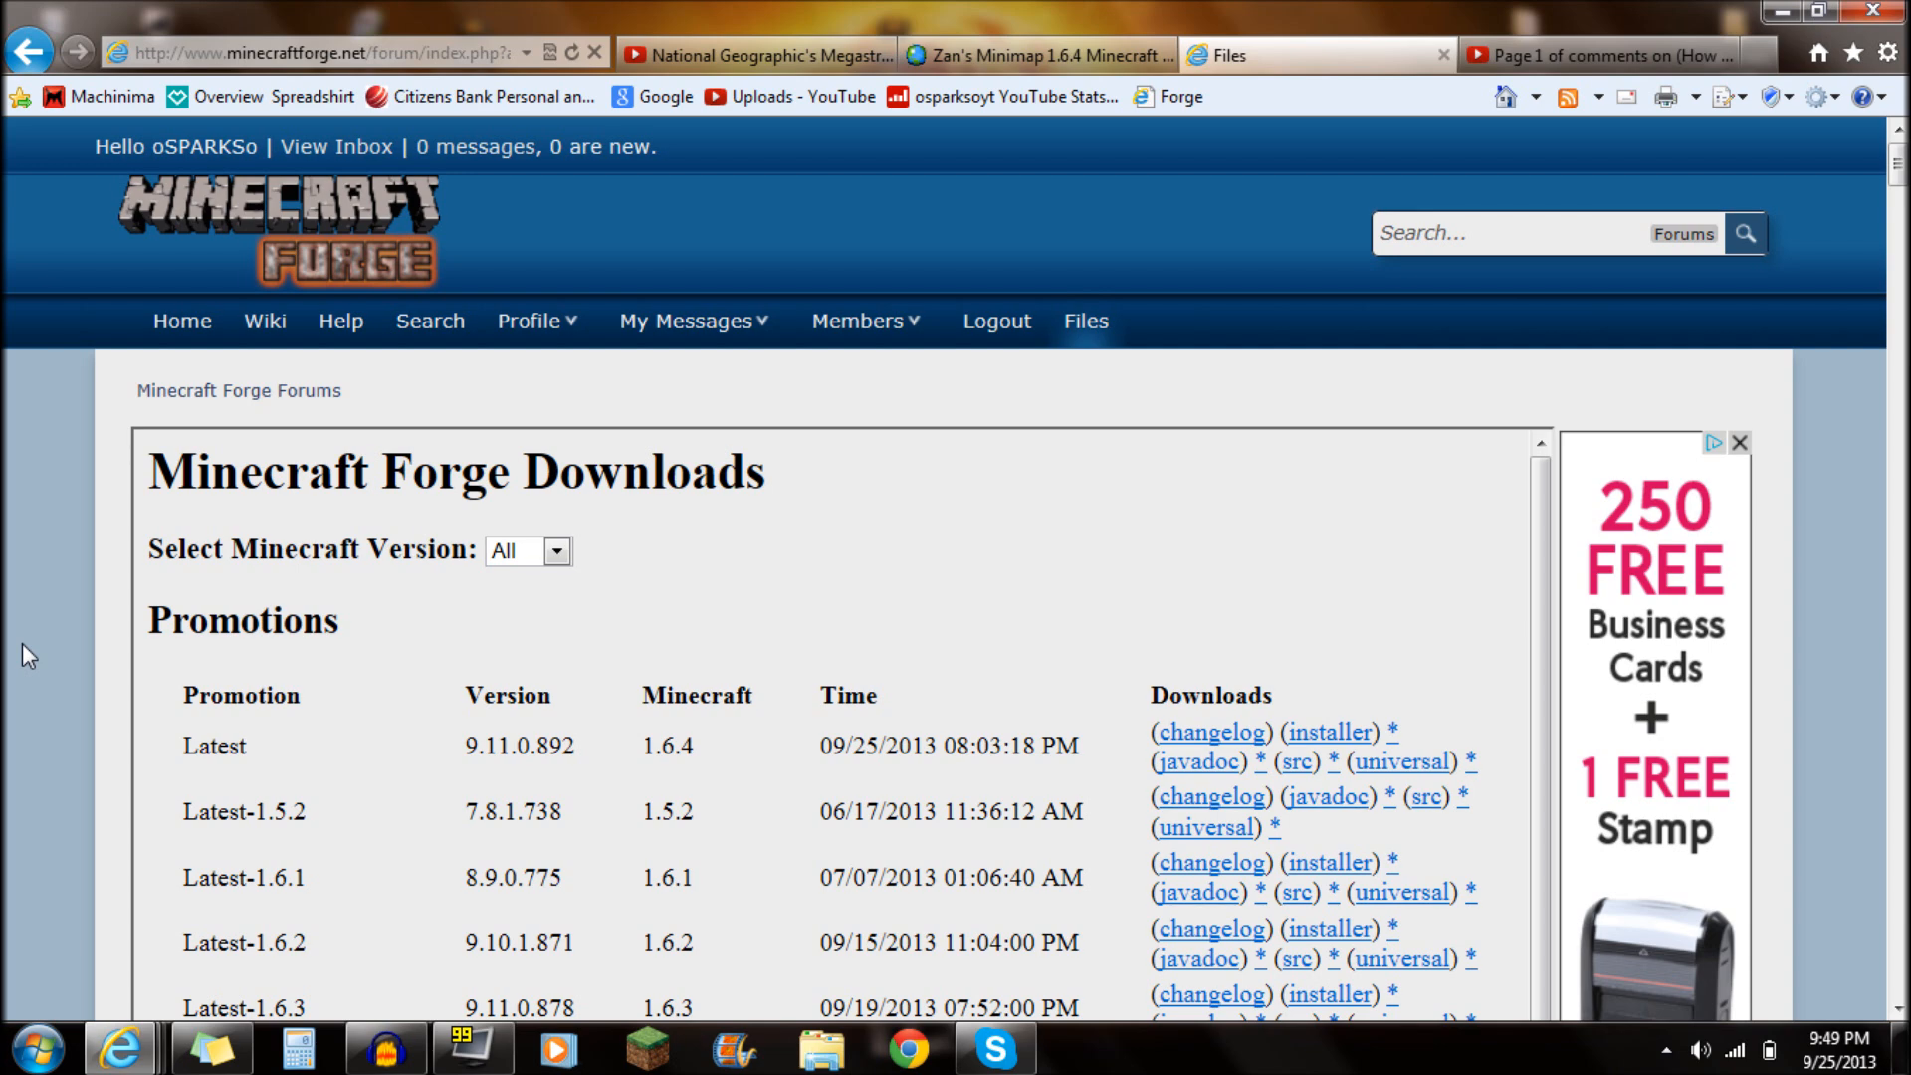
# - Scroll the Forge downloads list to the Recommended 1.6.4 (9.11.0.884) installer
pyautogui.scroll(-3)
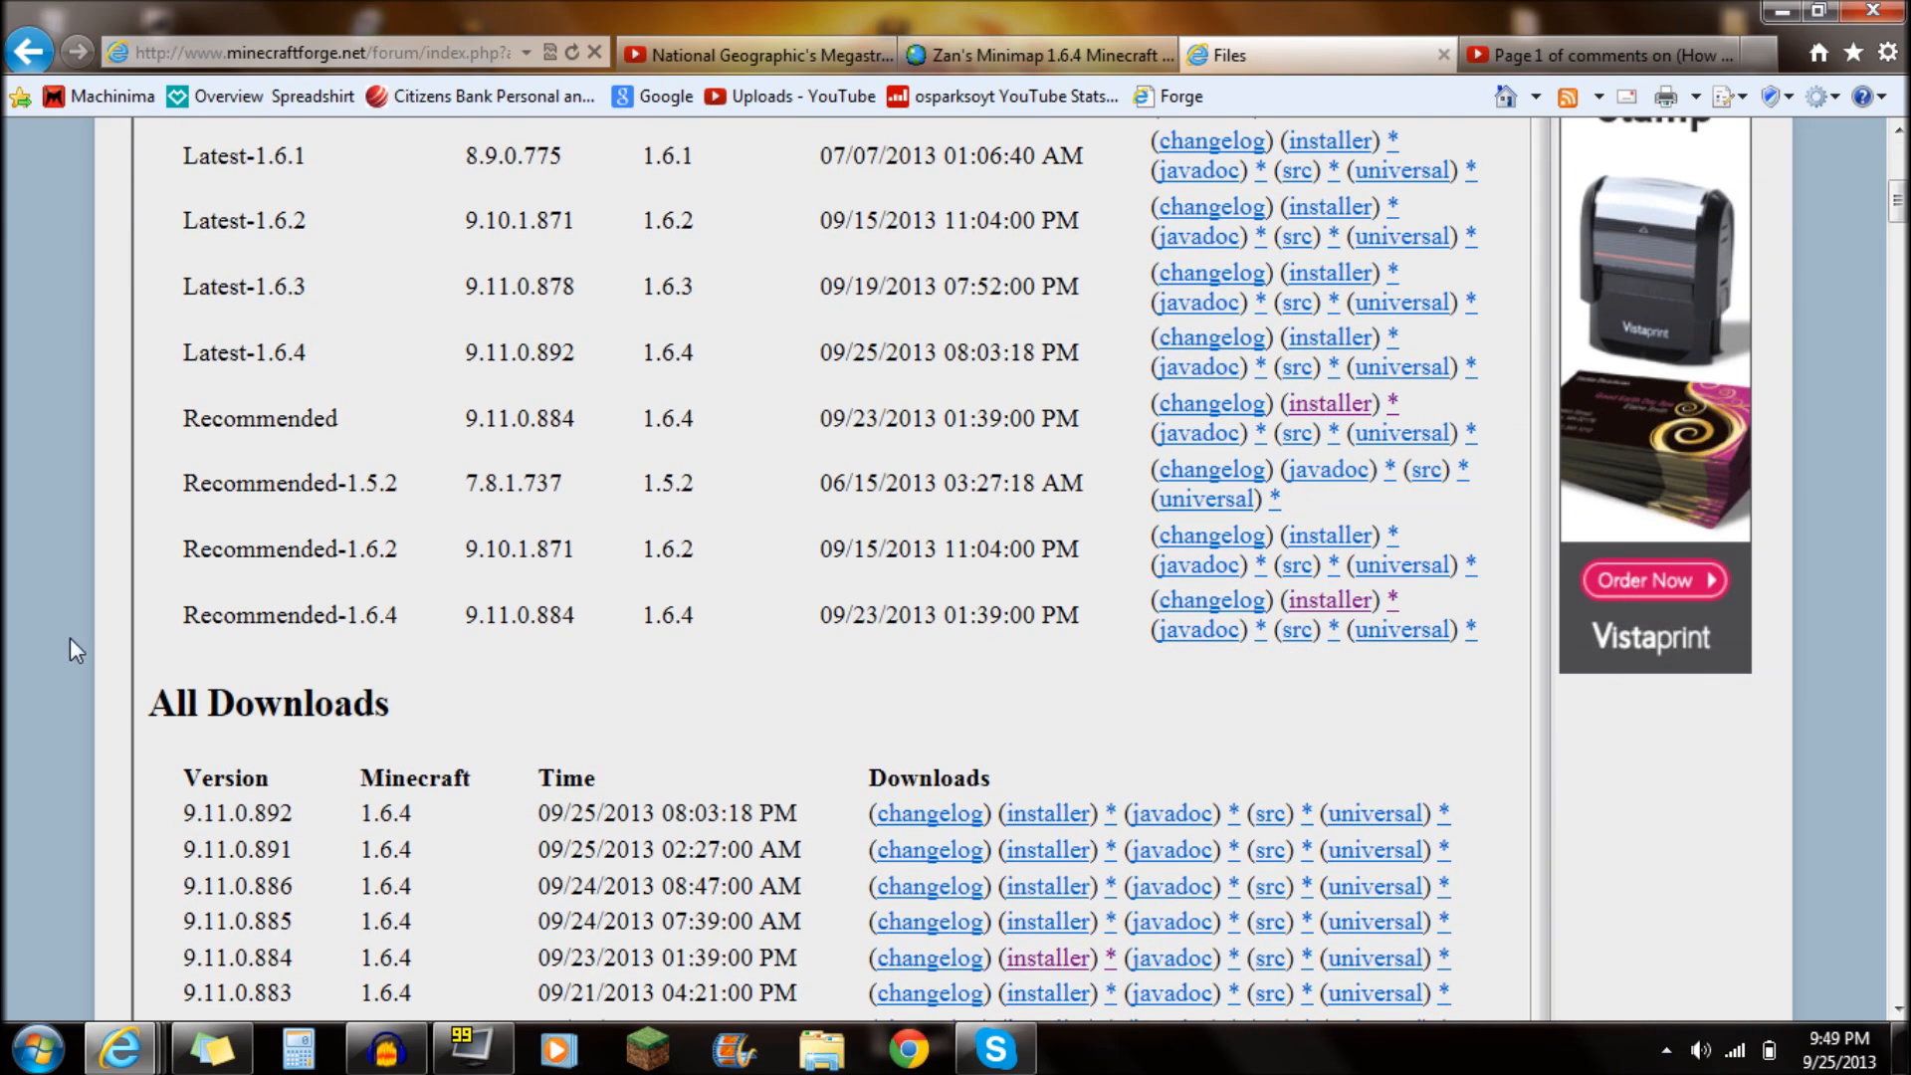
pyautogui.doubleClick(374, 614)
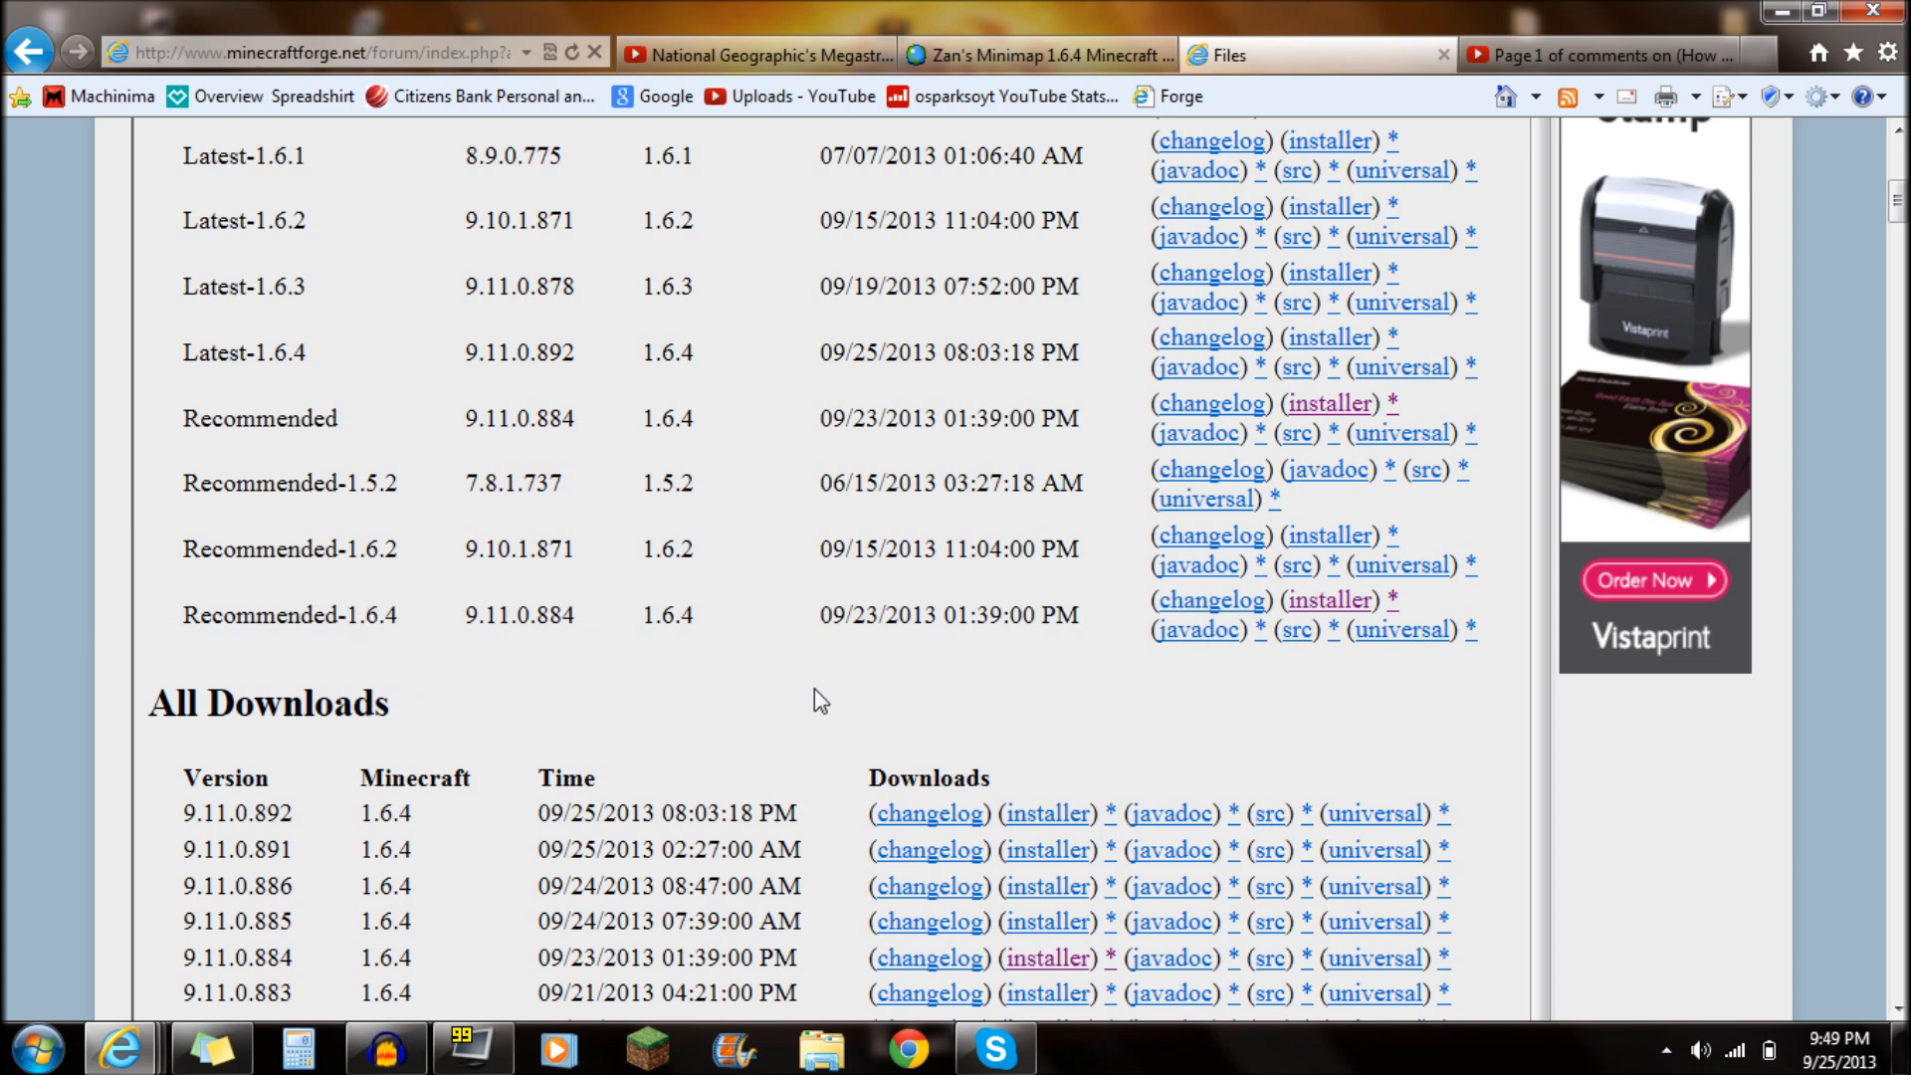
pyautogui.moveTo(1296, 629)
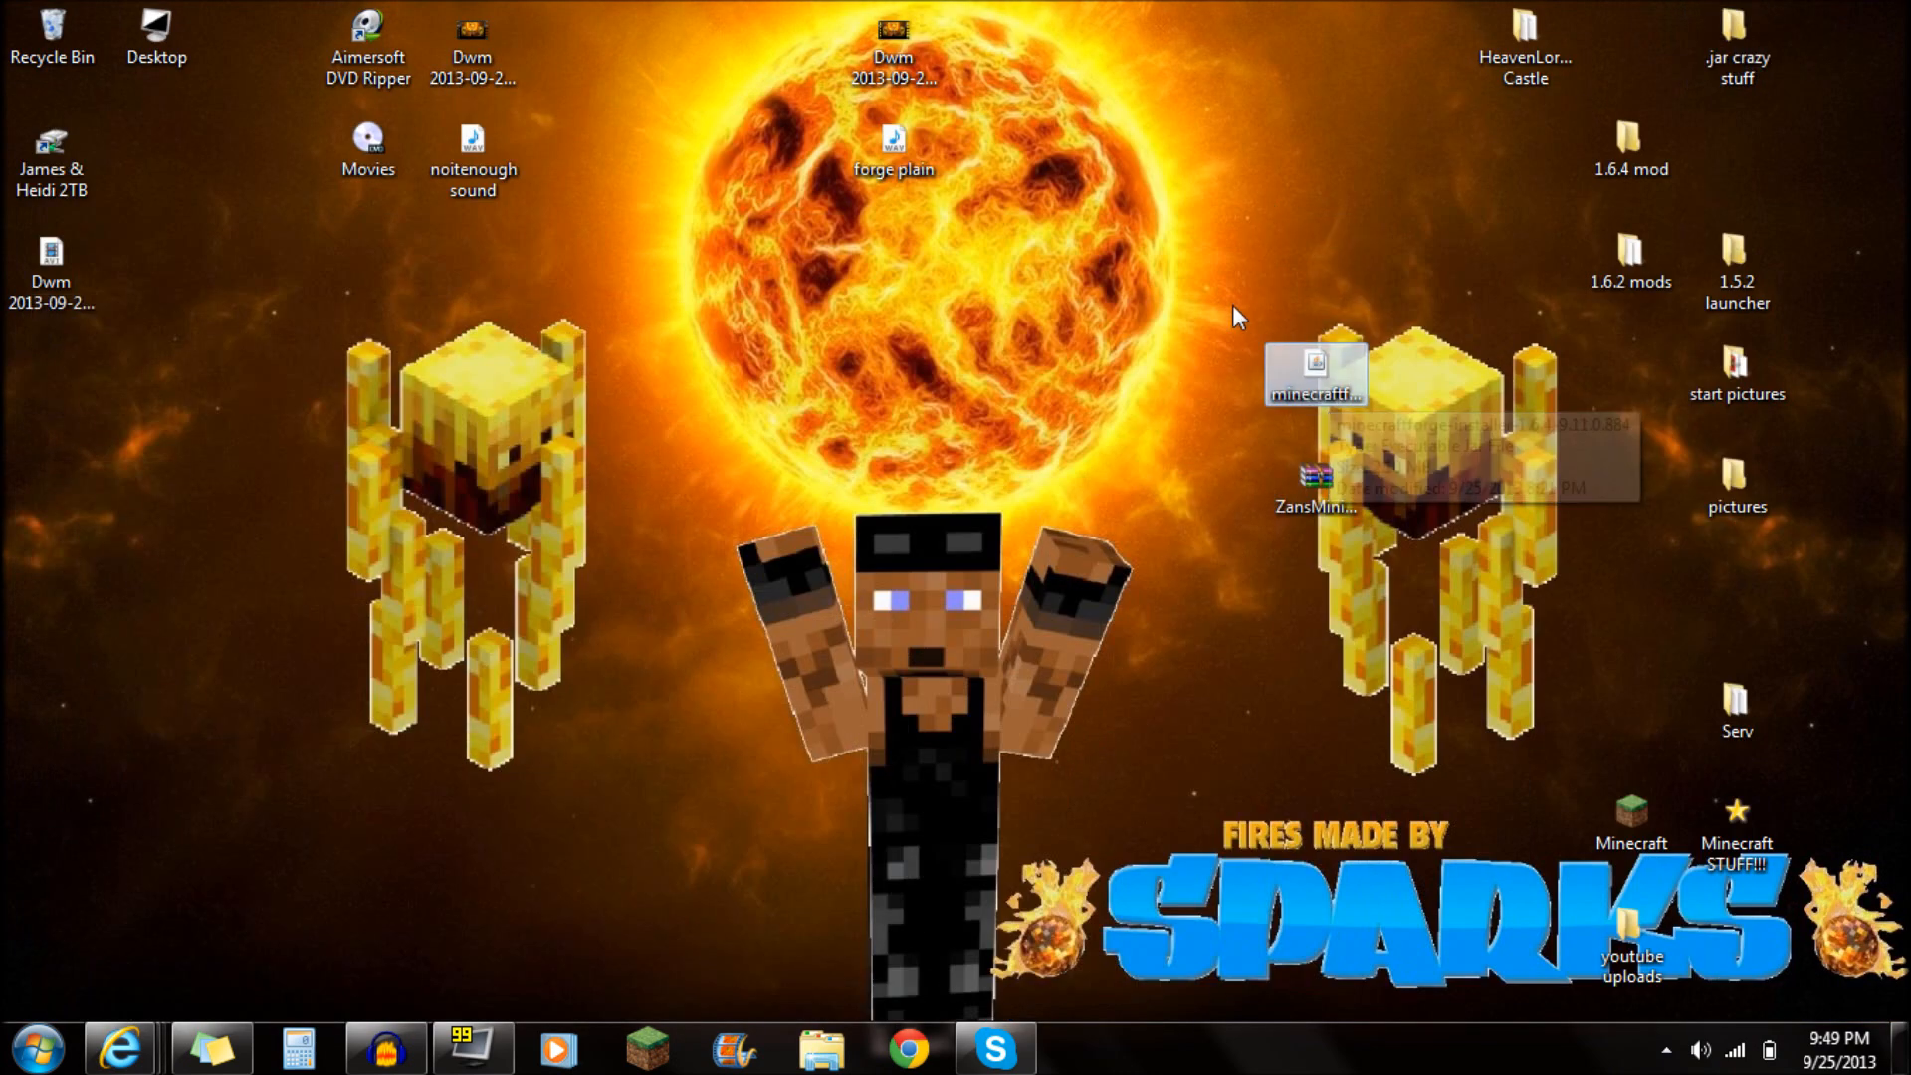
pyautogui.moveTo(1137, 82)
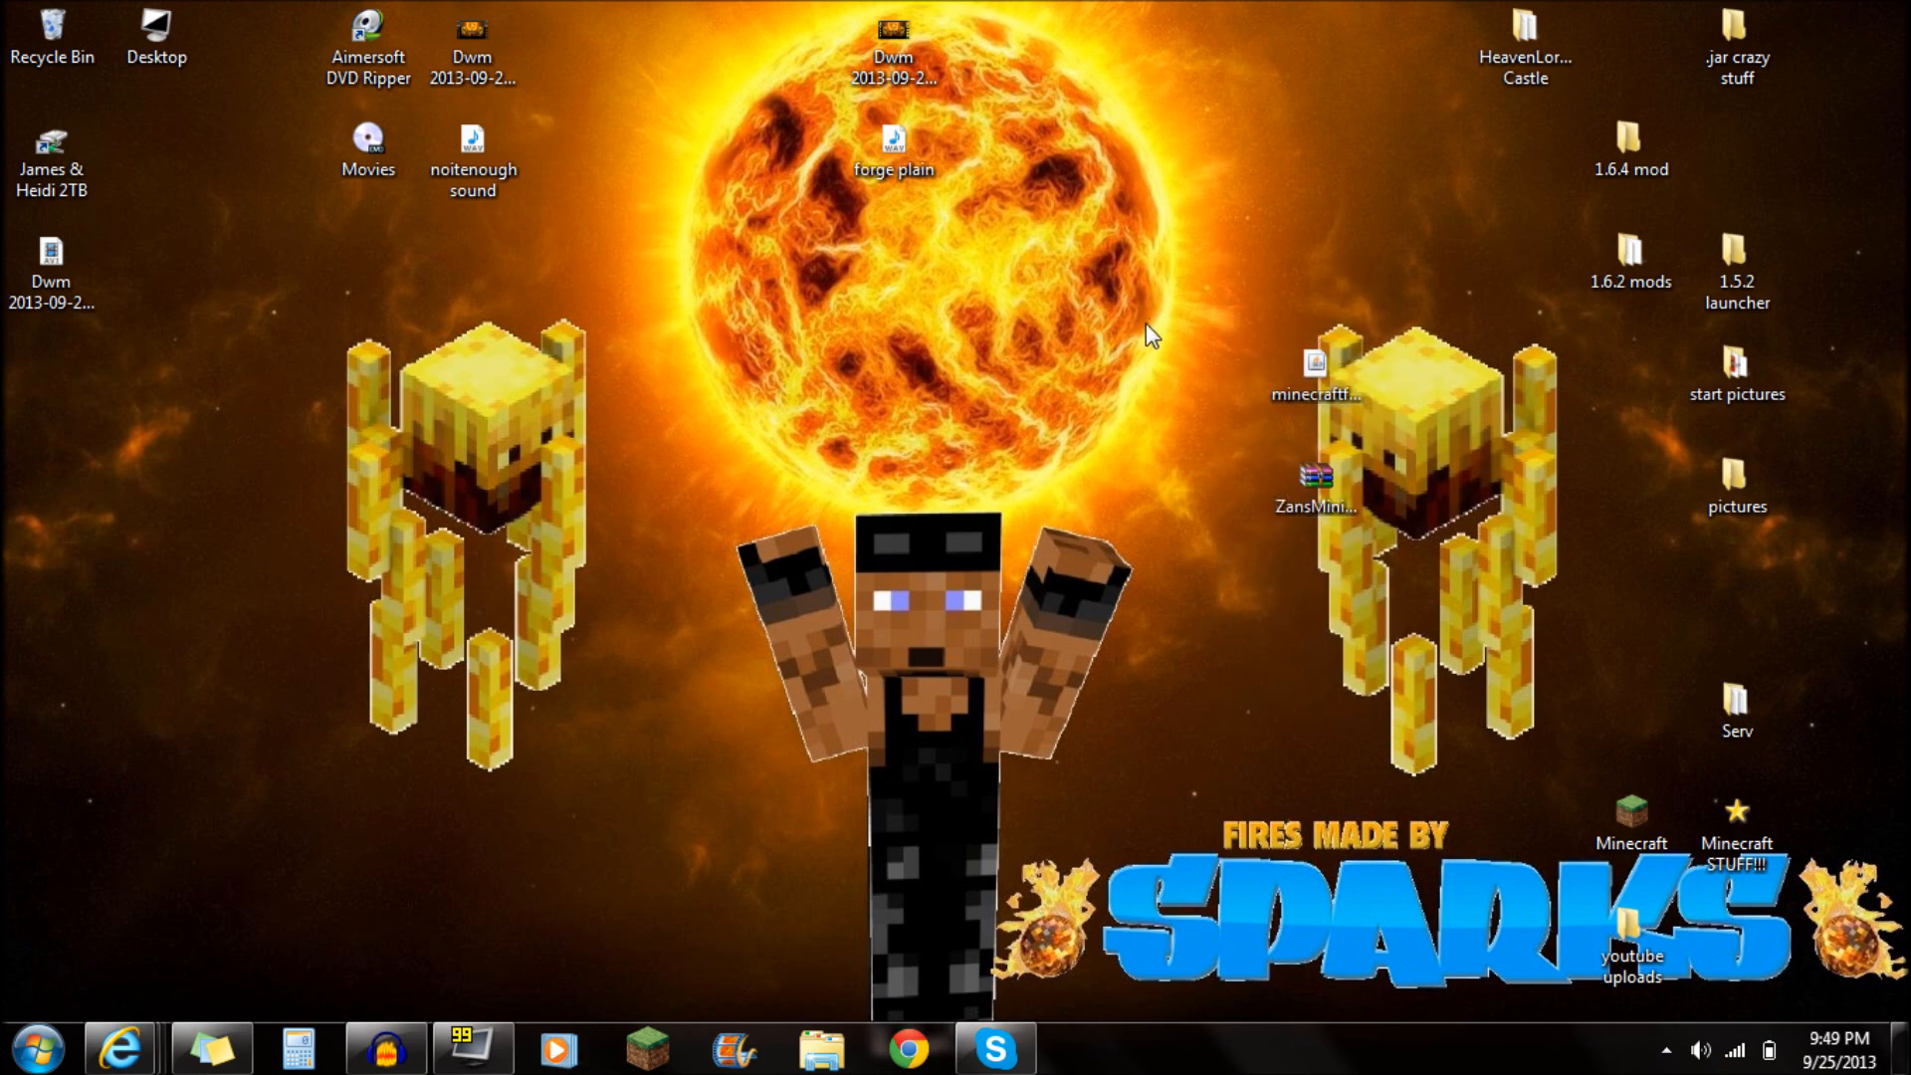
pyautogui.click(1314, 366)
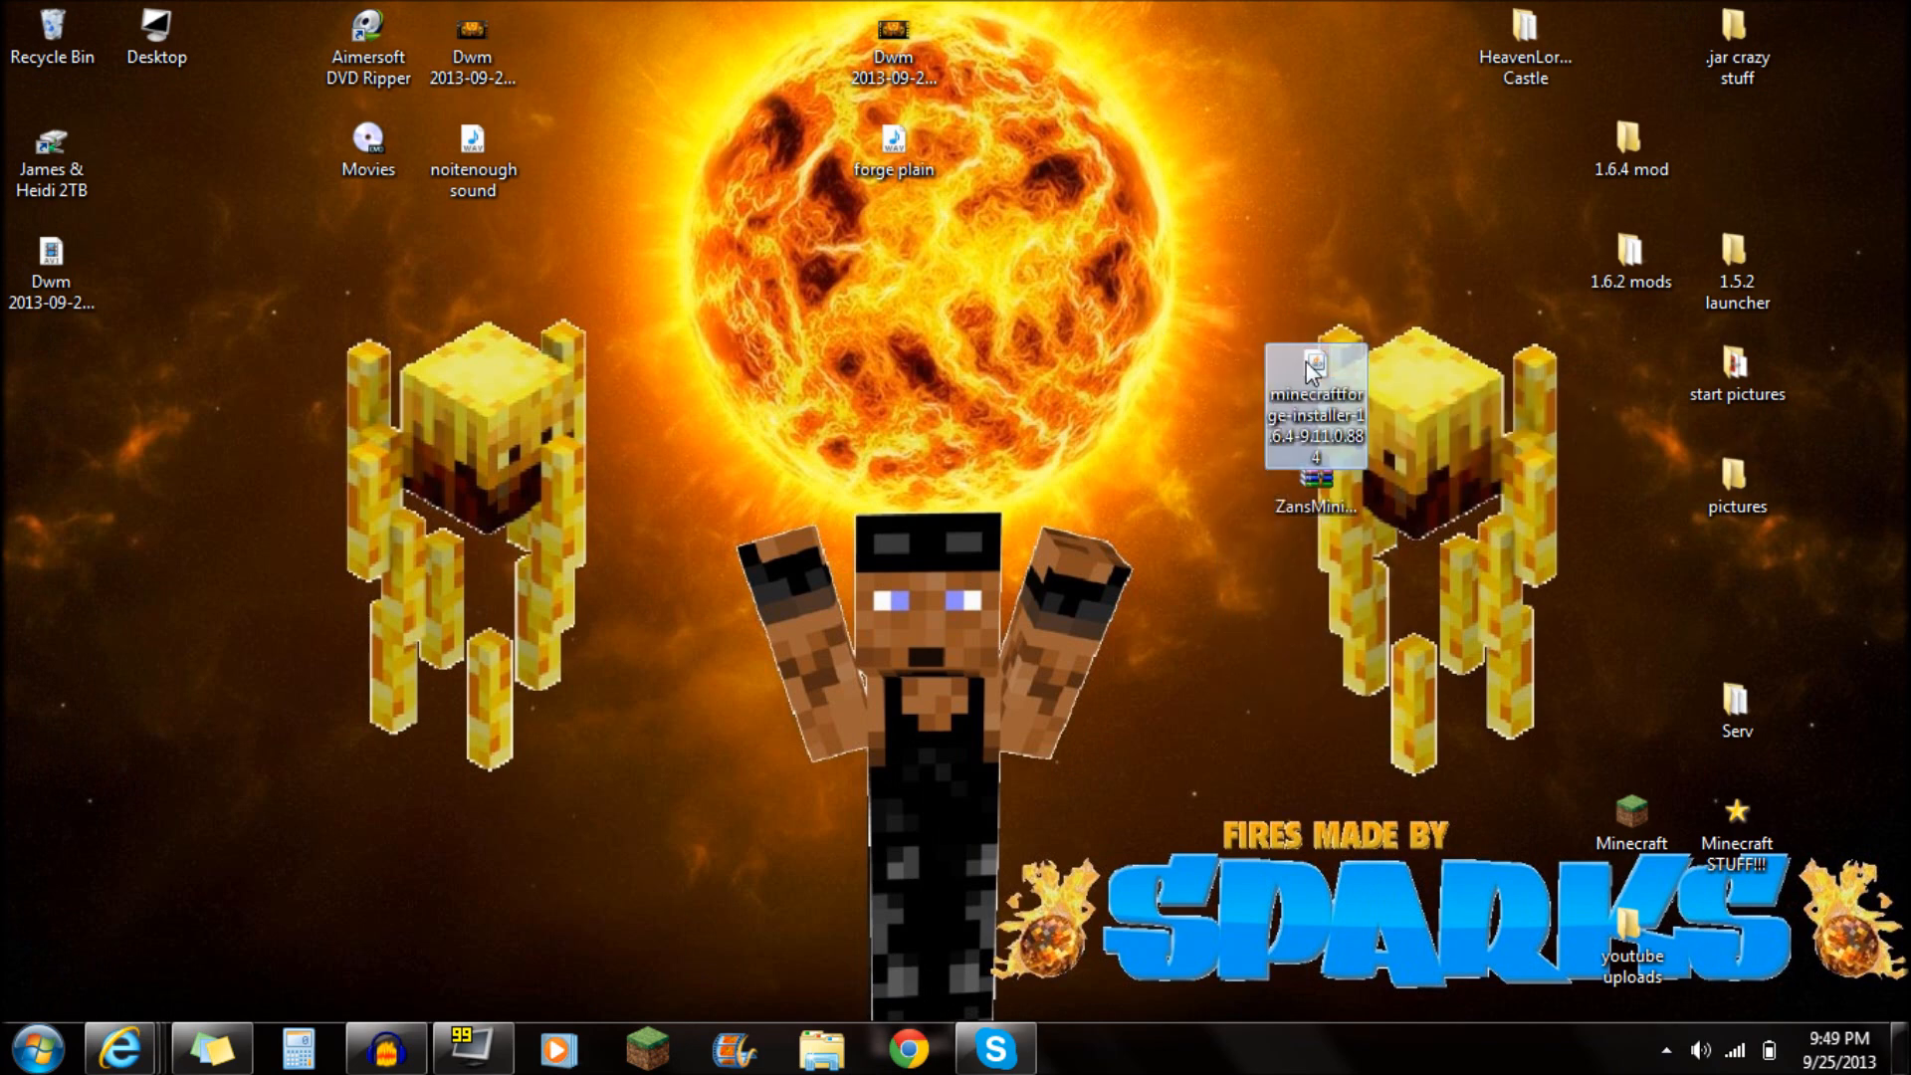
# - Run the Forge 9.11.0.884 installer with Install client and confirm completion
pyautogui.doubleClick(1314, 403)
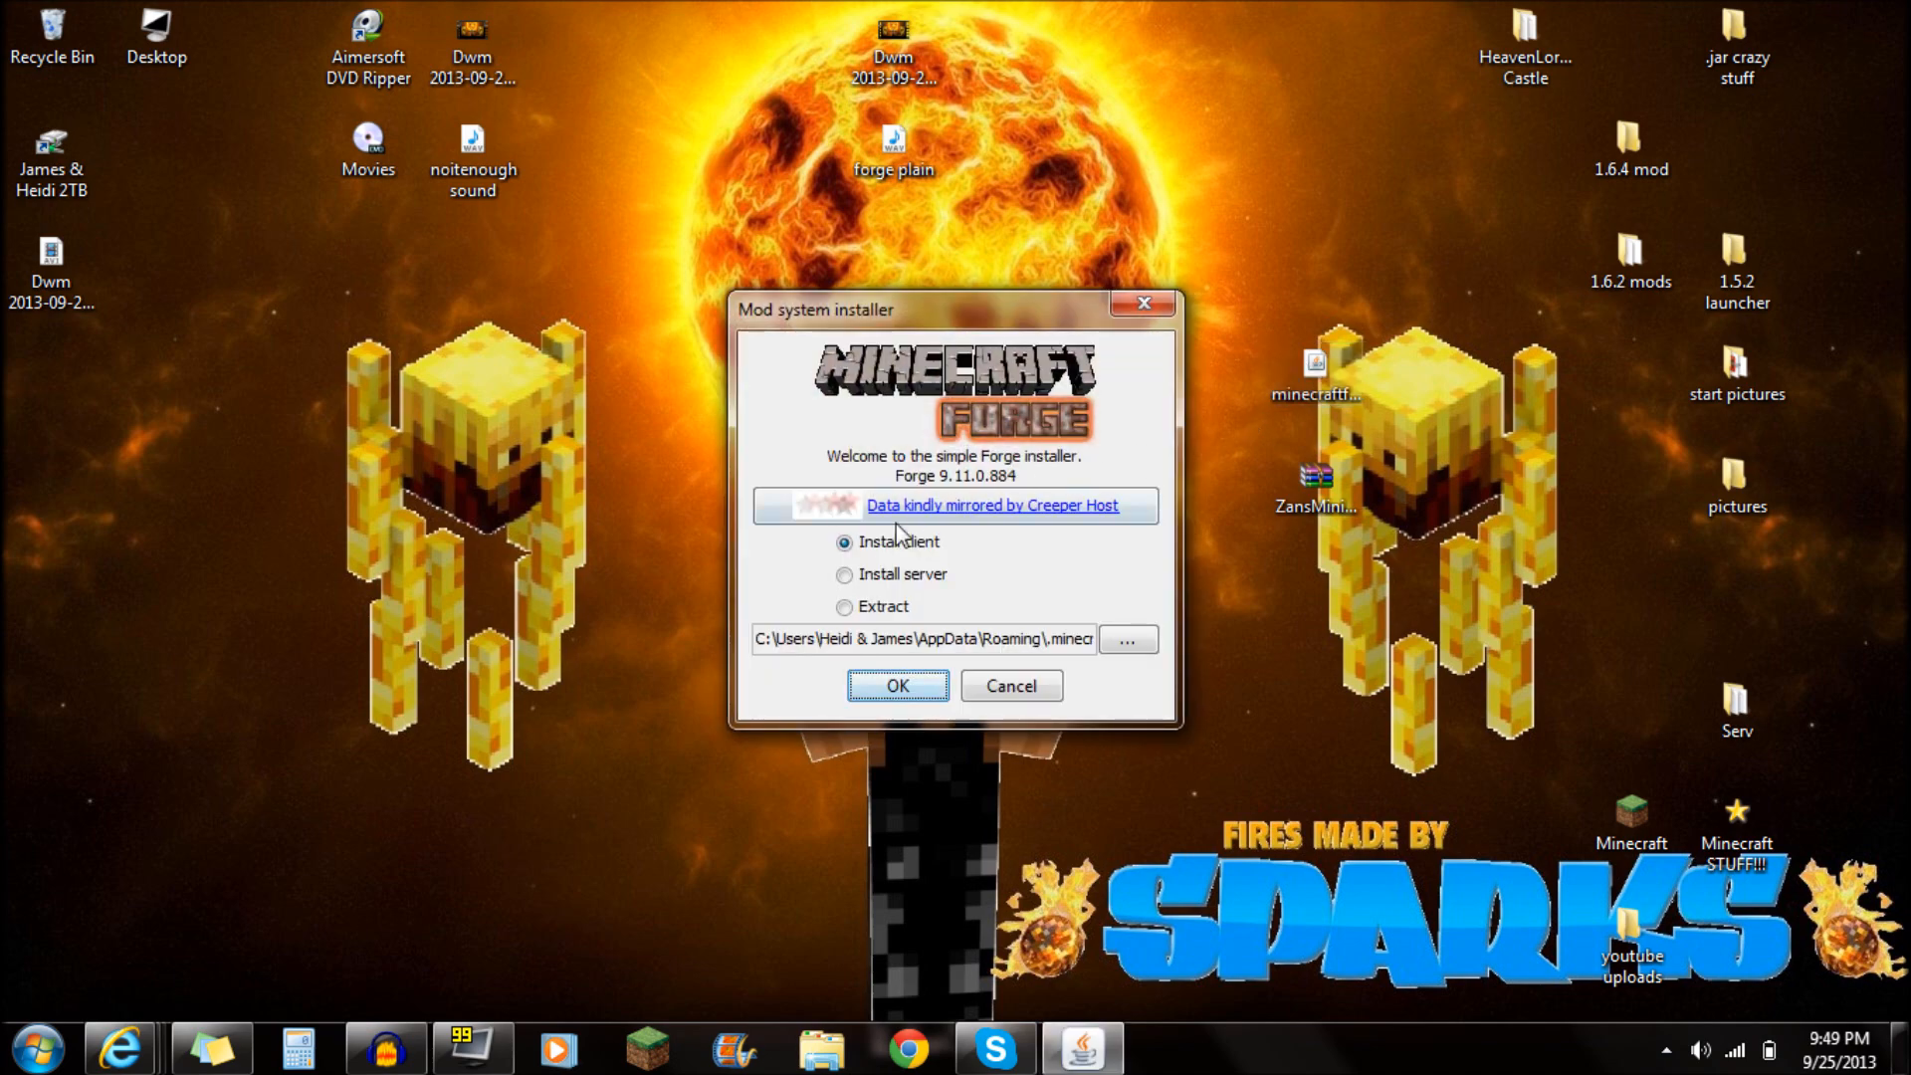
pyautogui.click(897, 685)
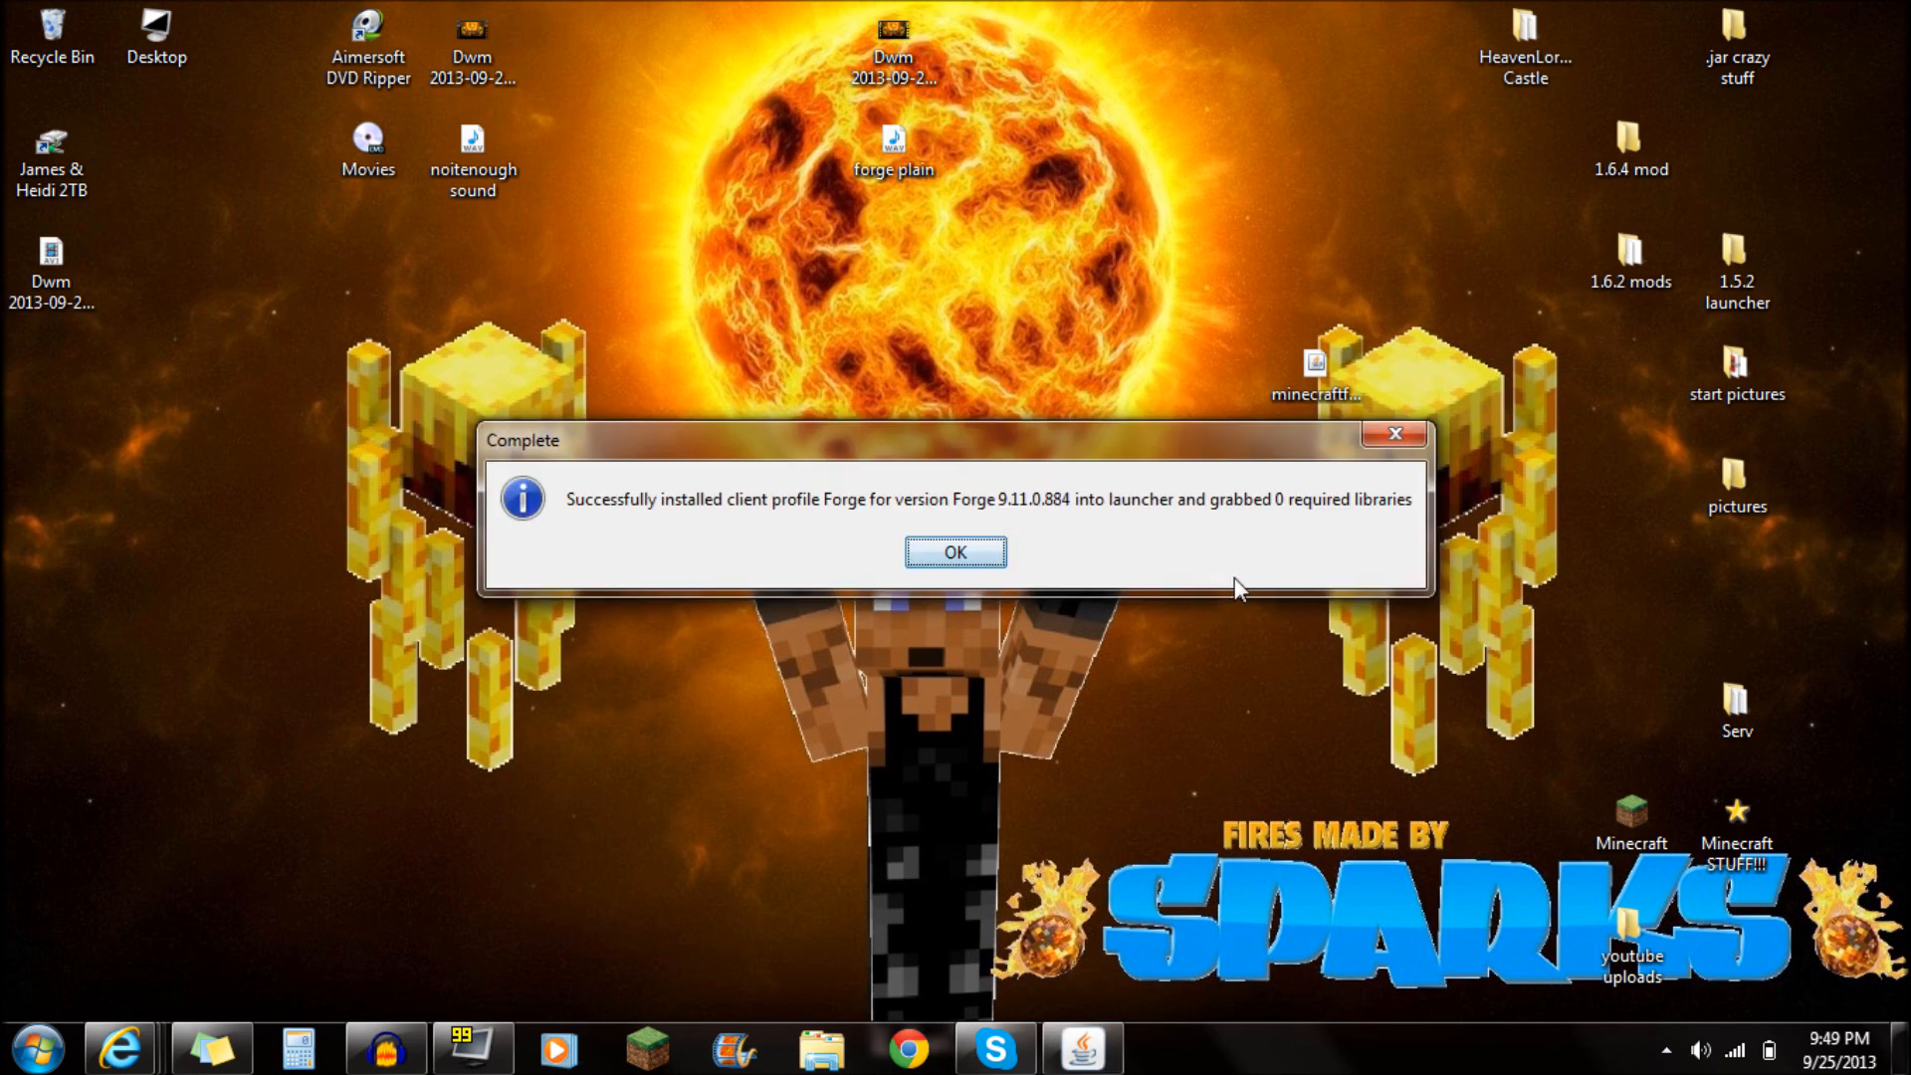
pyautogui.moveTo(610, 521)
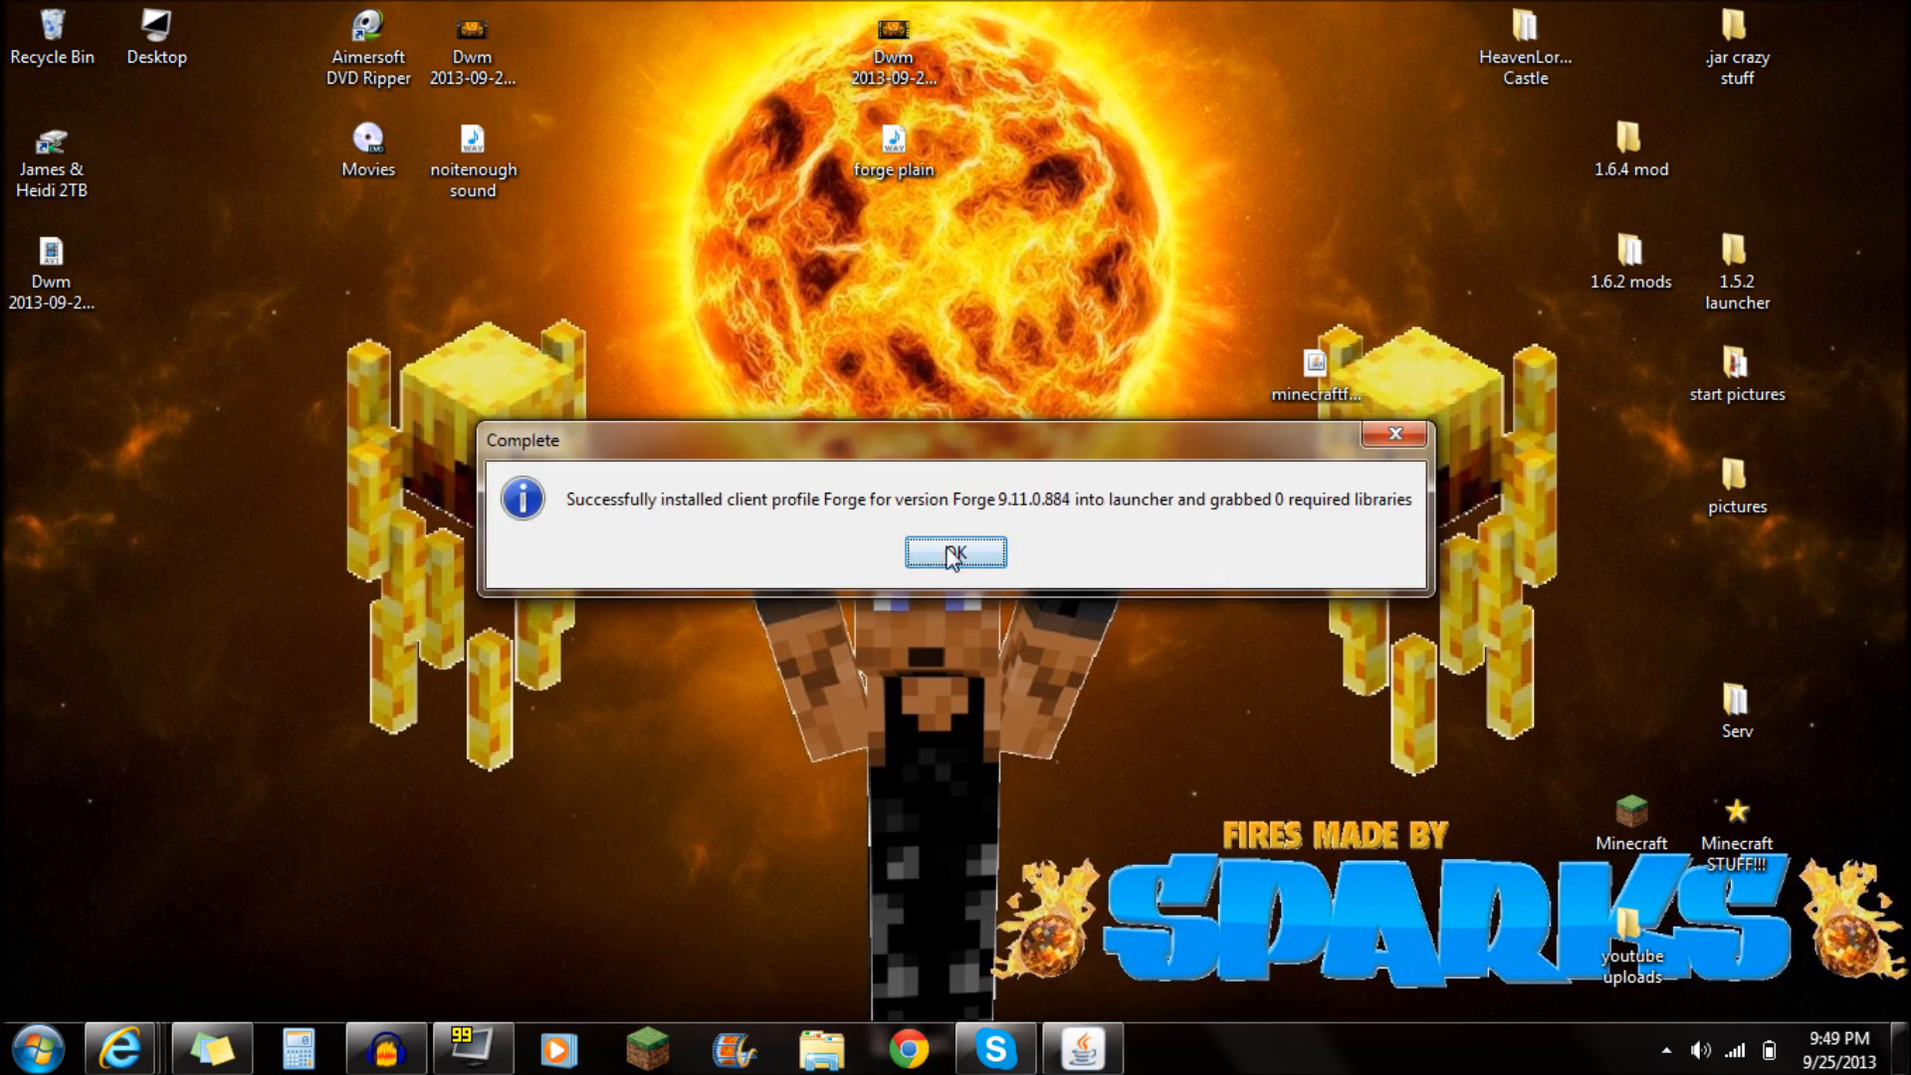
pyautogui.click(955, 552)
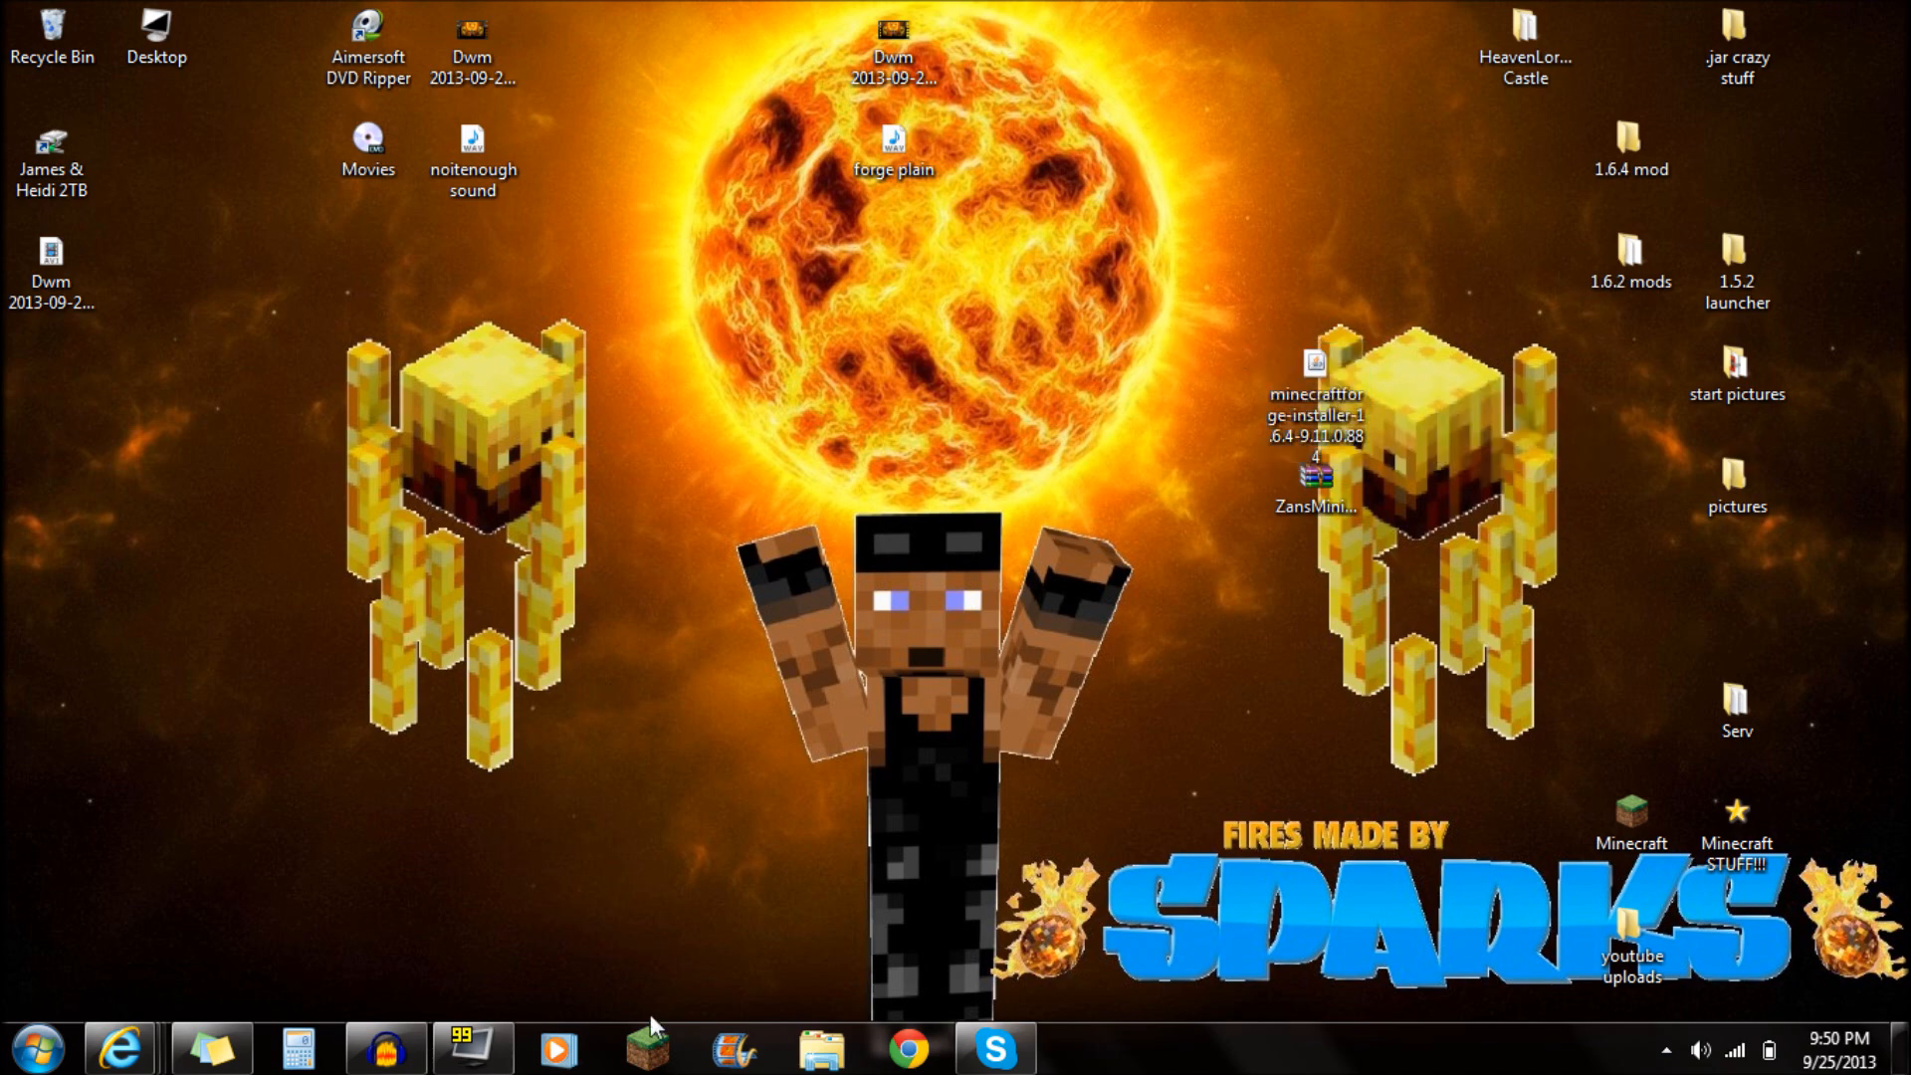
# - In the launcher, set the Forge profile to version 1.6.4-Forge9.11.0.884 and save
pyautogui.click(646, 1048)
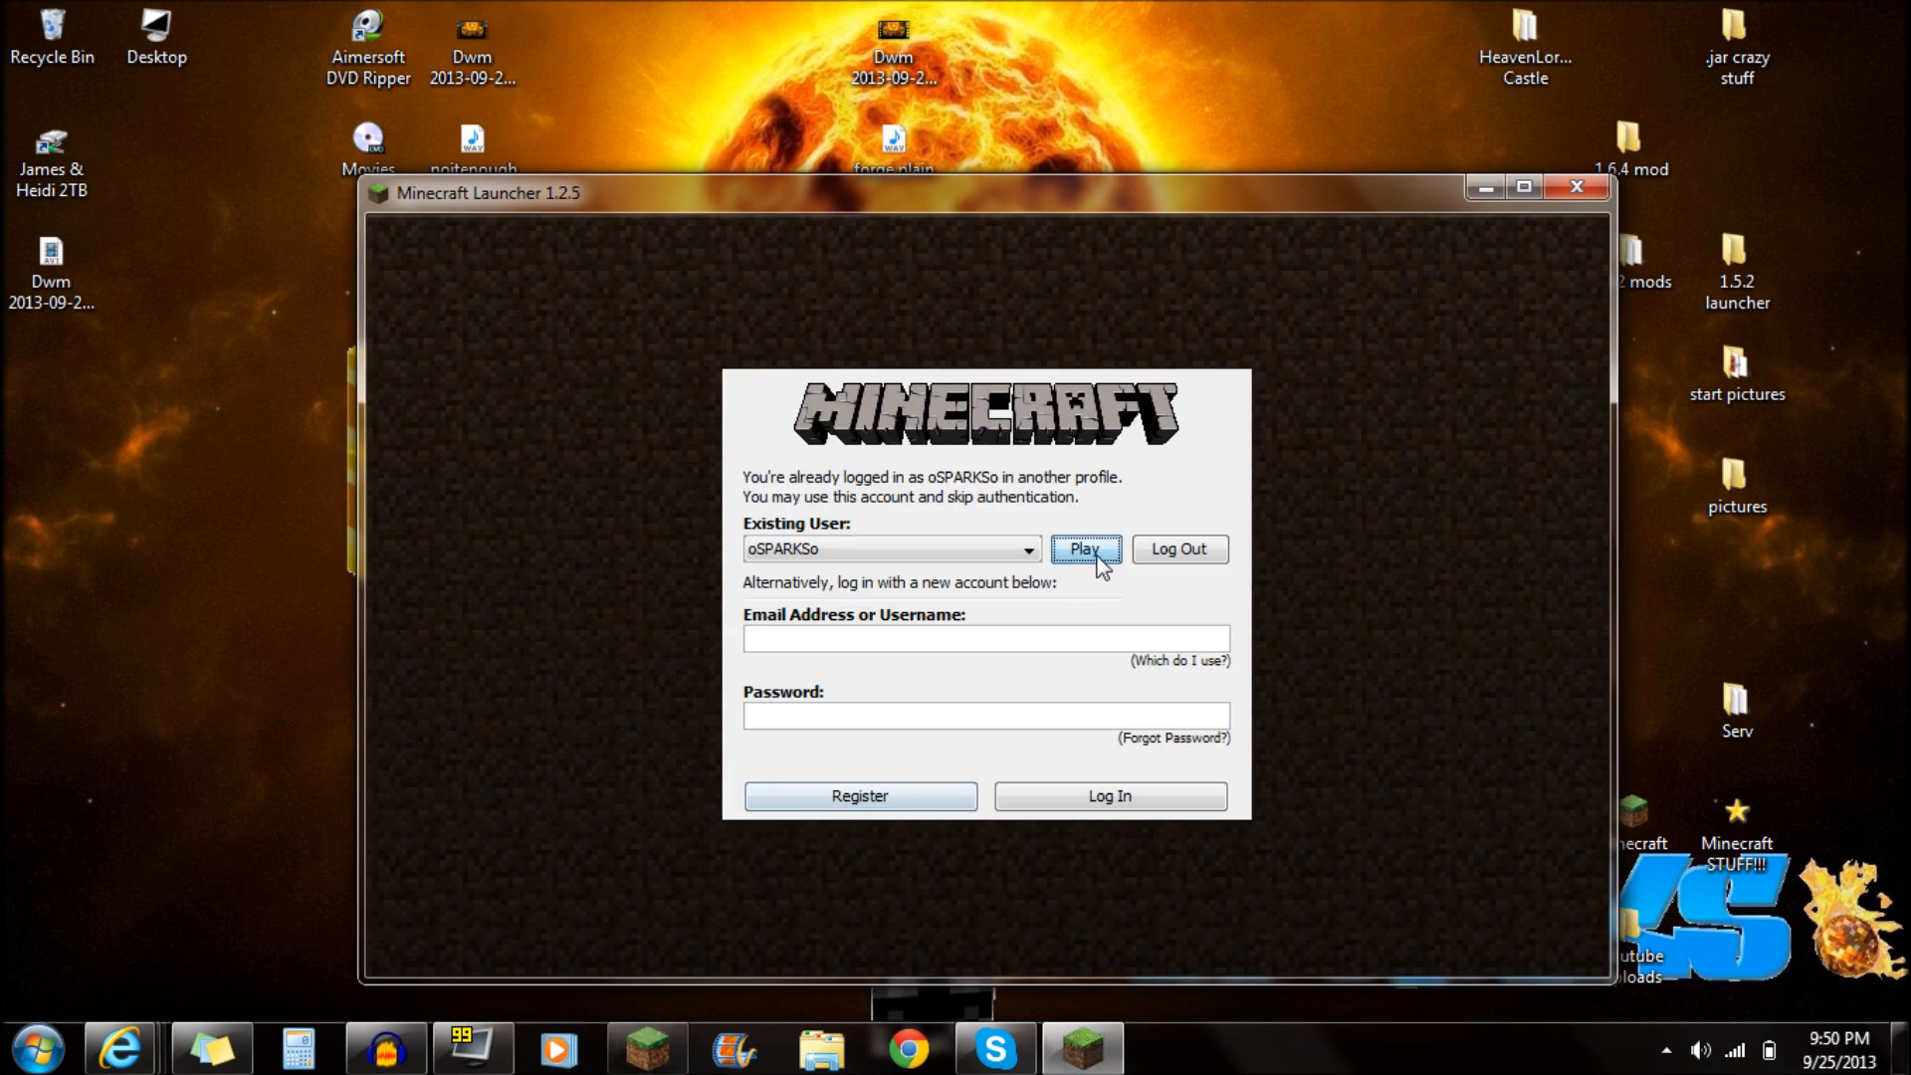
pyautogui.click(1084, 549)
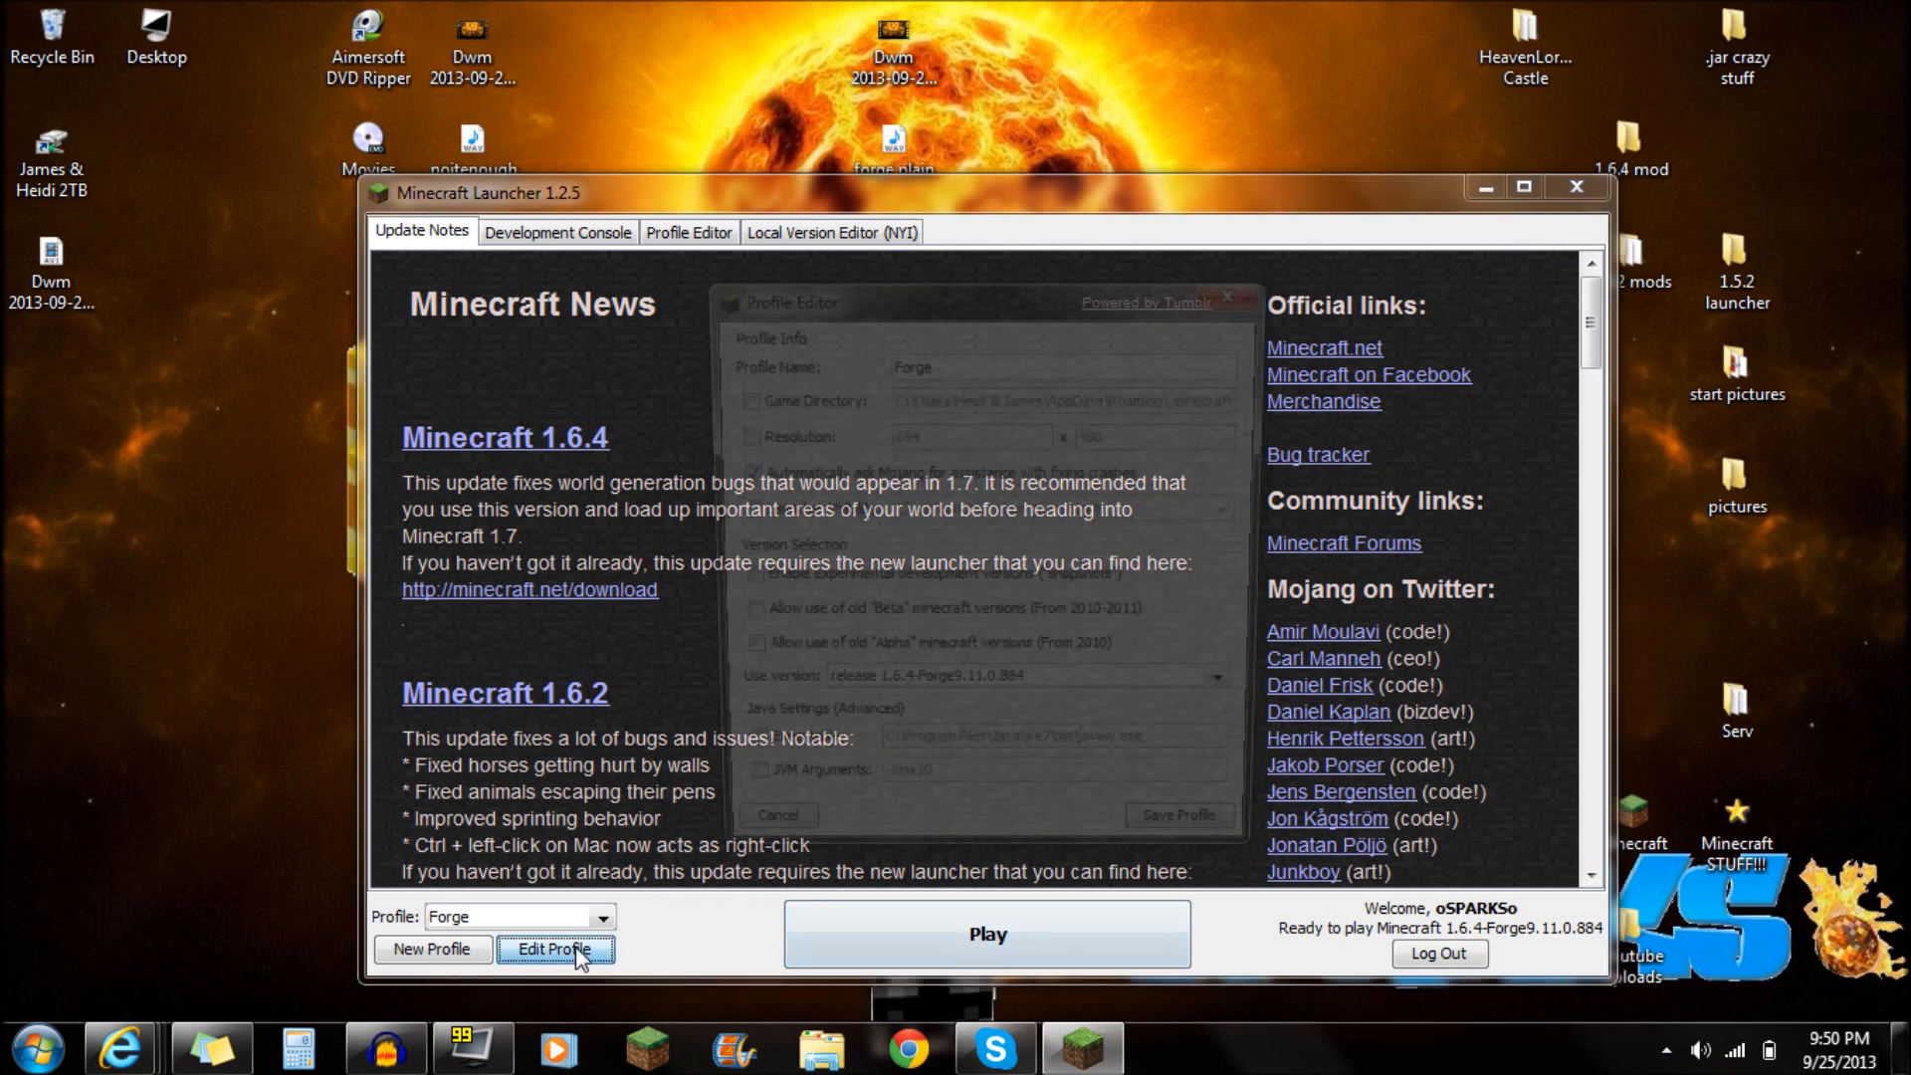
pyautogui.click(555, 950)
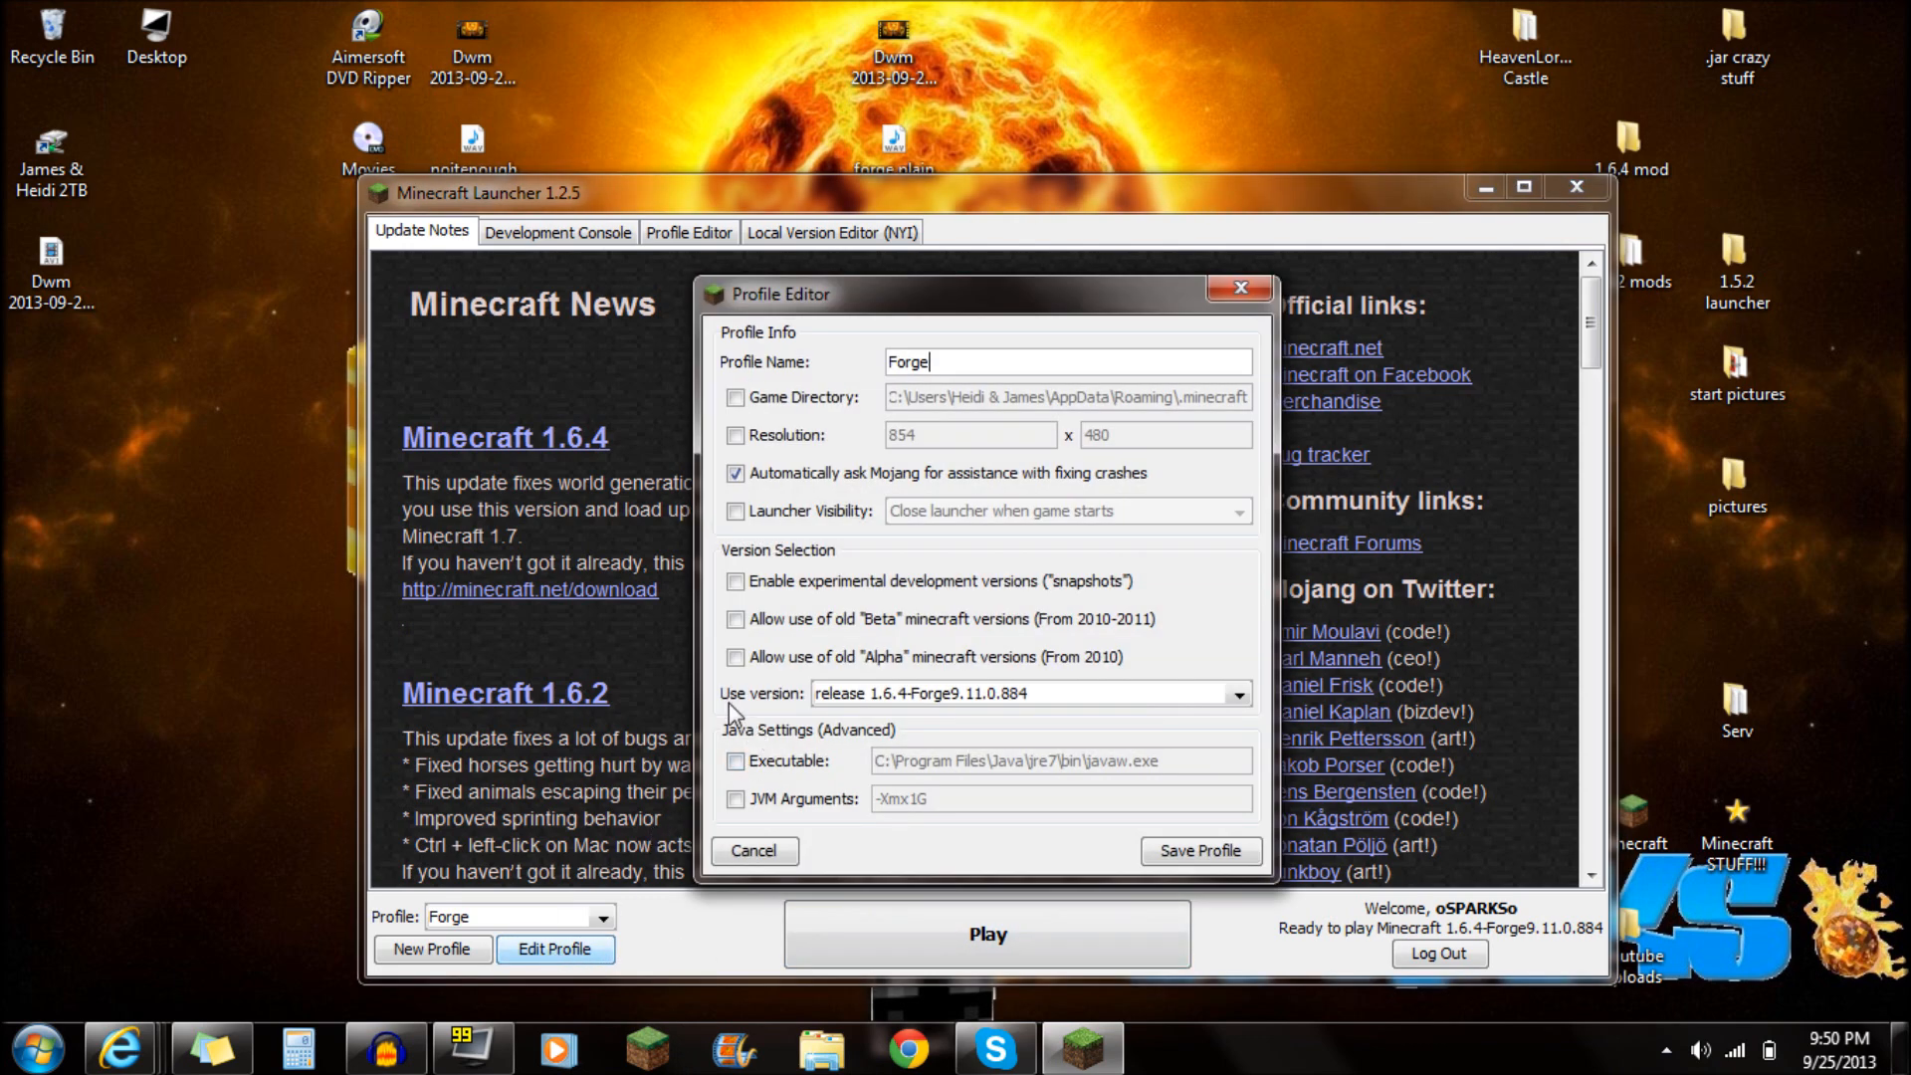
pyautogui.moveTo(1171, 699)
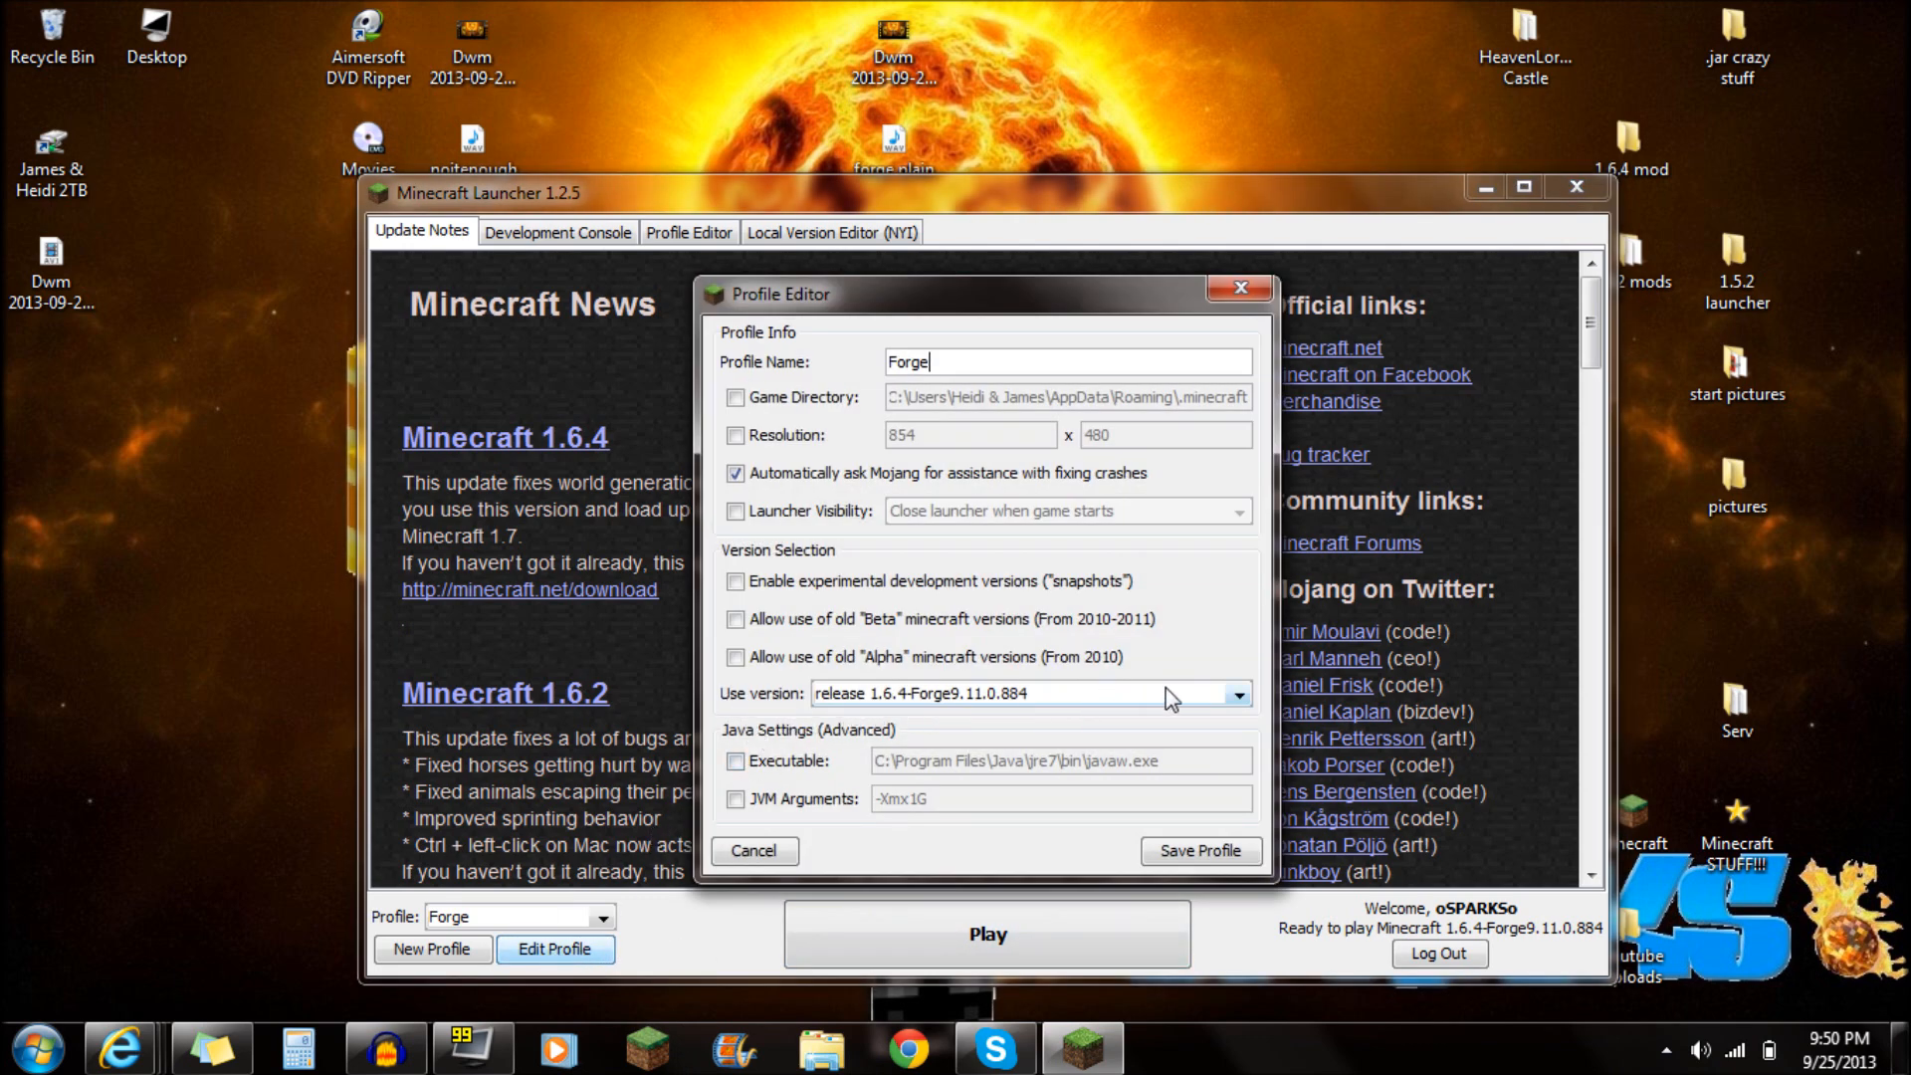
pyautogui.click(1237, 694)
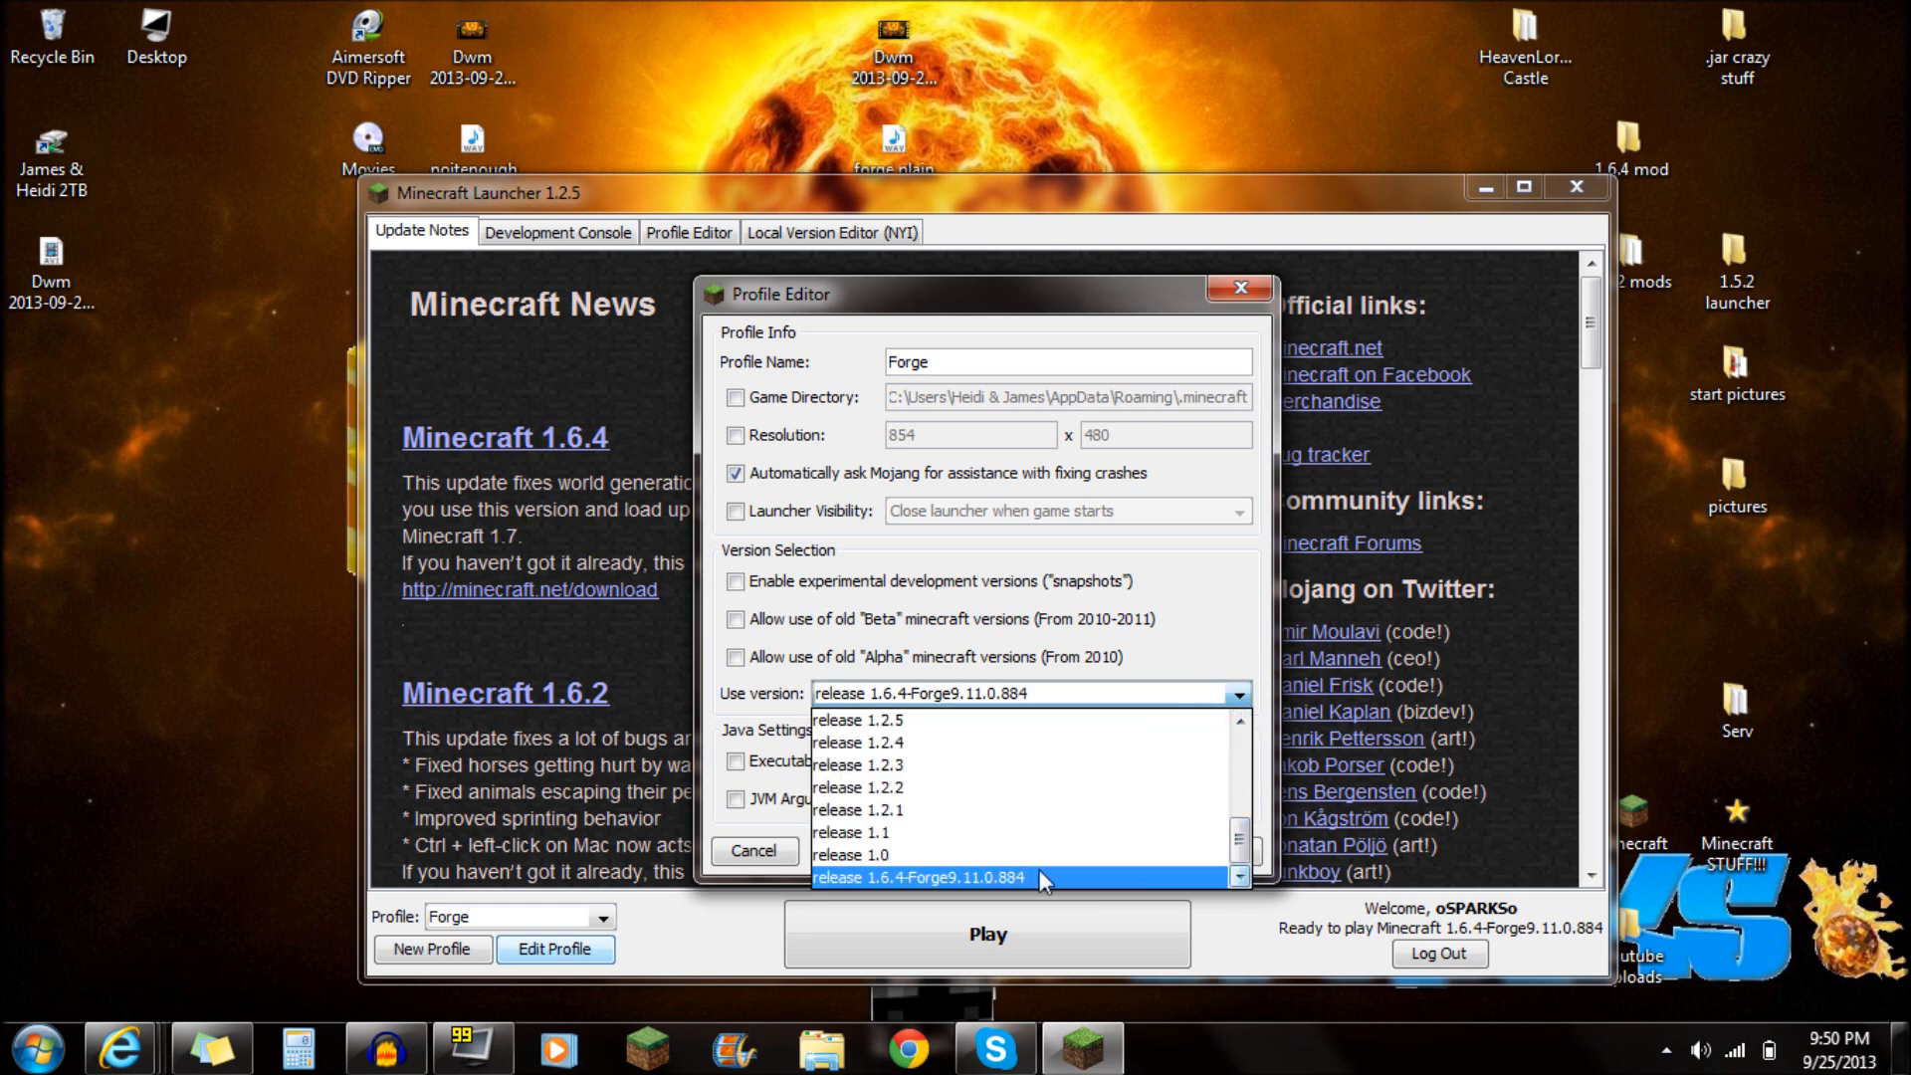
pyautogui.click(918, 878)
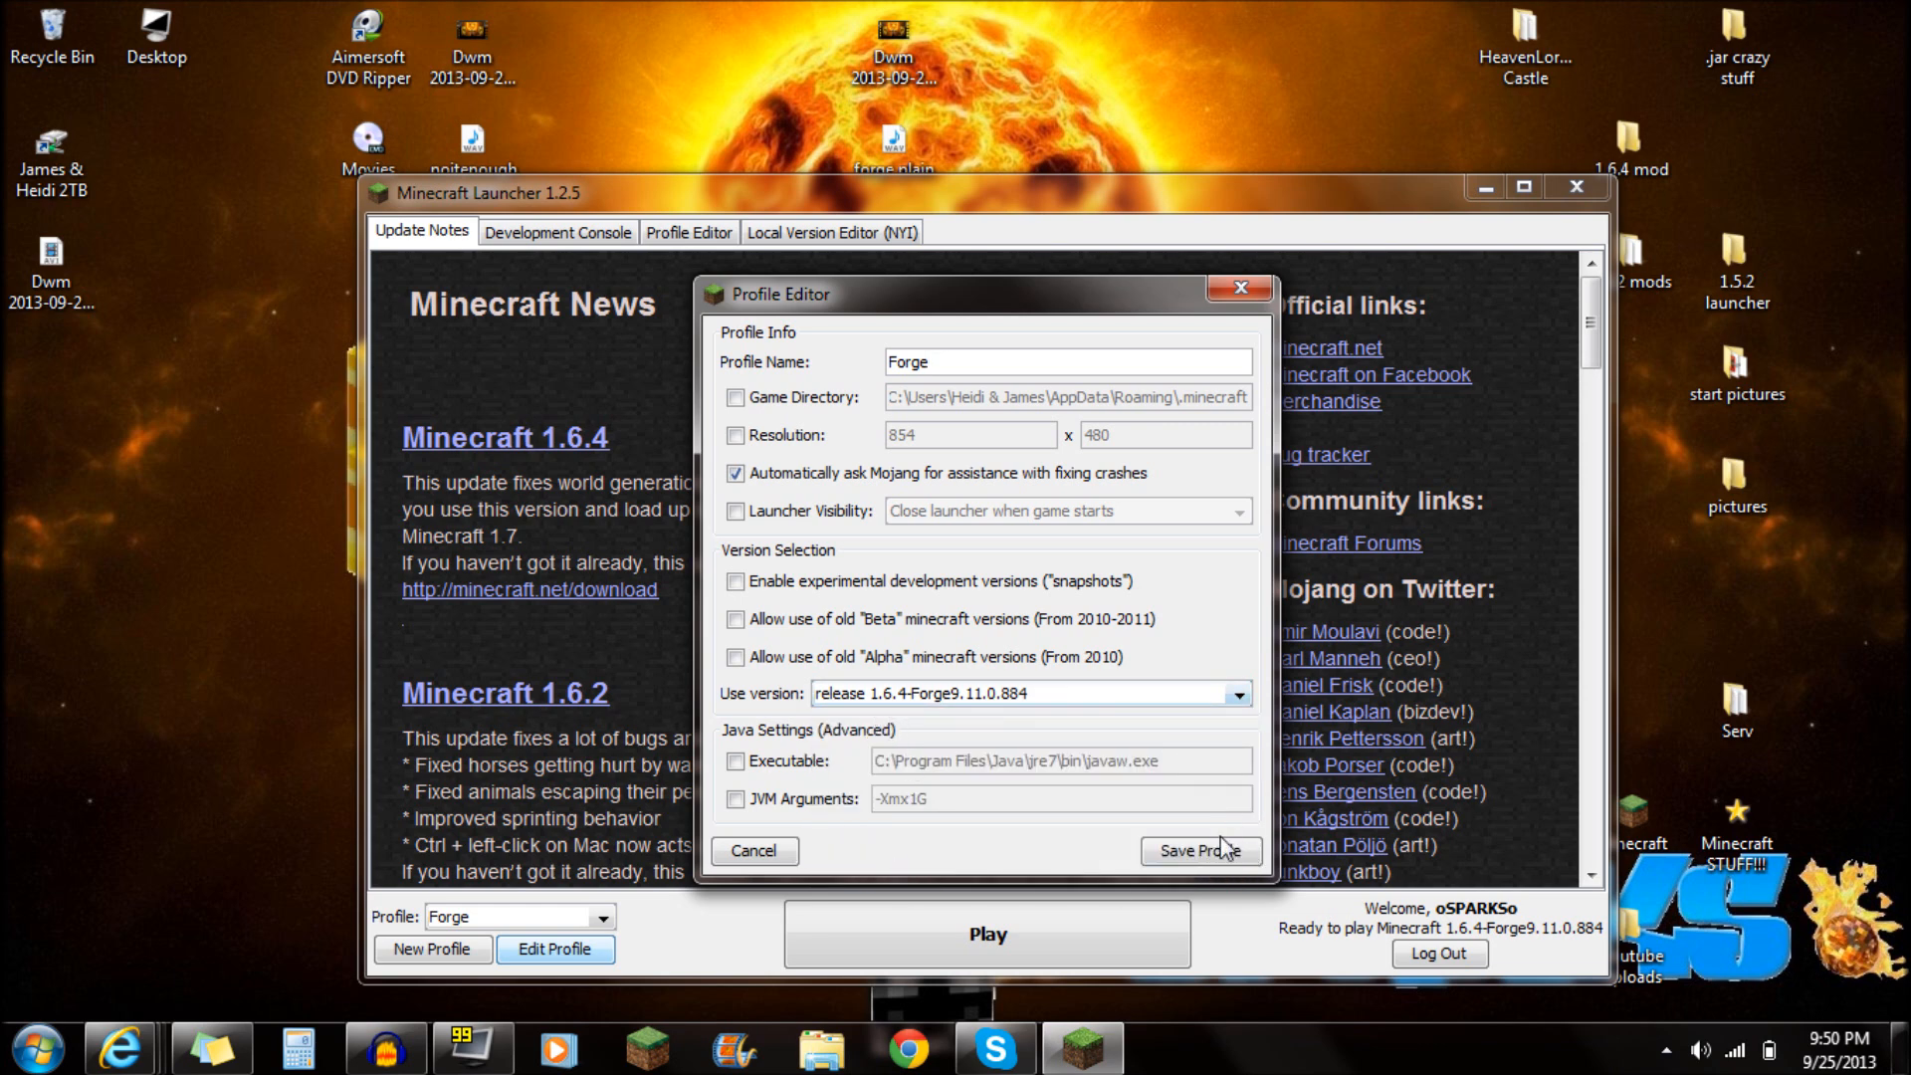
pyautogui.click(1200, 849)
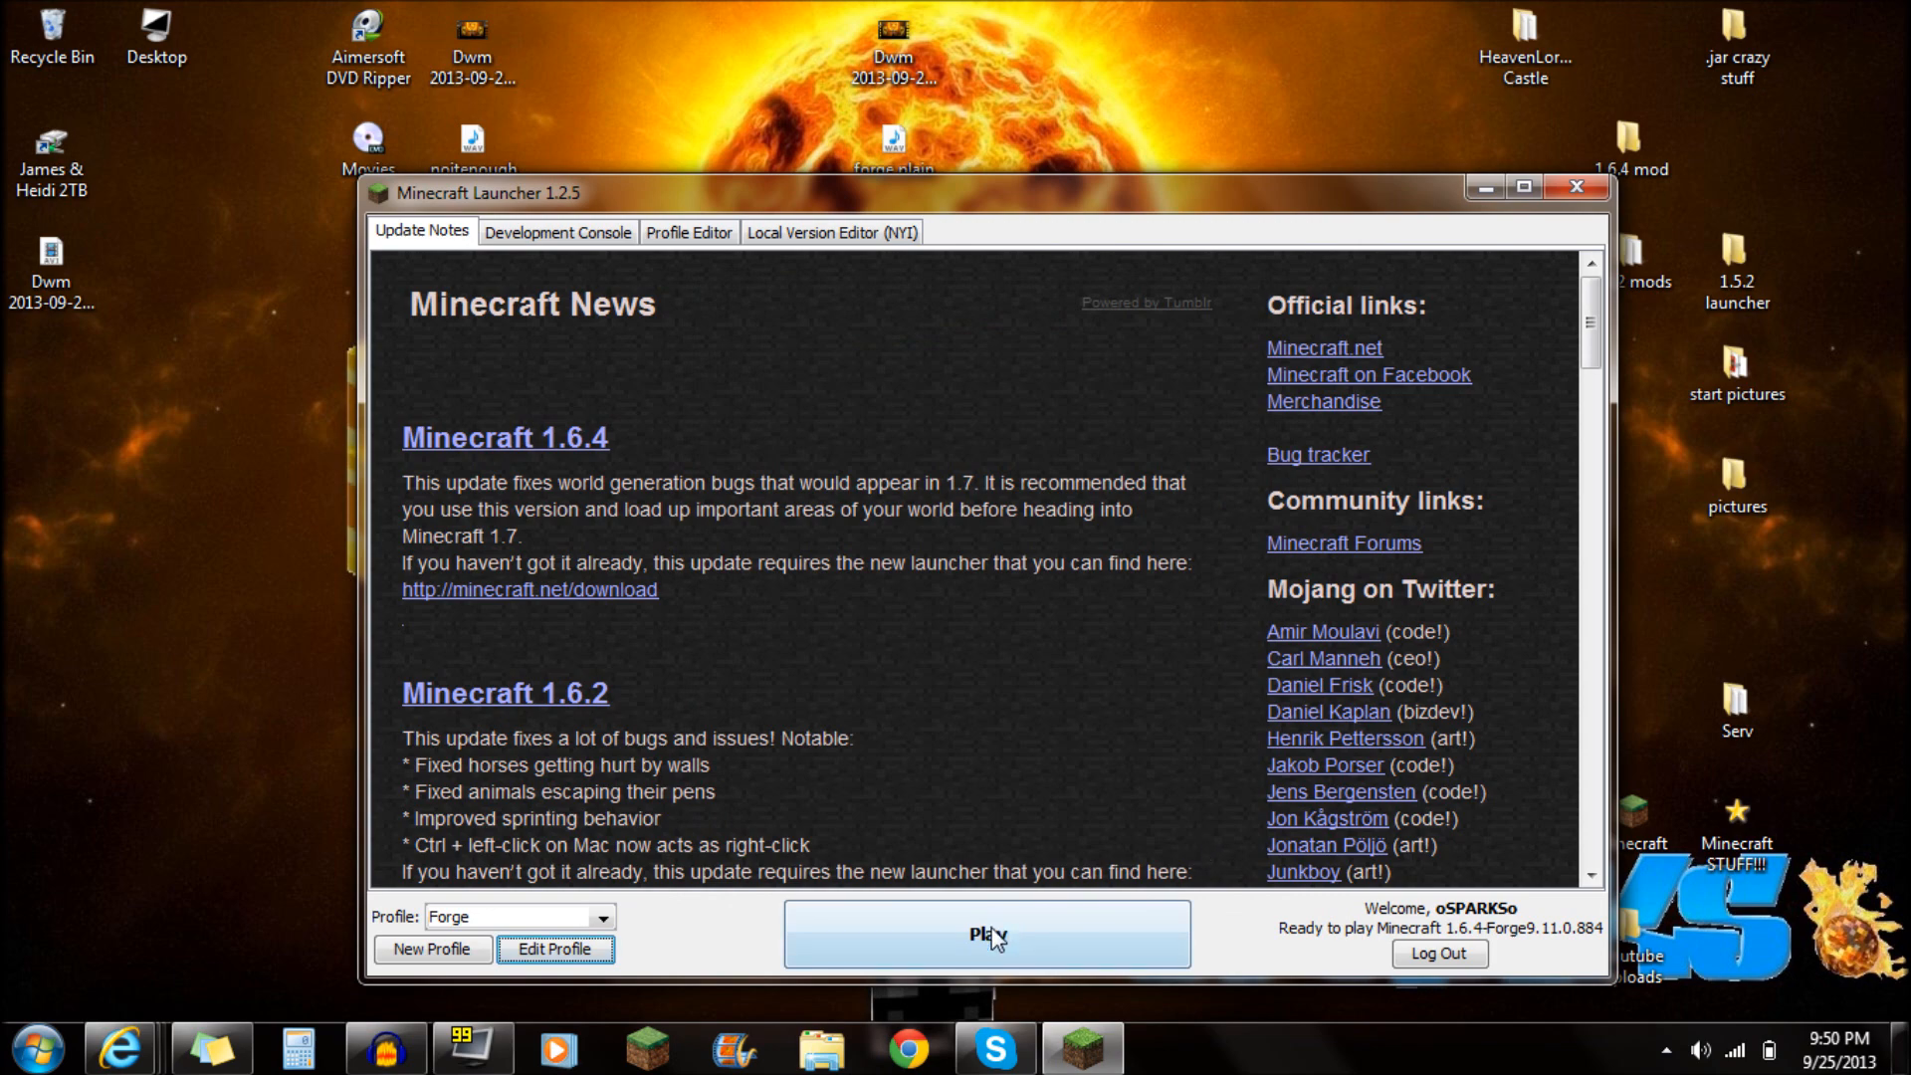
# - Launch Forge 1.6.4, confirm '3 mods loaded', then close the game window
pyautogui.click(985, 933)
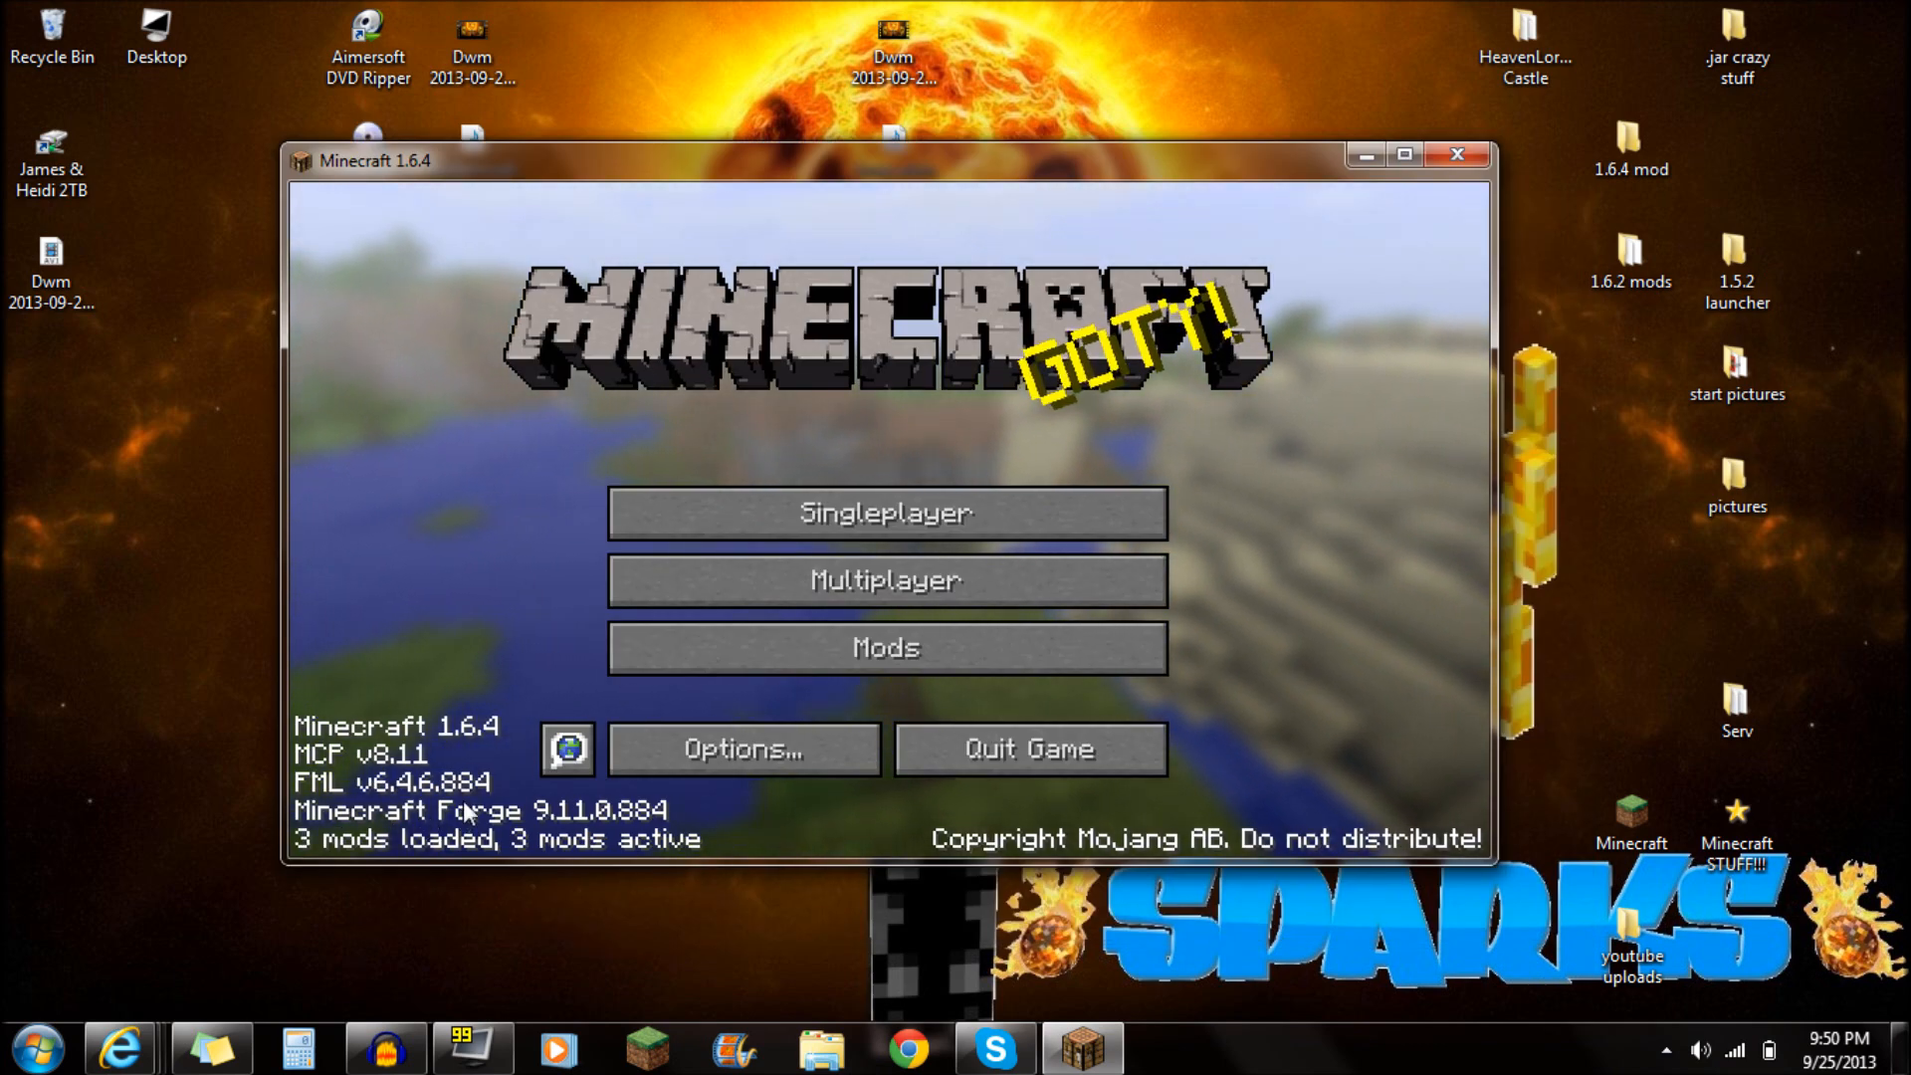
pyautogui.moveTo(1457, 155)
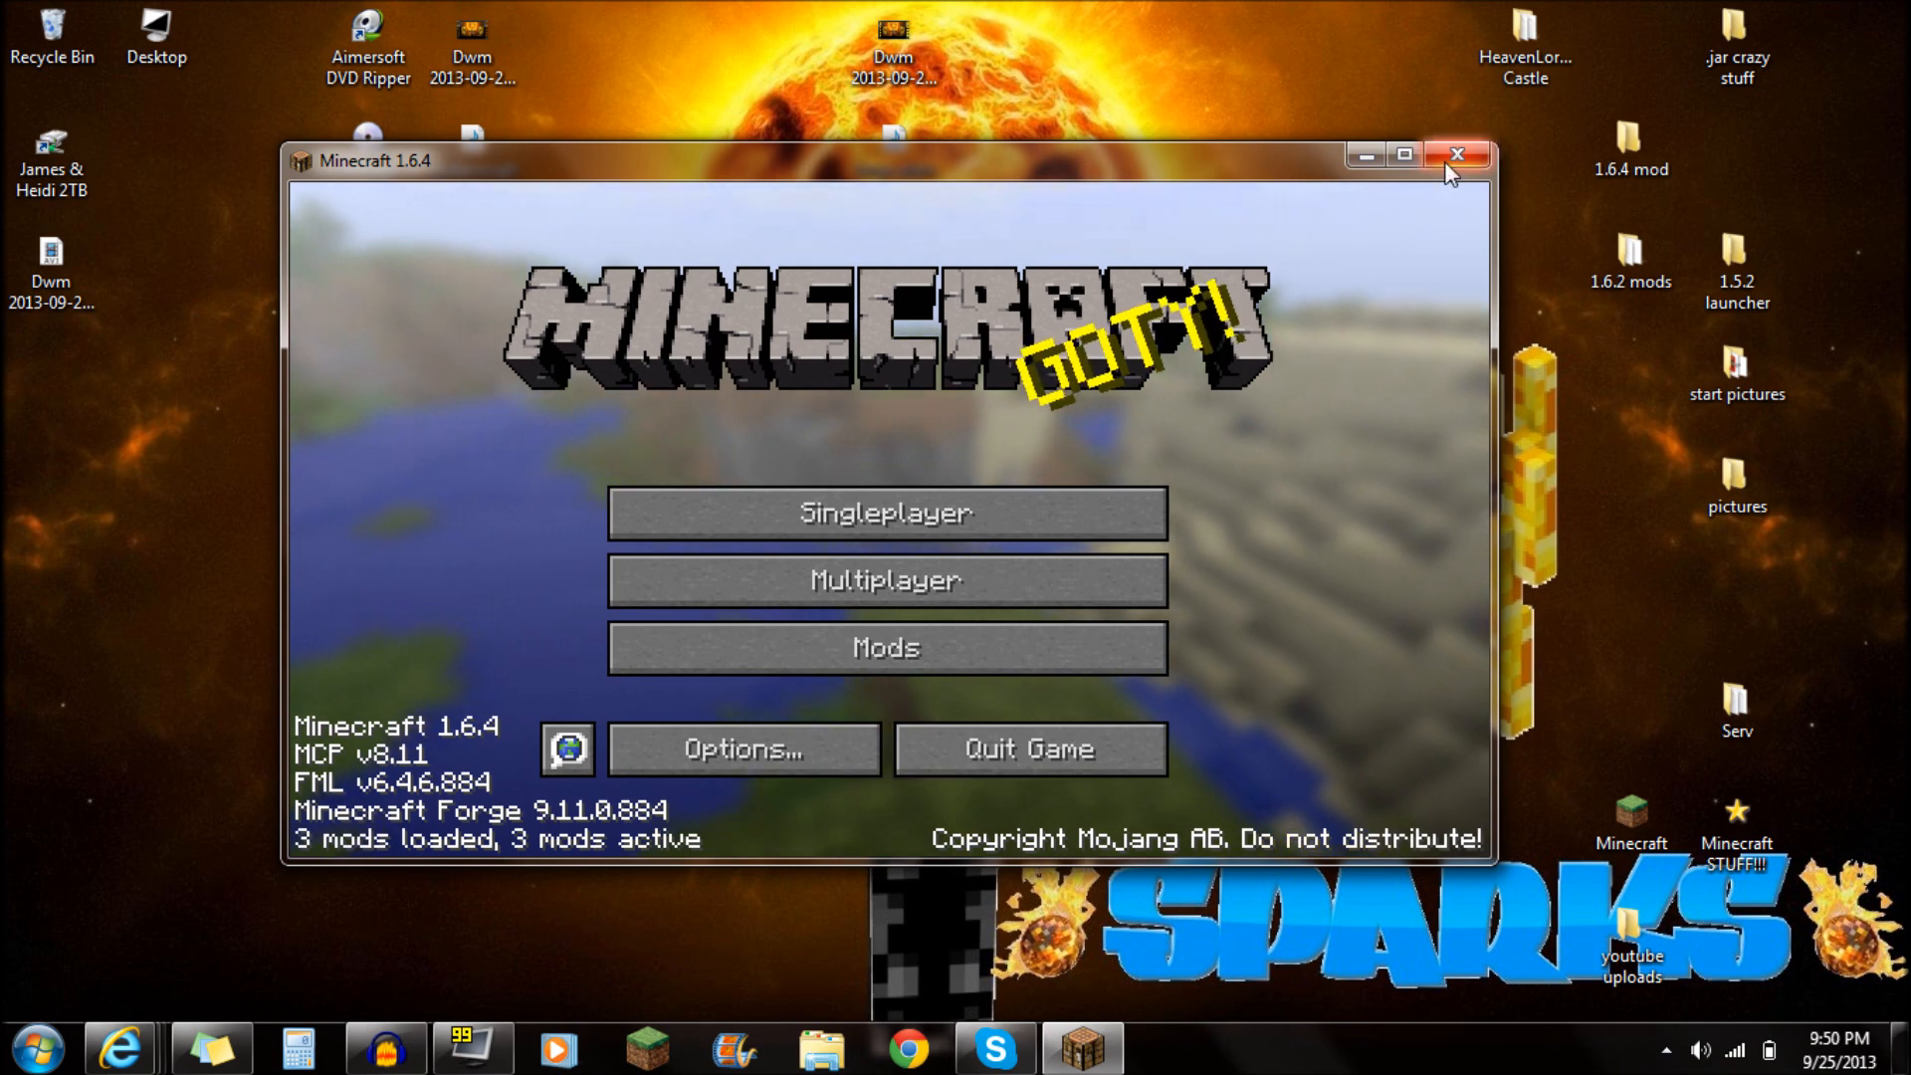
pyautogui.click(1457, 156)
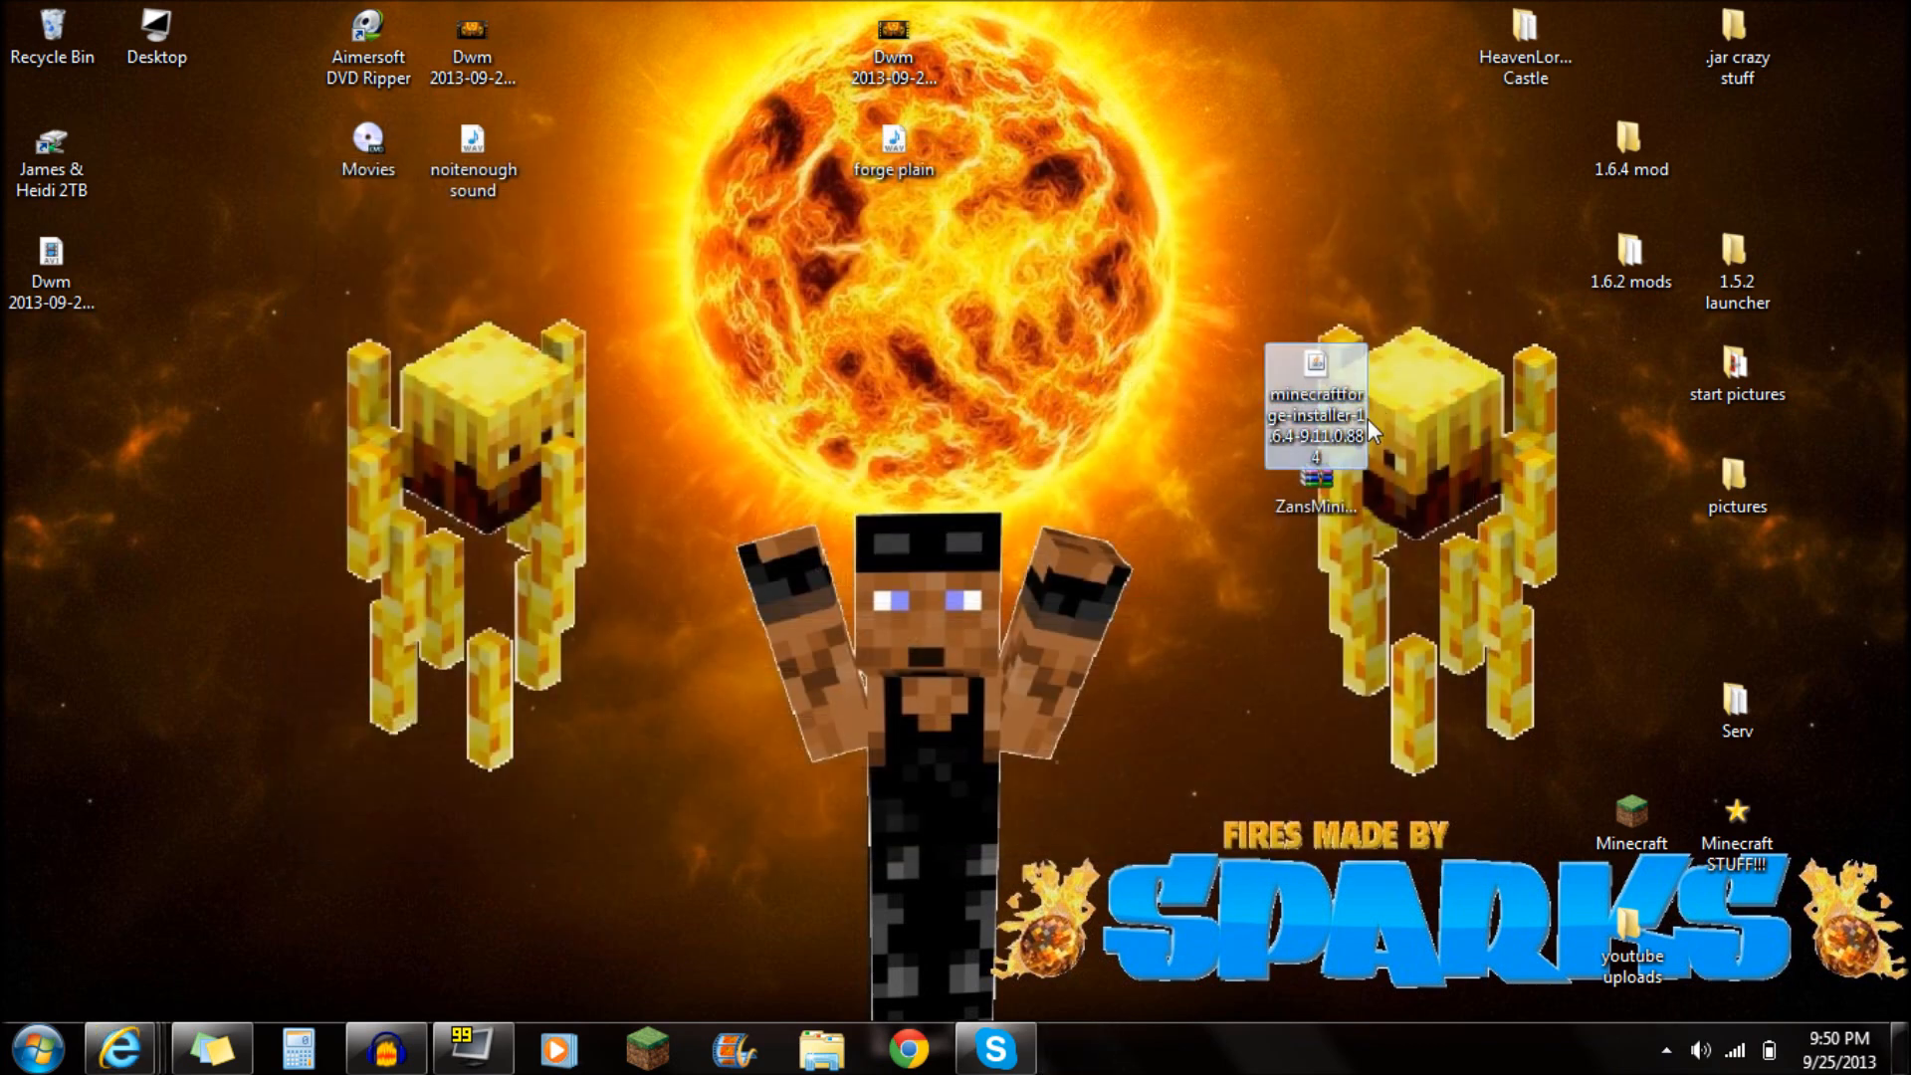
# - Search the Start menu for %appdata% to find the Roaming folder
pyautogui.click(31, 1046)
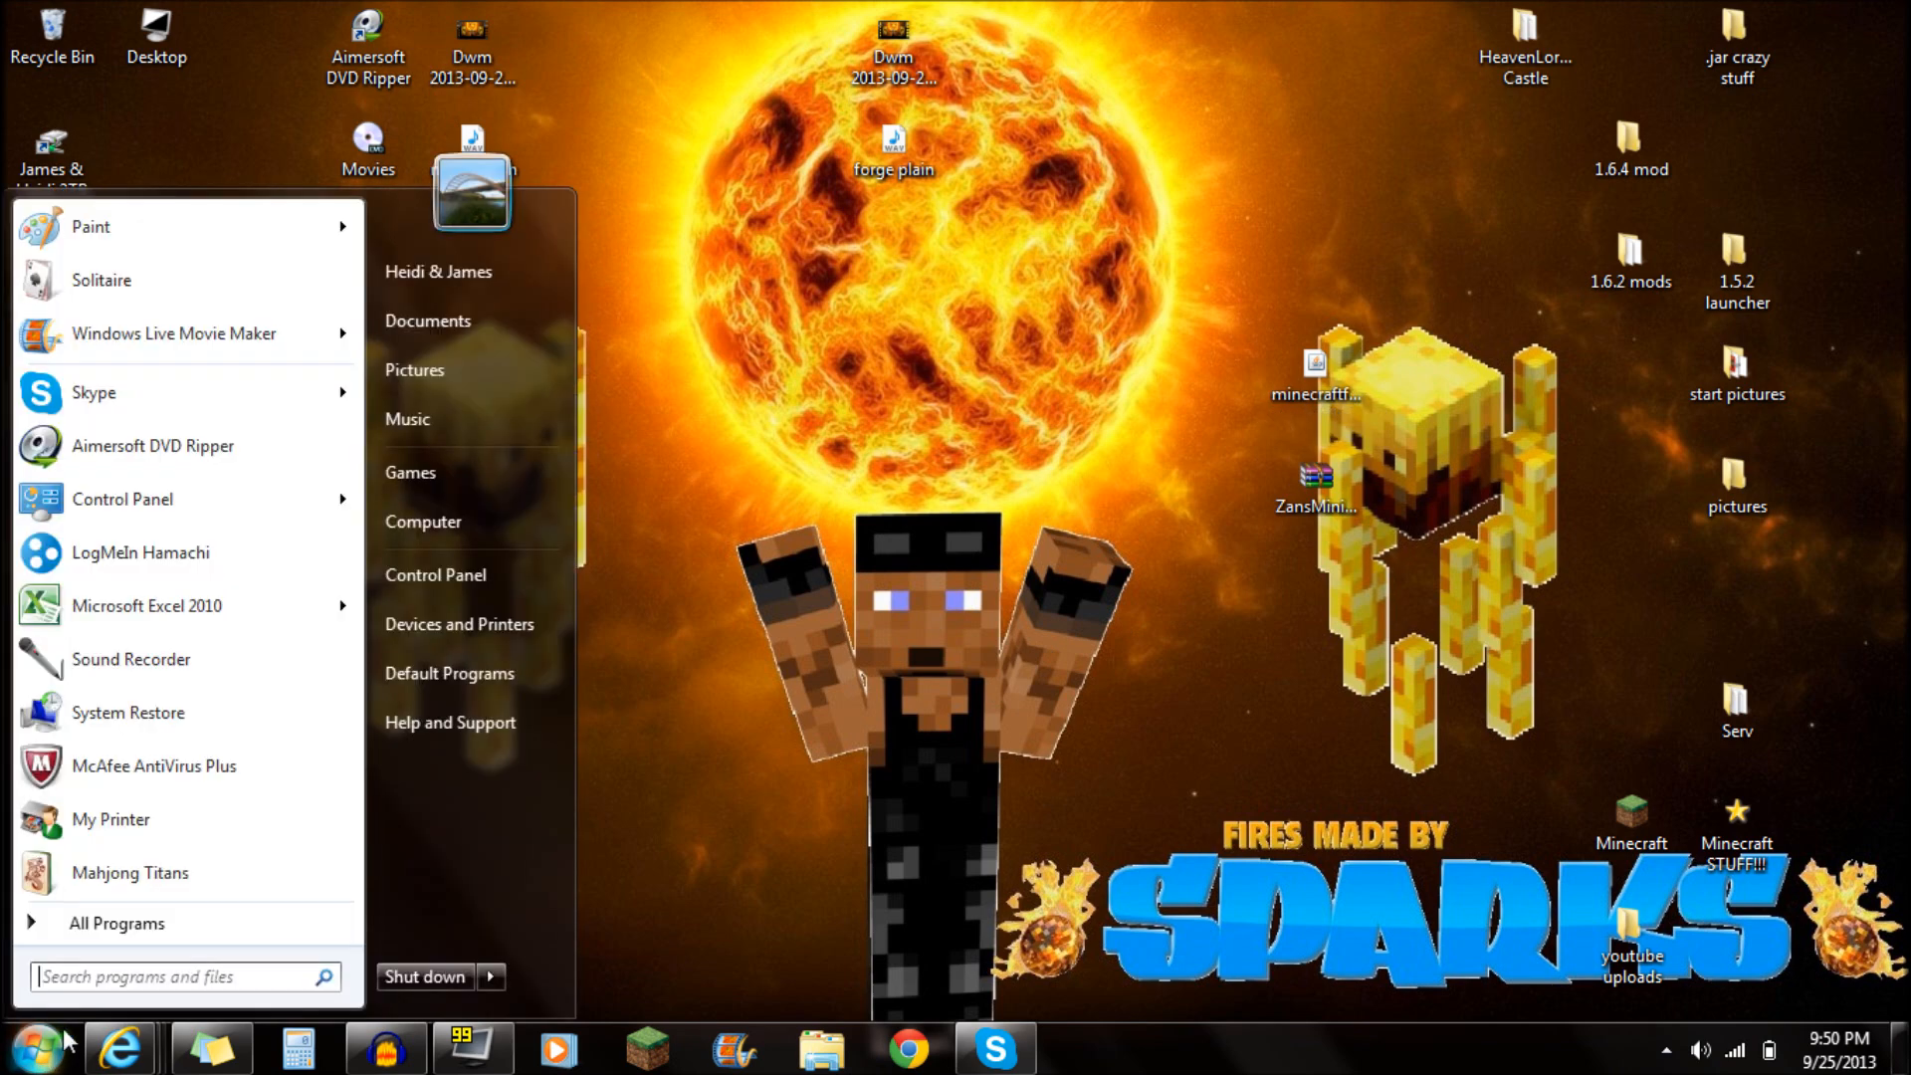
pyautogui.click(183, 977)
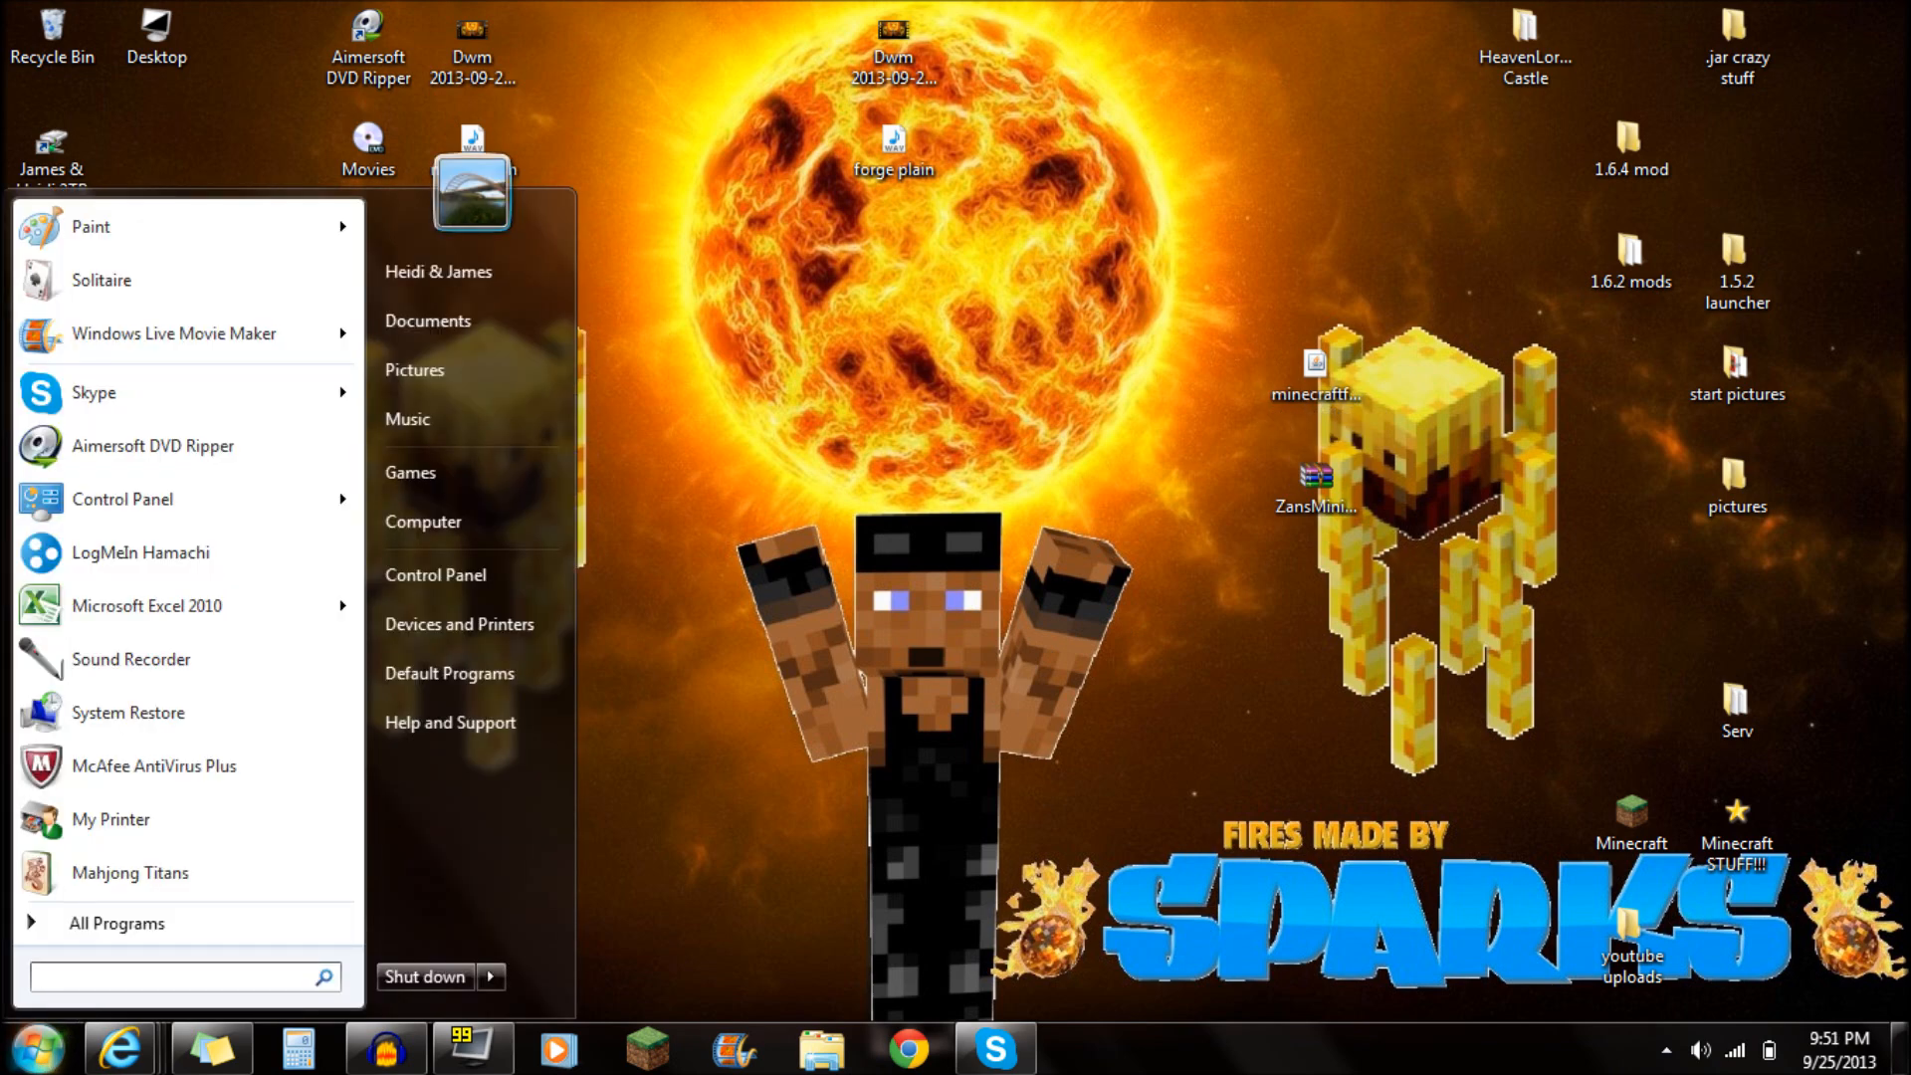
pyautogui.write('%appdata%')
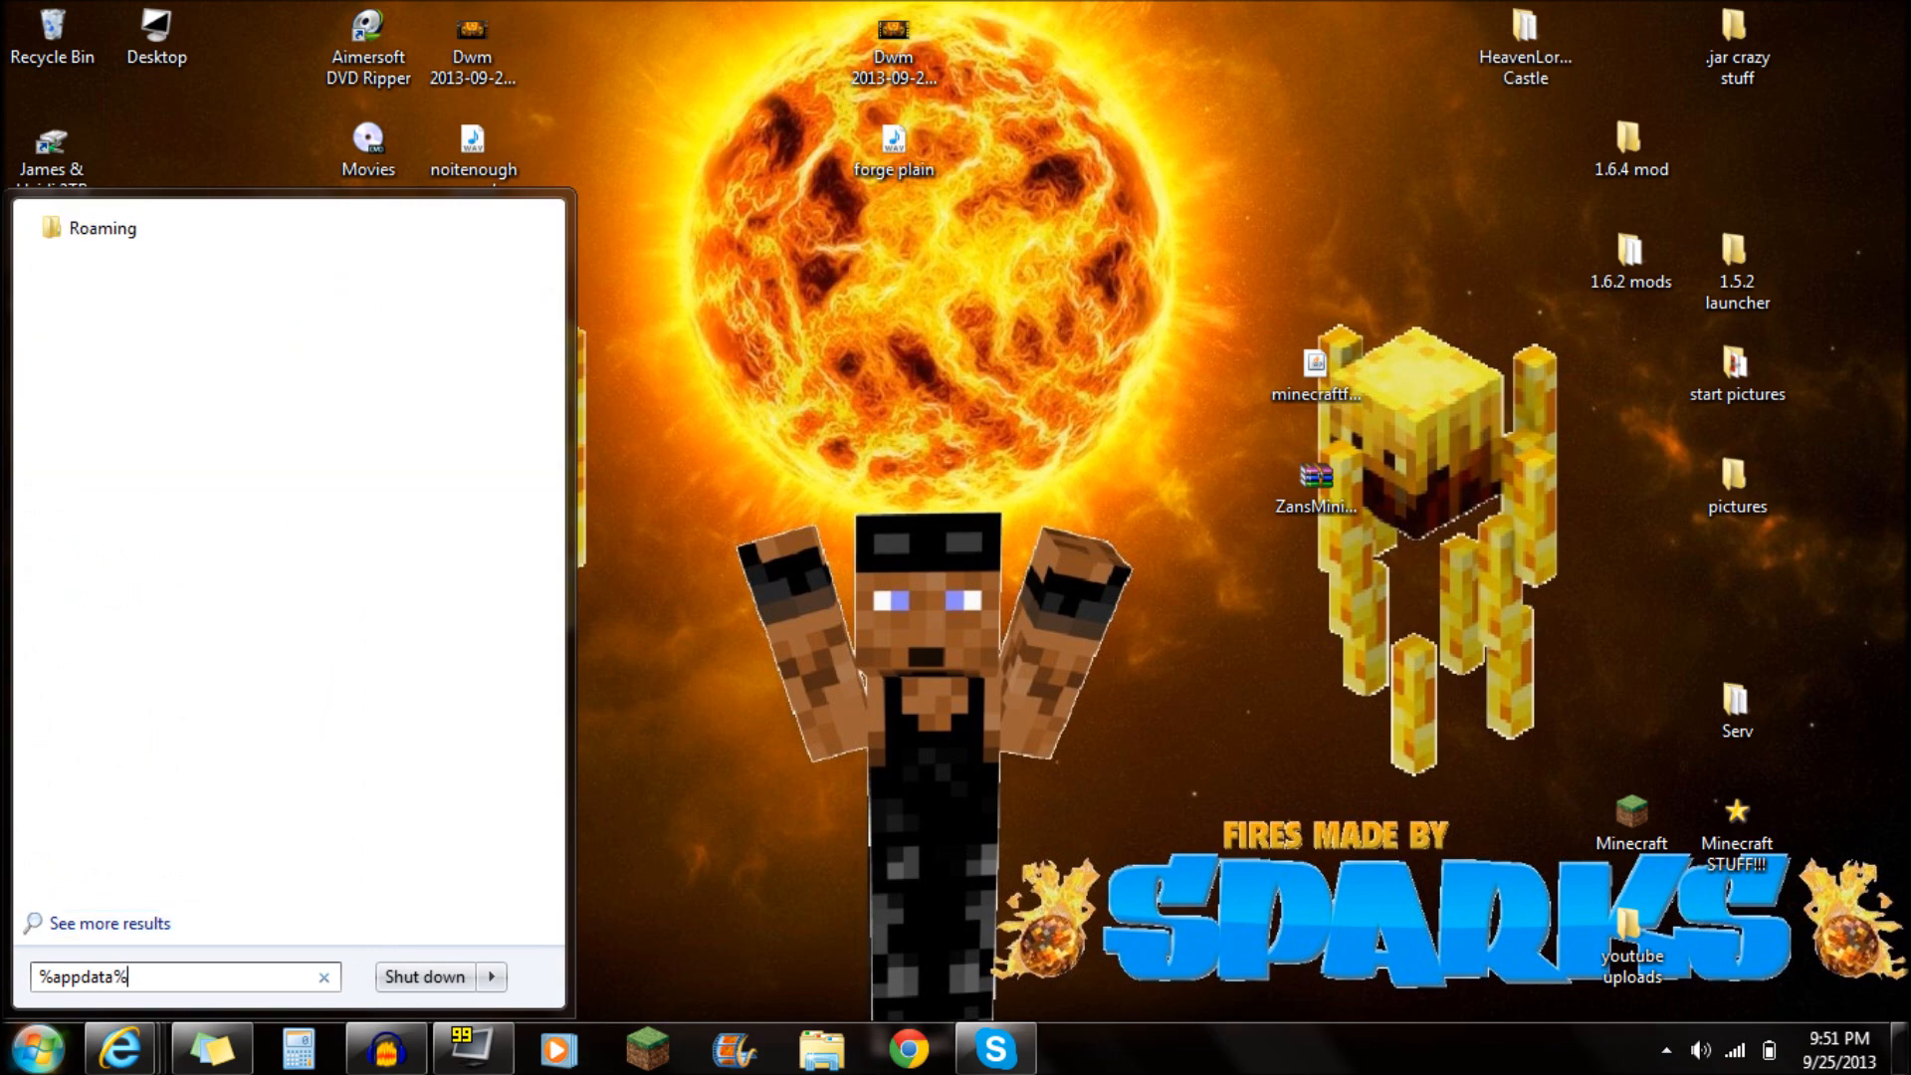
pyautogui.moveTo(216, 457)
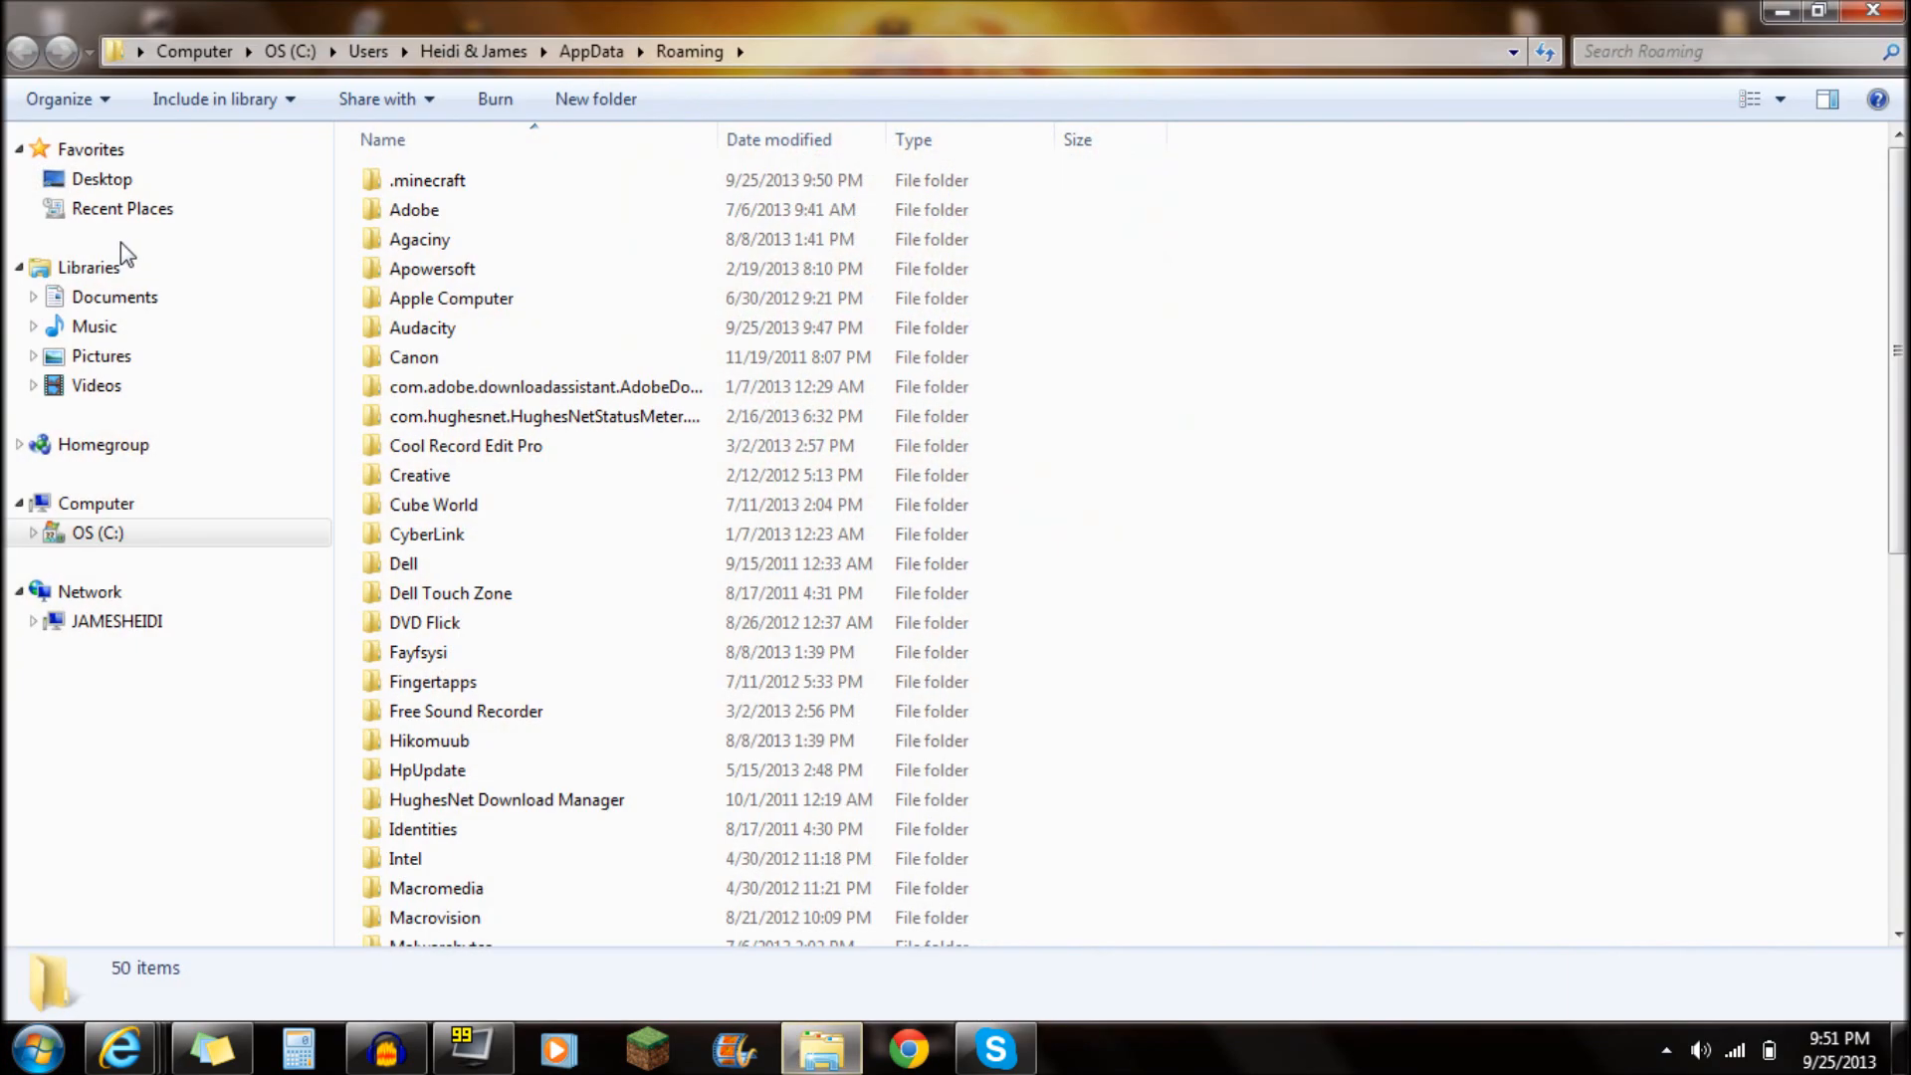
# - Open Roaming > .minecraft and then its empty mods folder
pyautogui.click(413, 210)
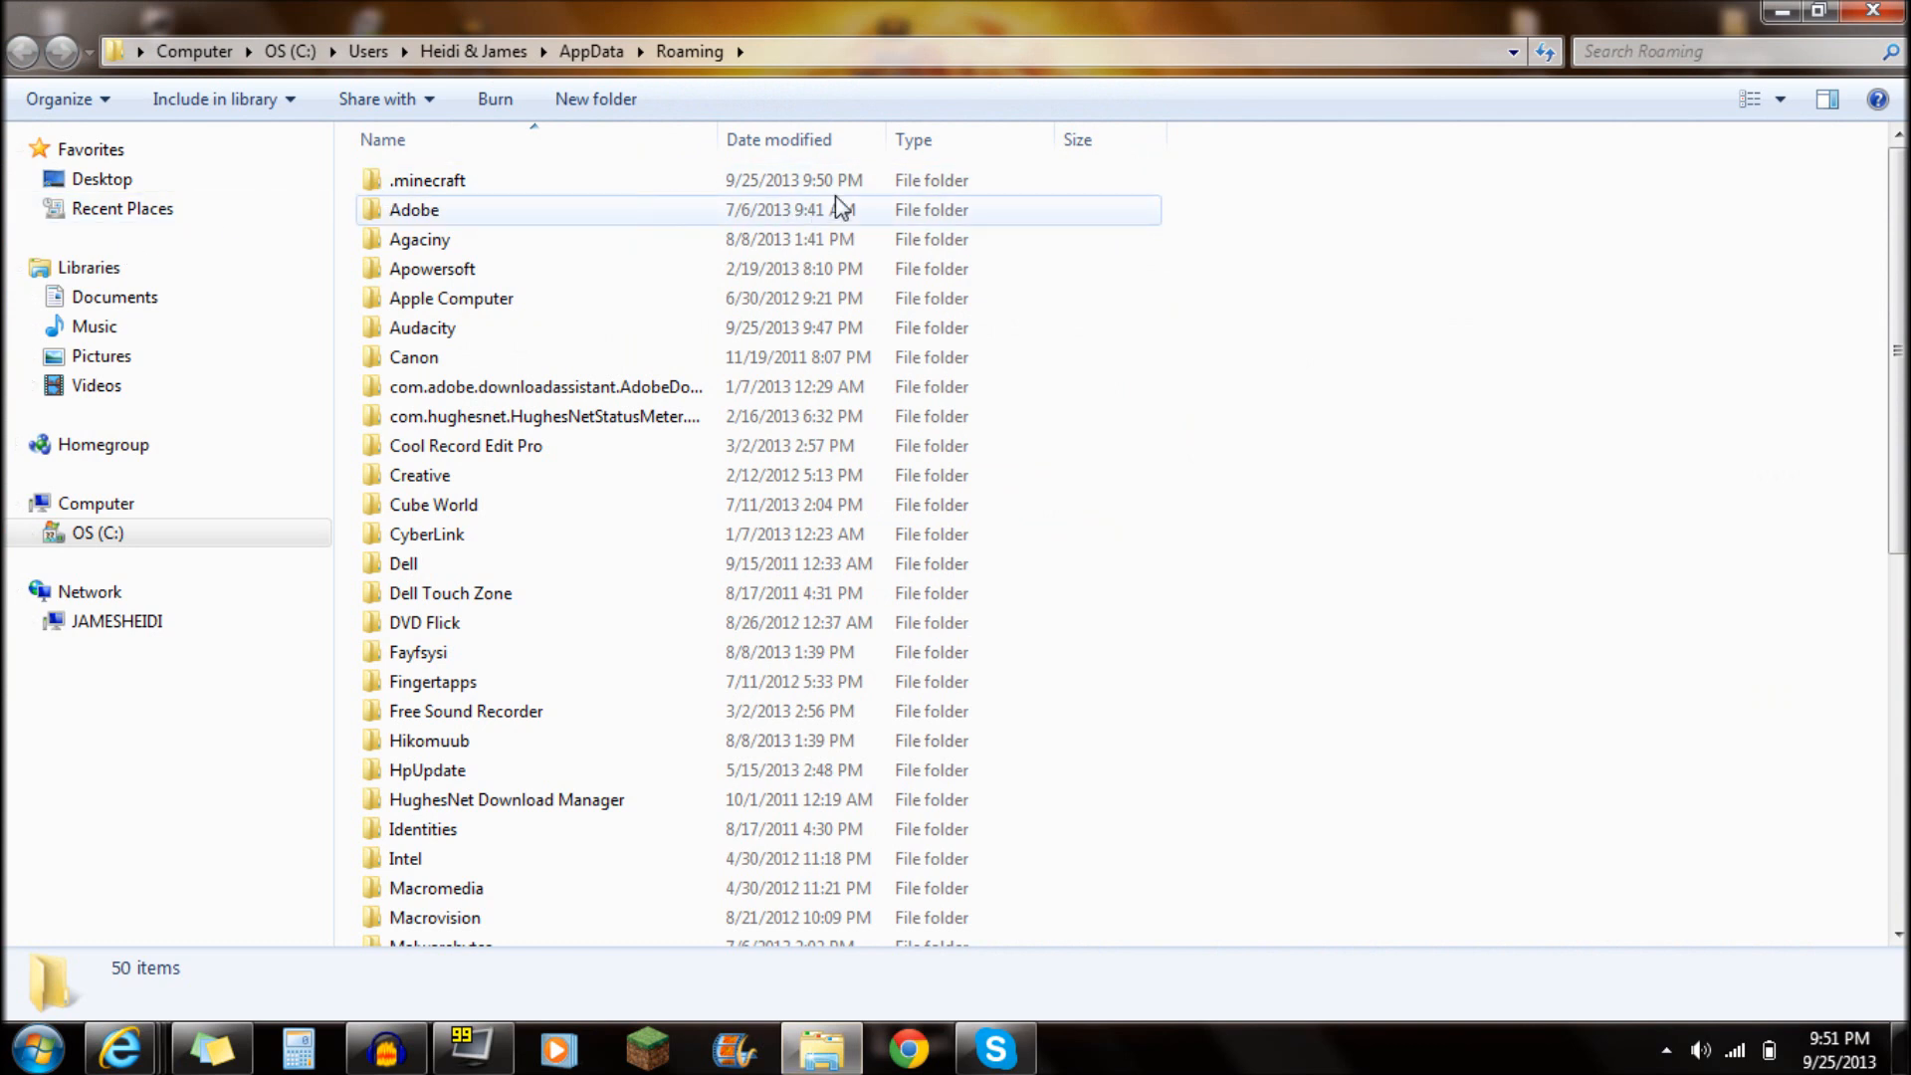
pyautogui.doubleClick(427, 180)
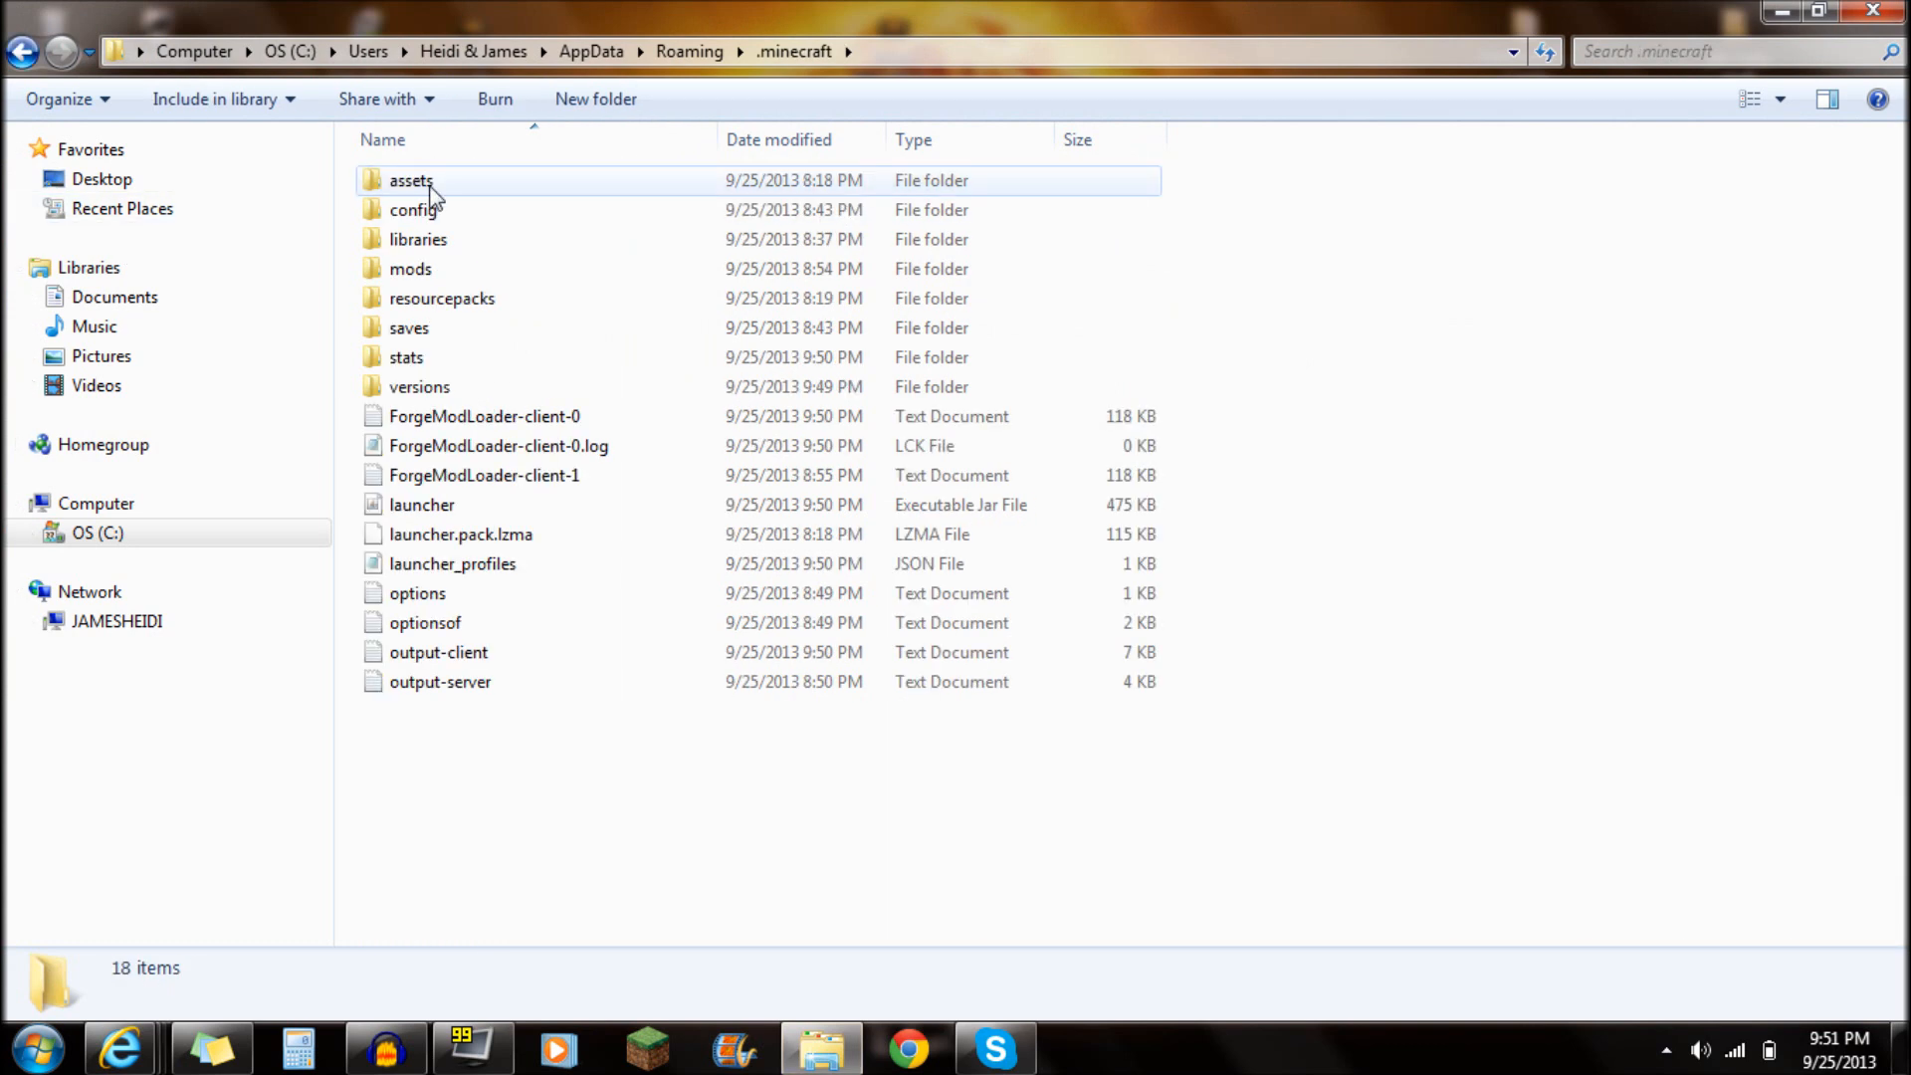
pyautogui.click(409, 267)
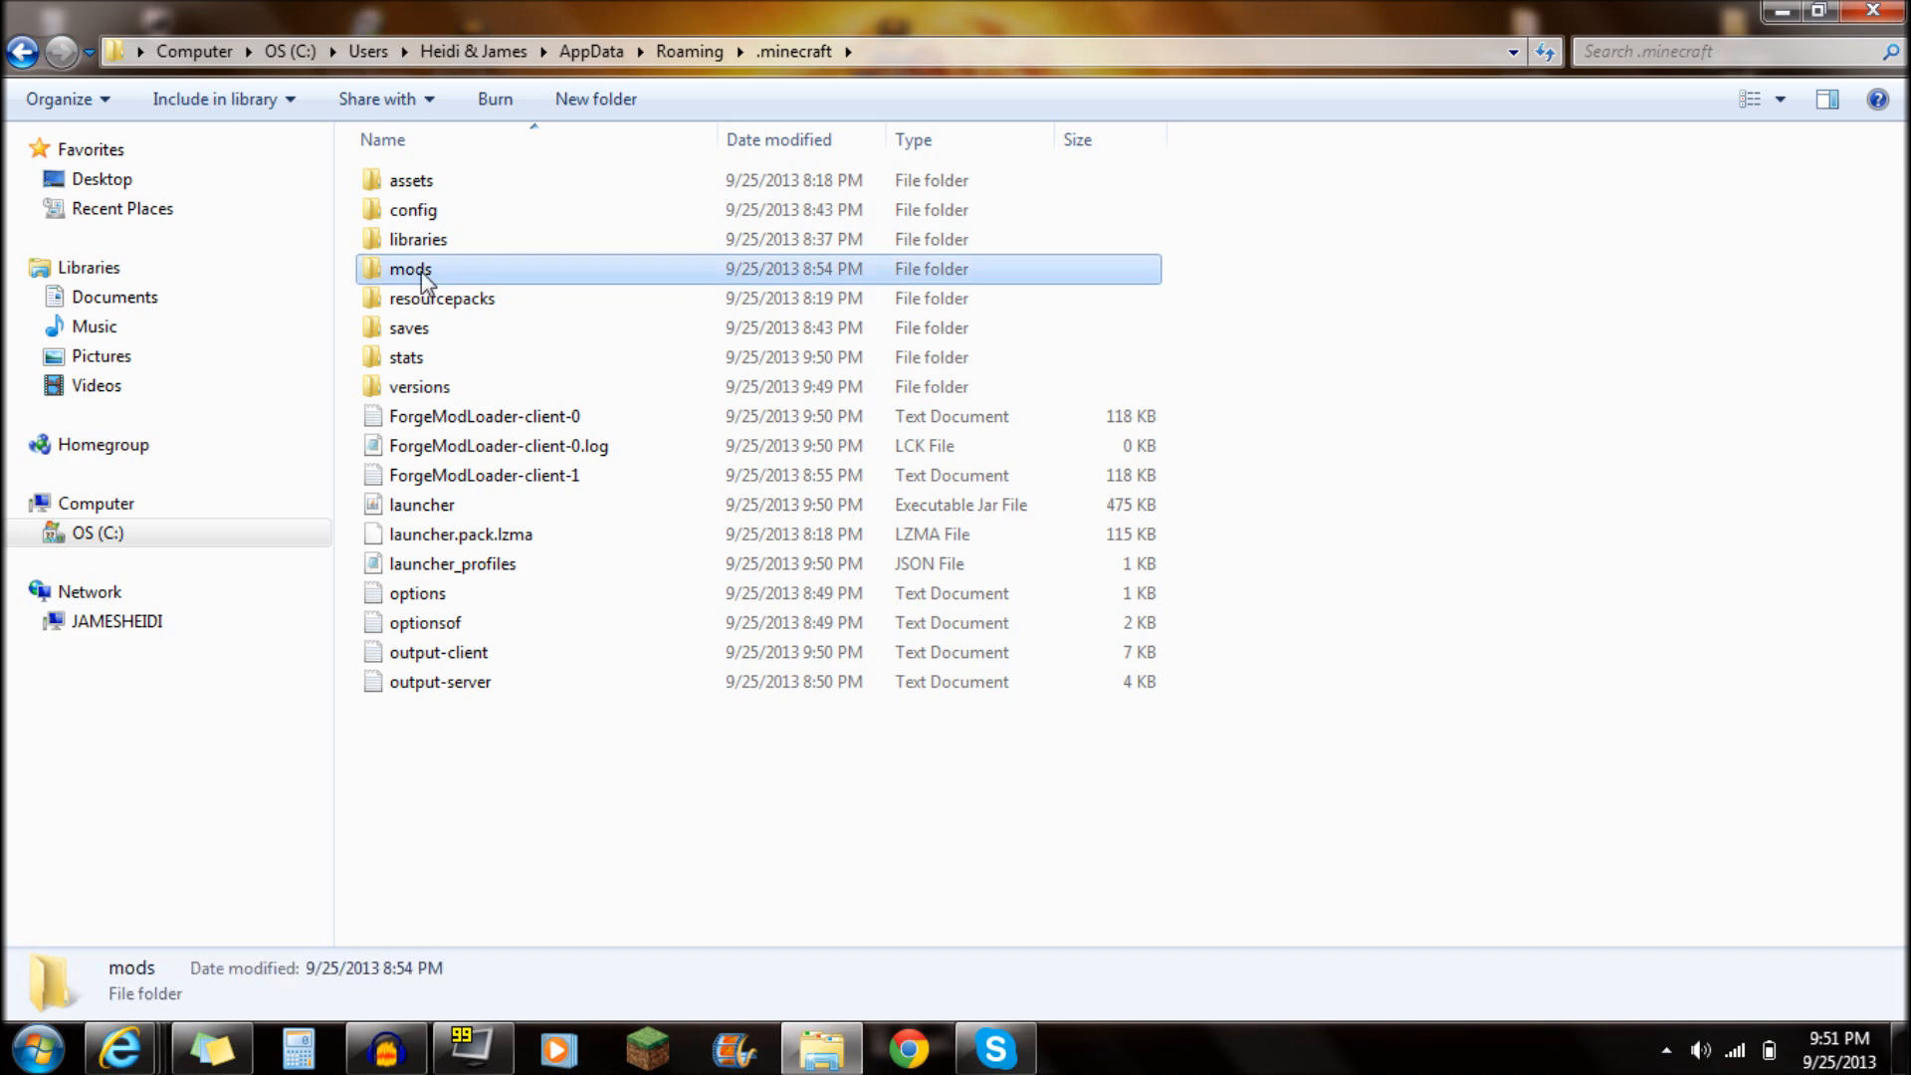
pyautogui.moveTo(409, 268)
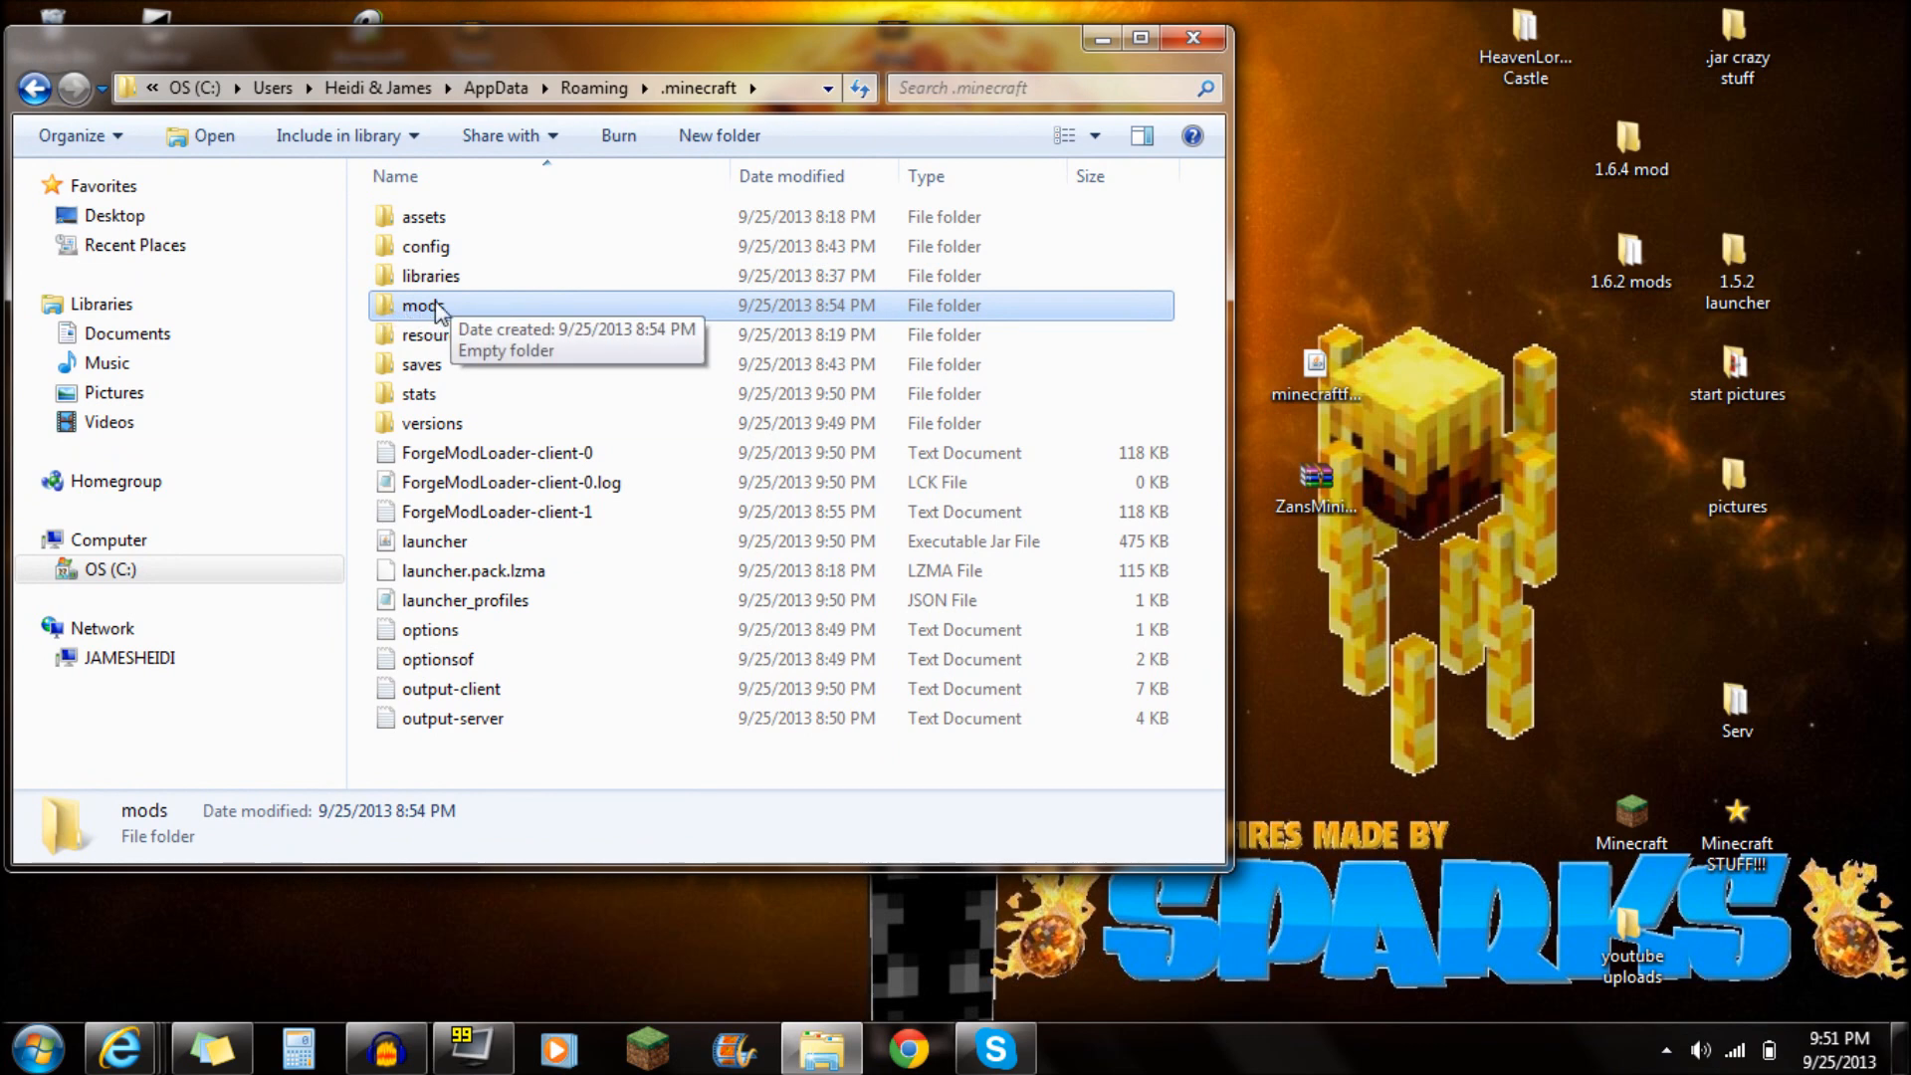
pyautogui.doubleClick(423, 305)
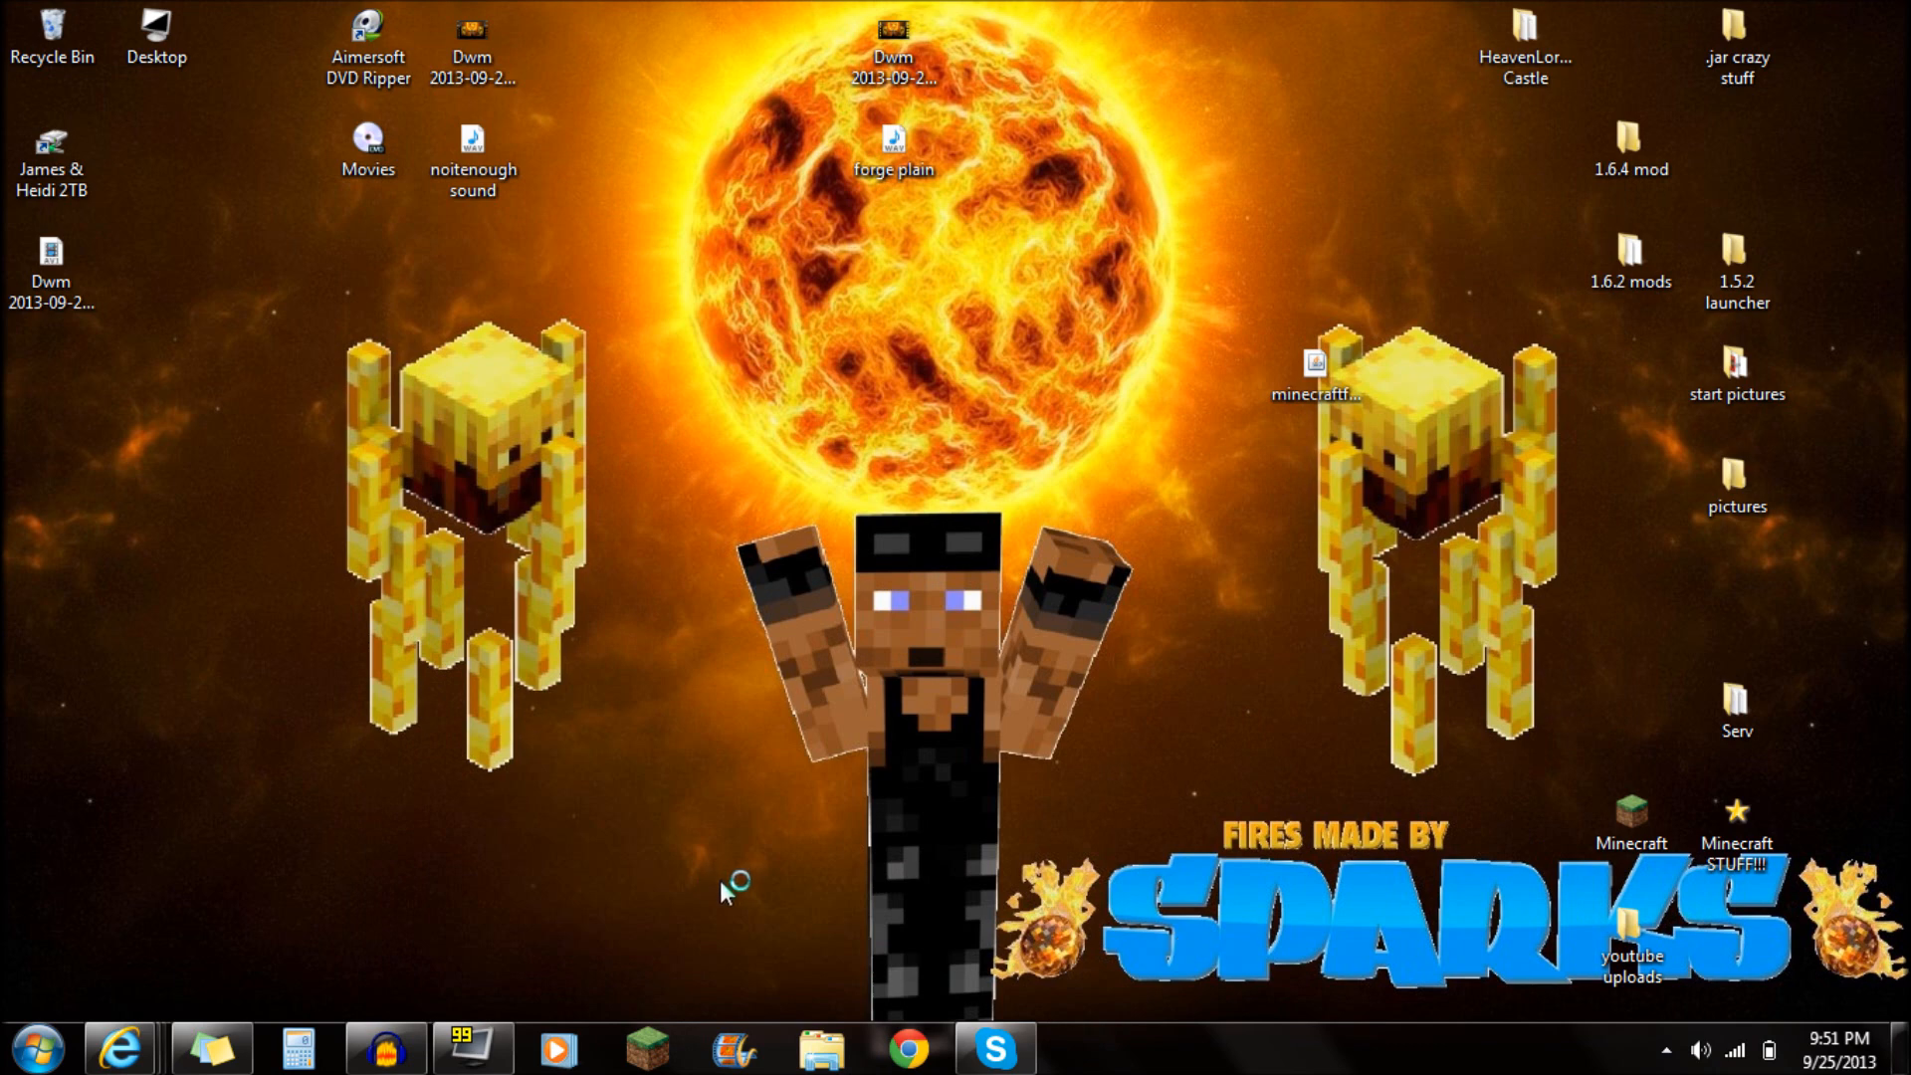
pyautogui.moveTo(816, 908)
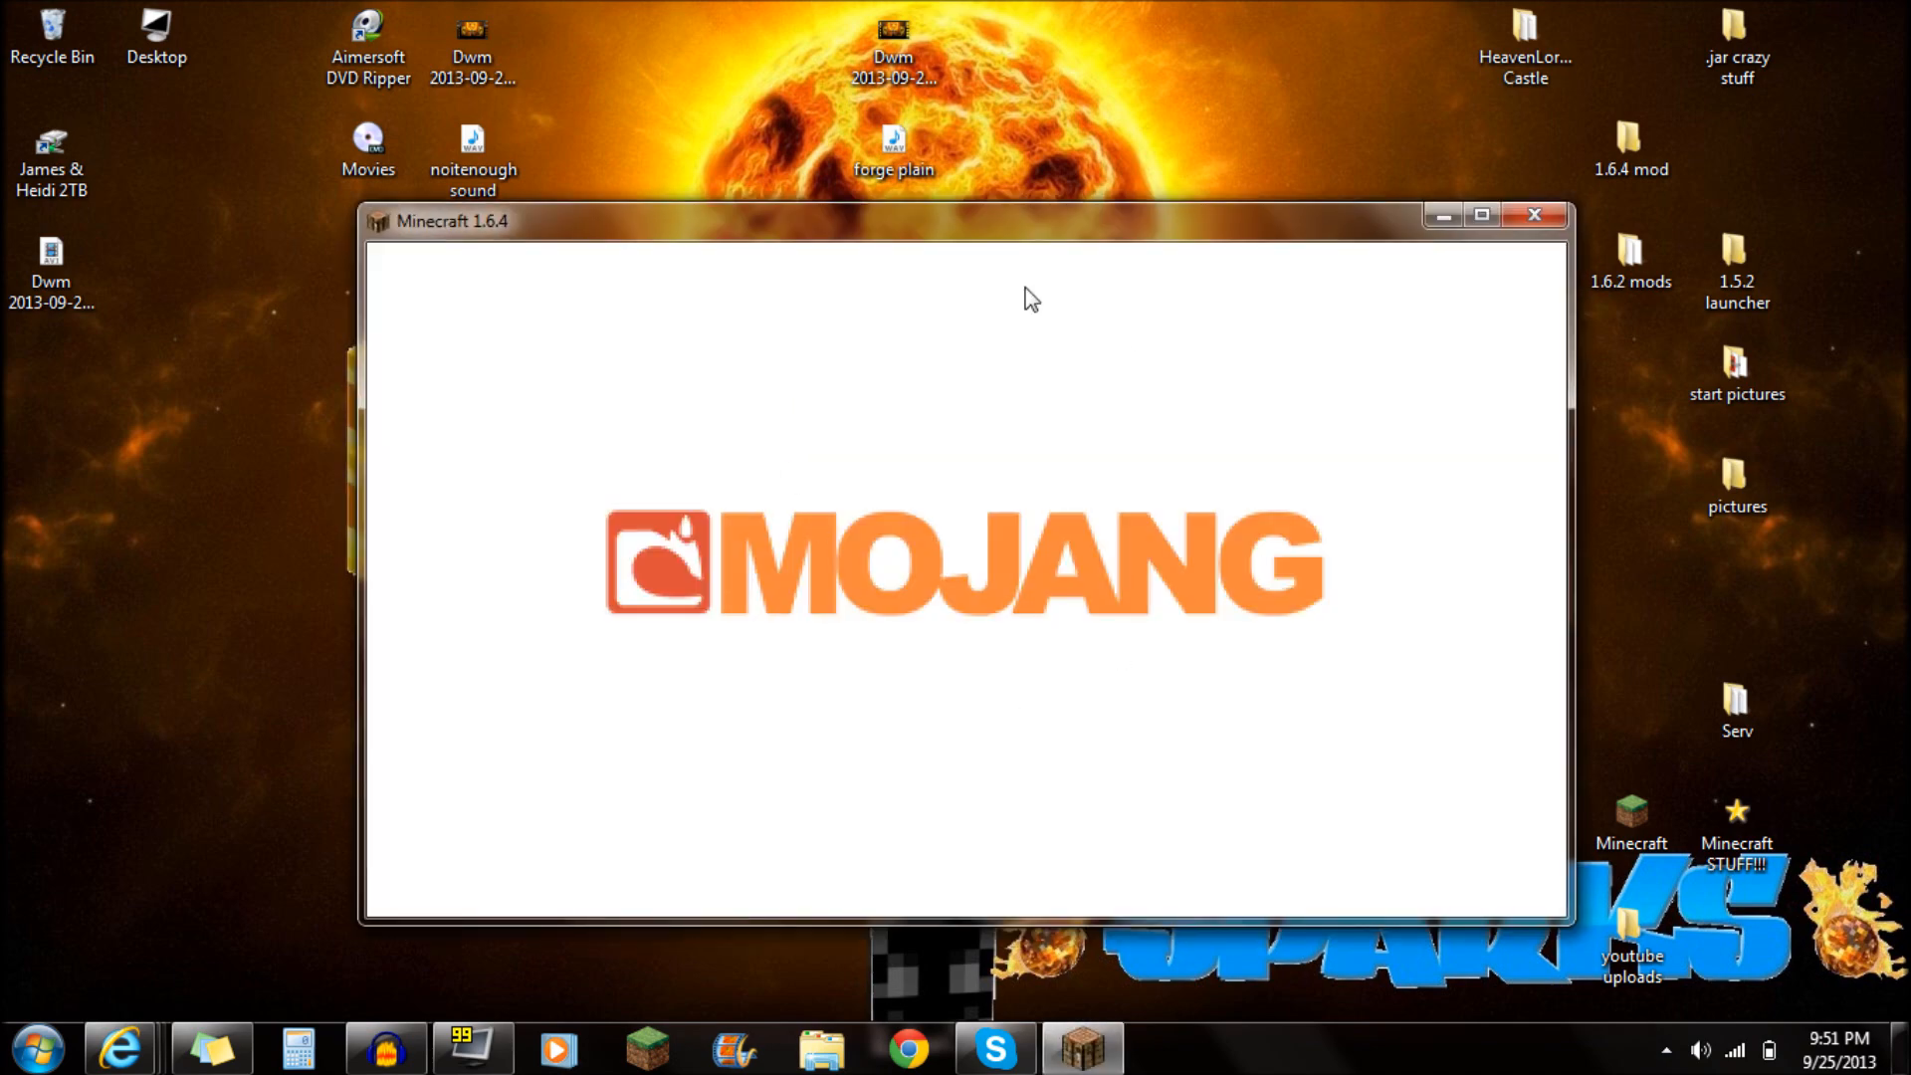
pyautogui.moveTo(1394, 558)
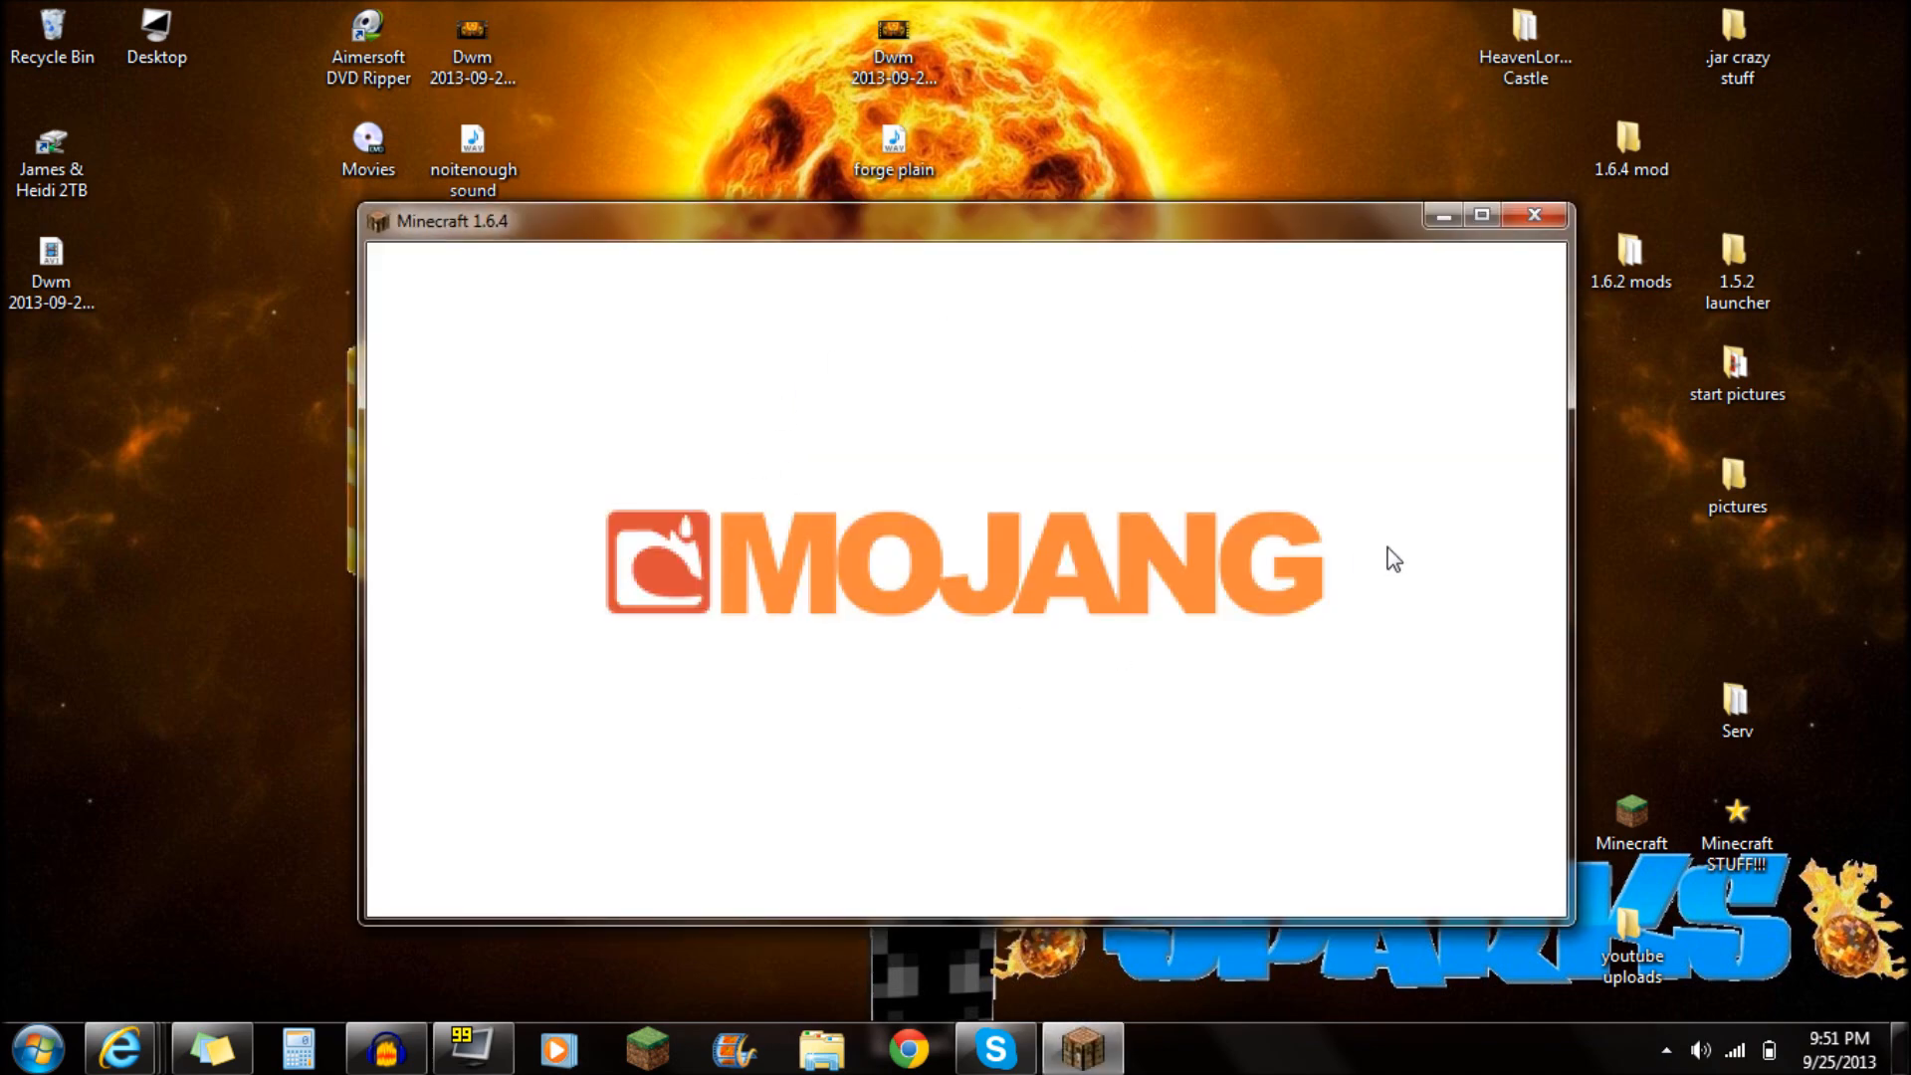
pyautogui.moveTo(927, 466)
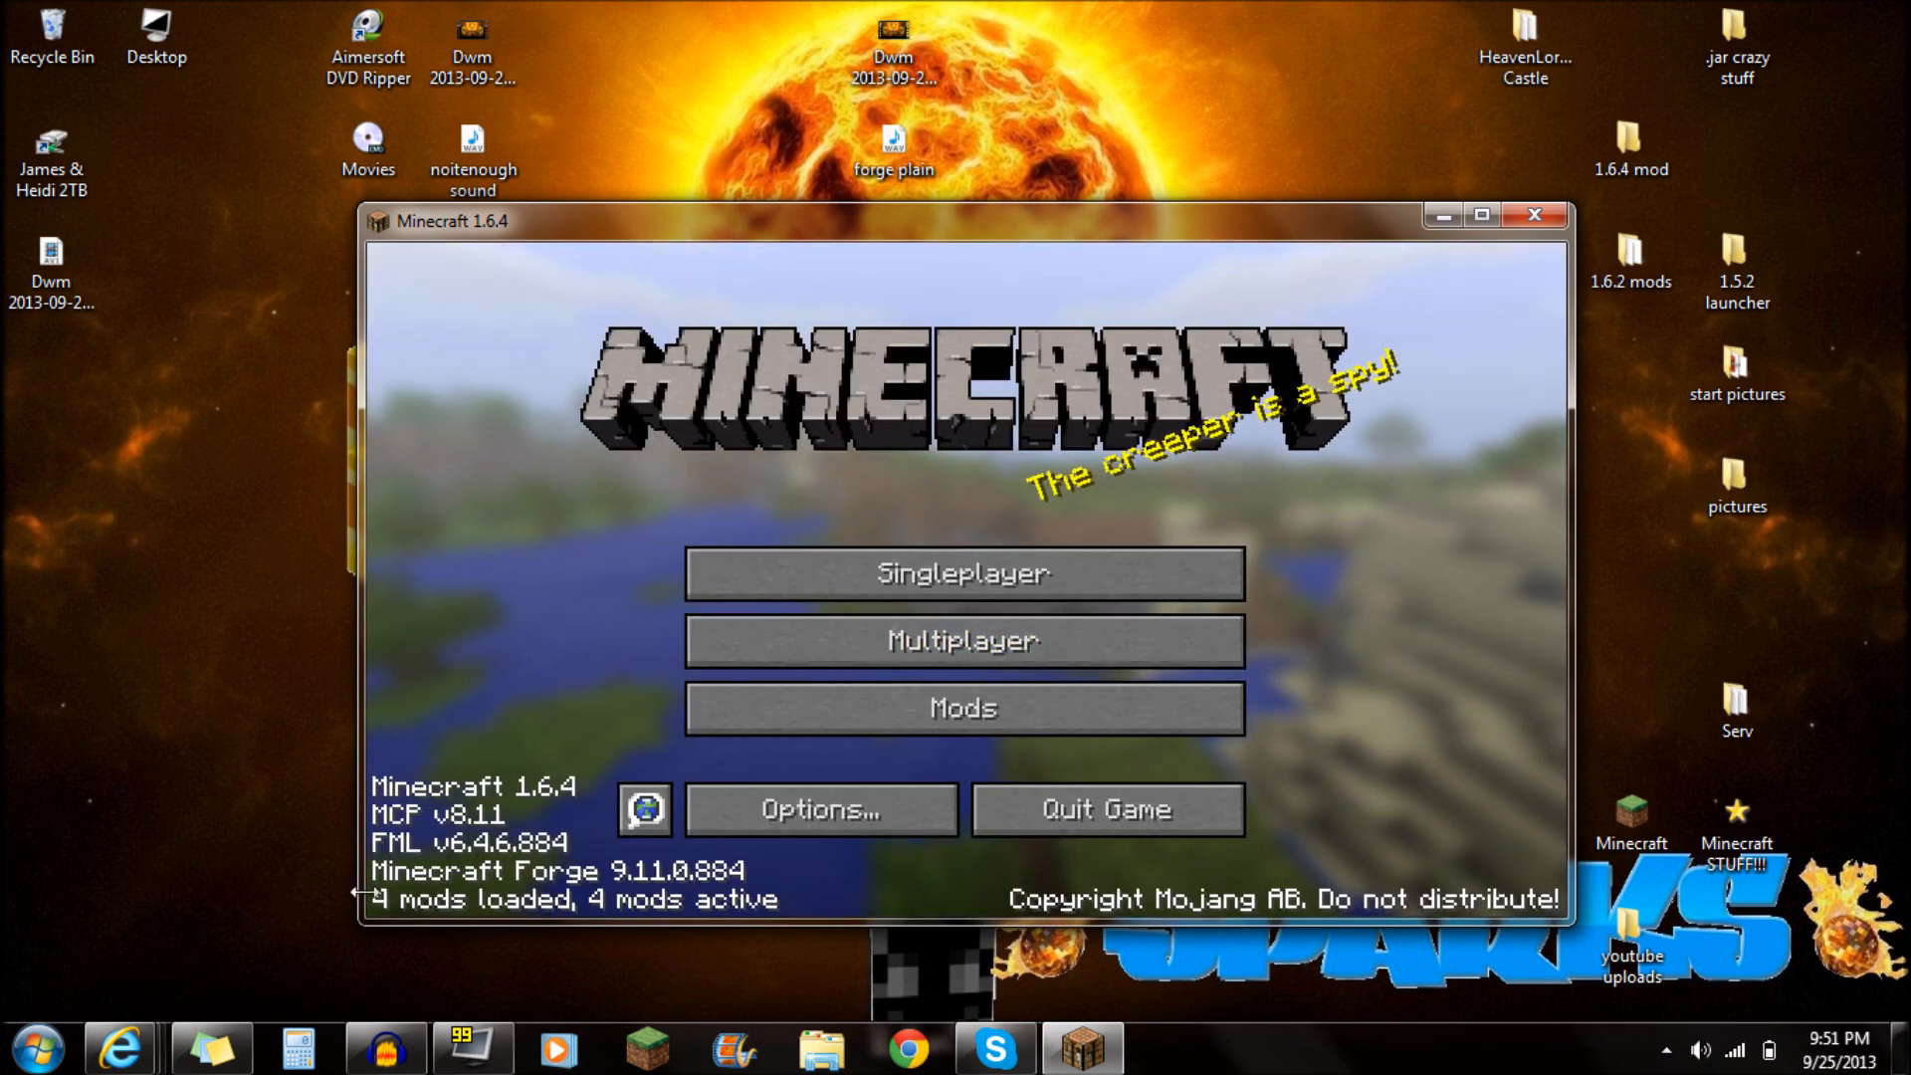
# - Open the Mod List, view Zan's Minimap details, and return to the title screen
pyautogui.click(962, 708)
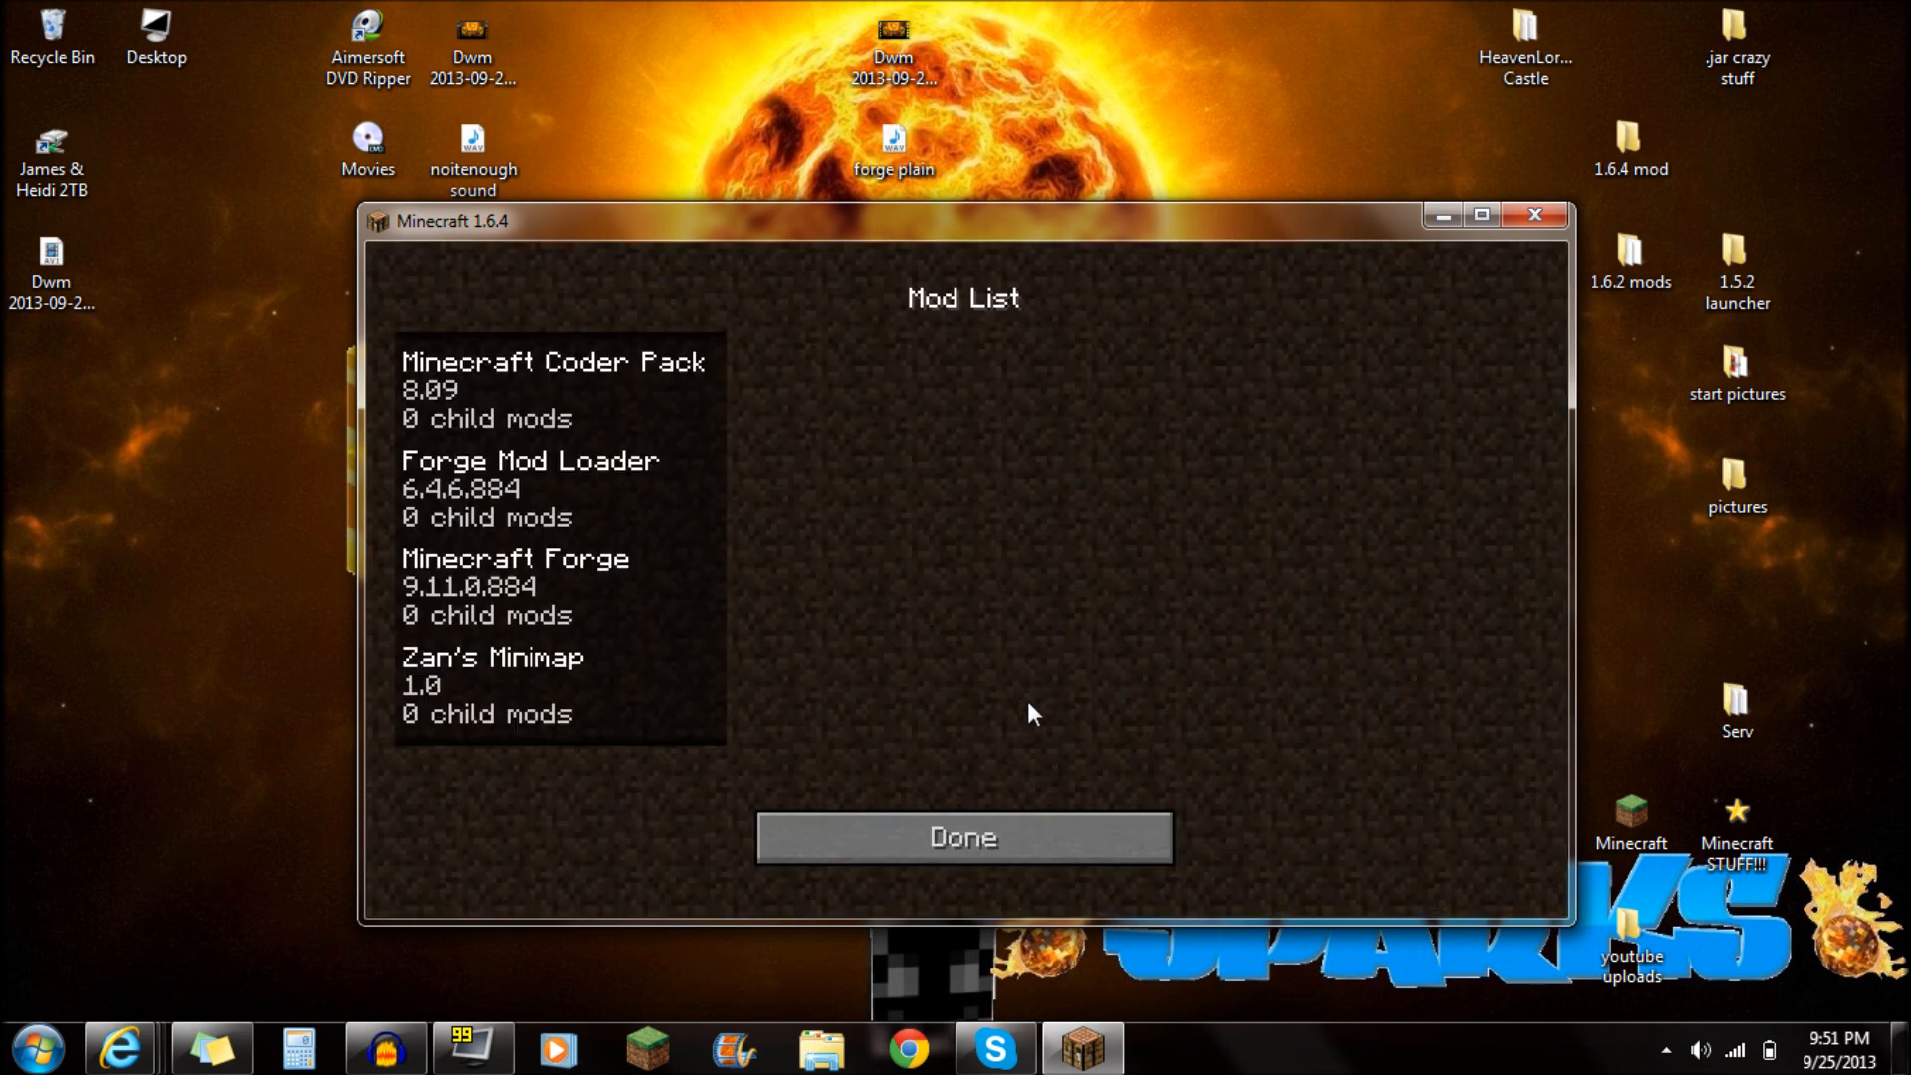
pyautogui.click(525, 685)
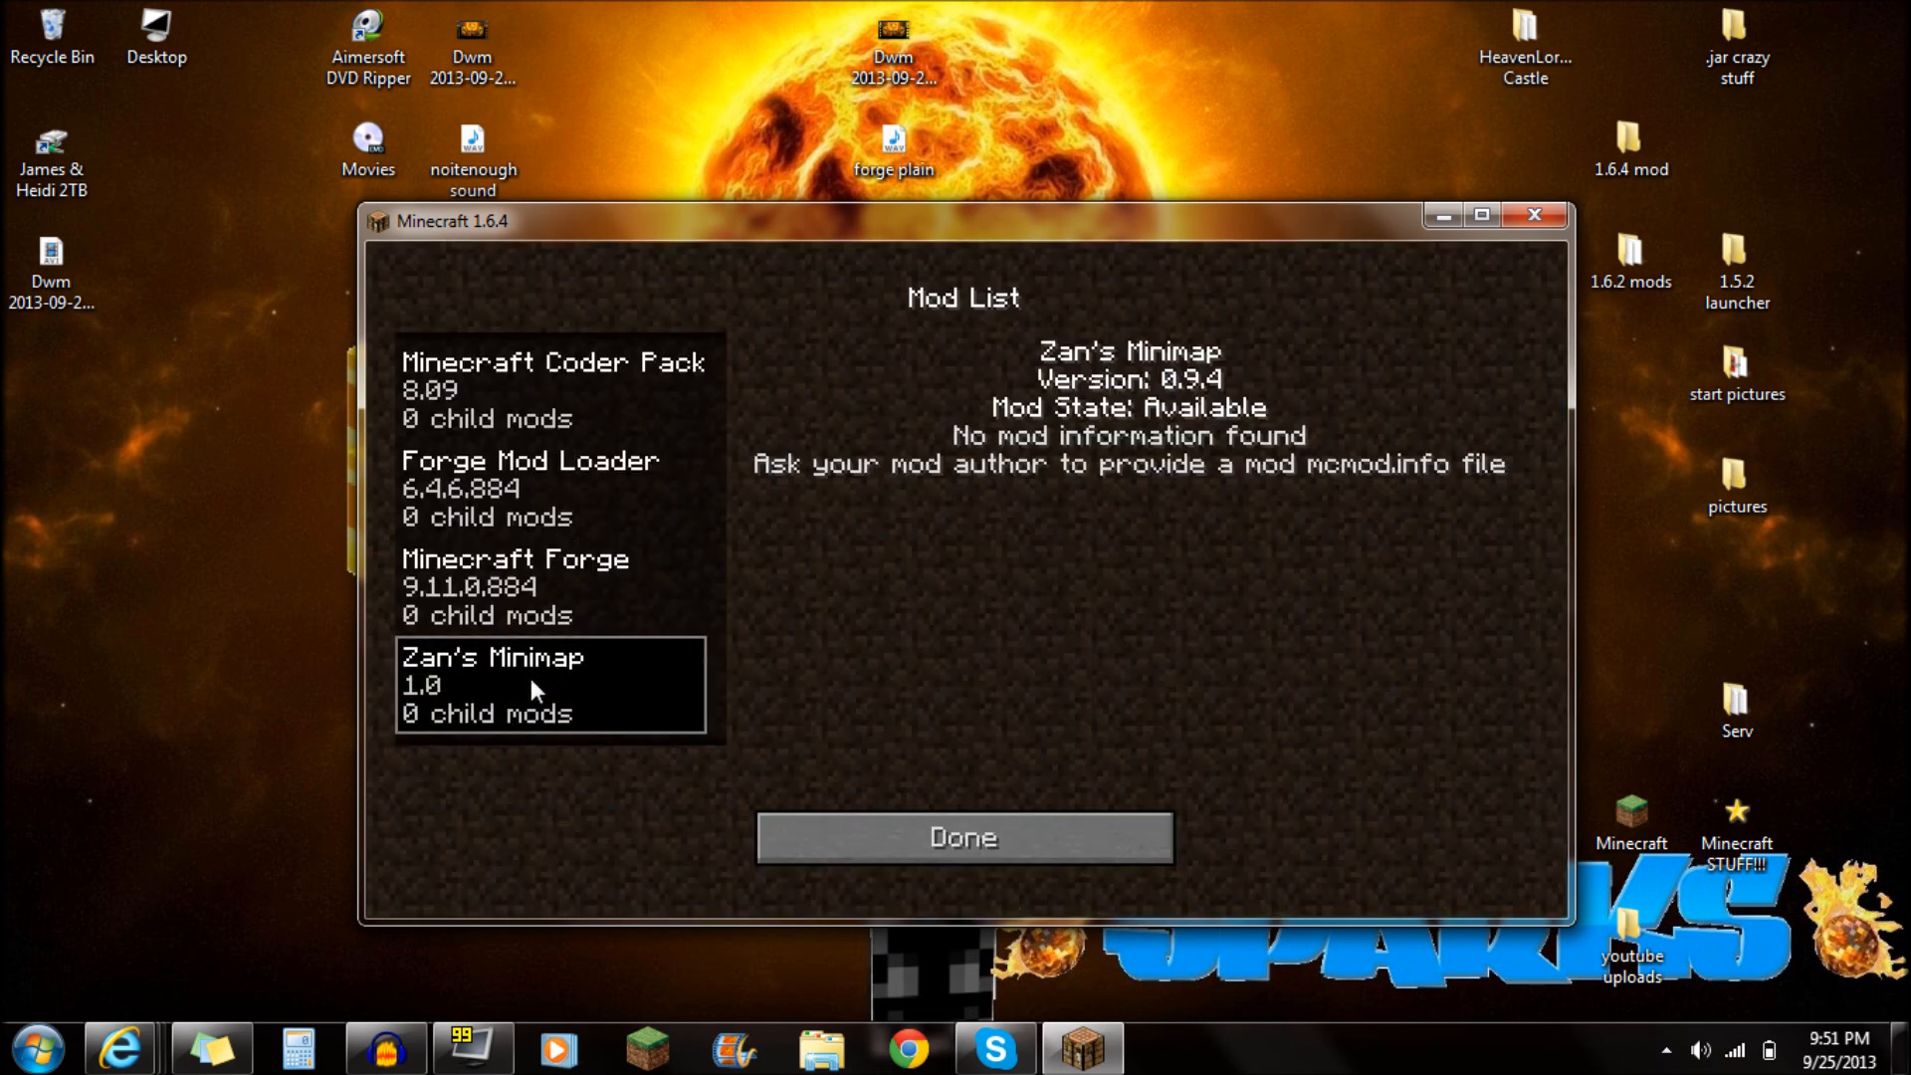
pyautogui.click(961, 837)
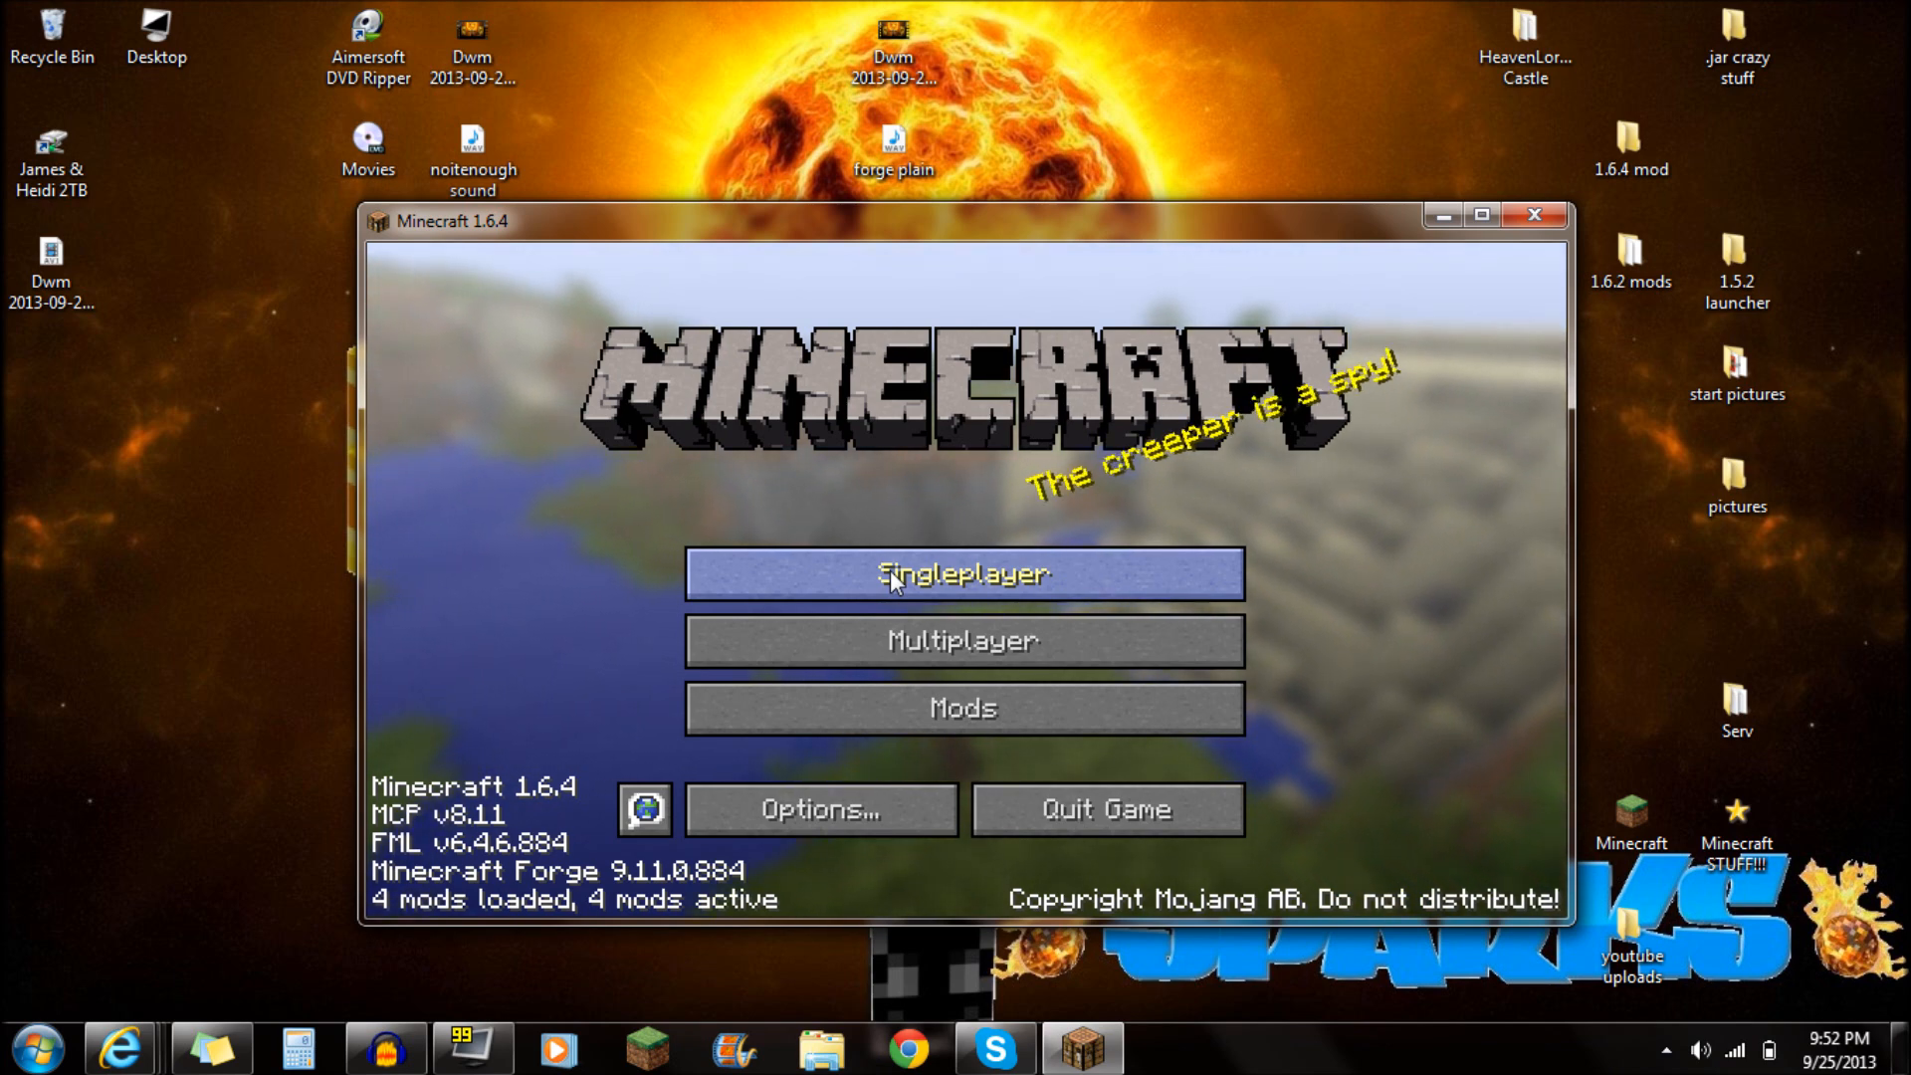
pyautogui.moveTo(927, 504)
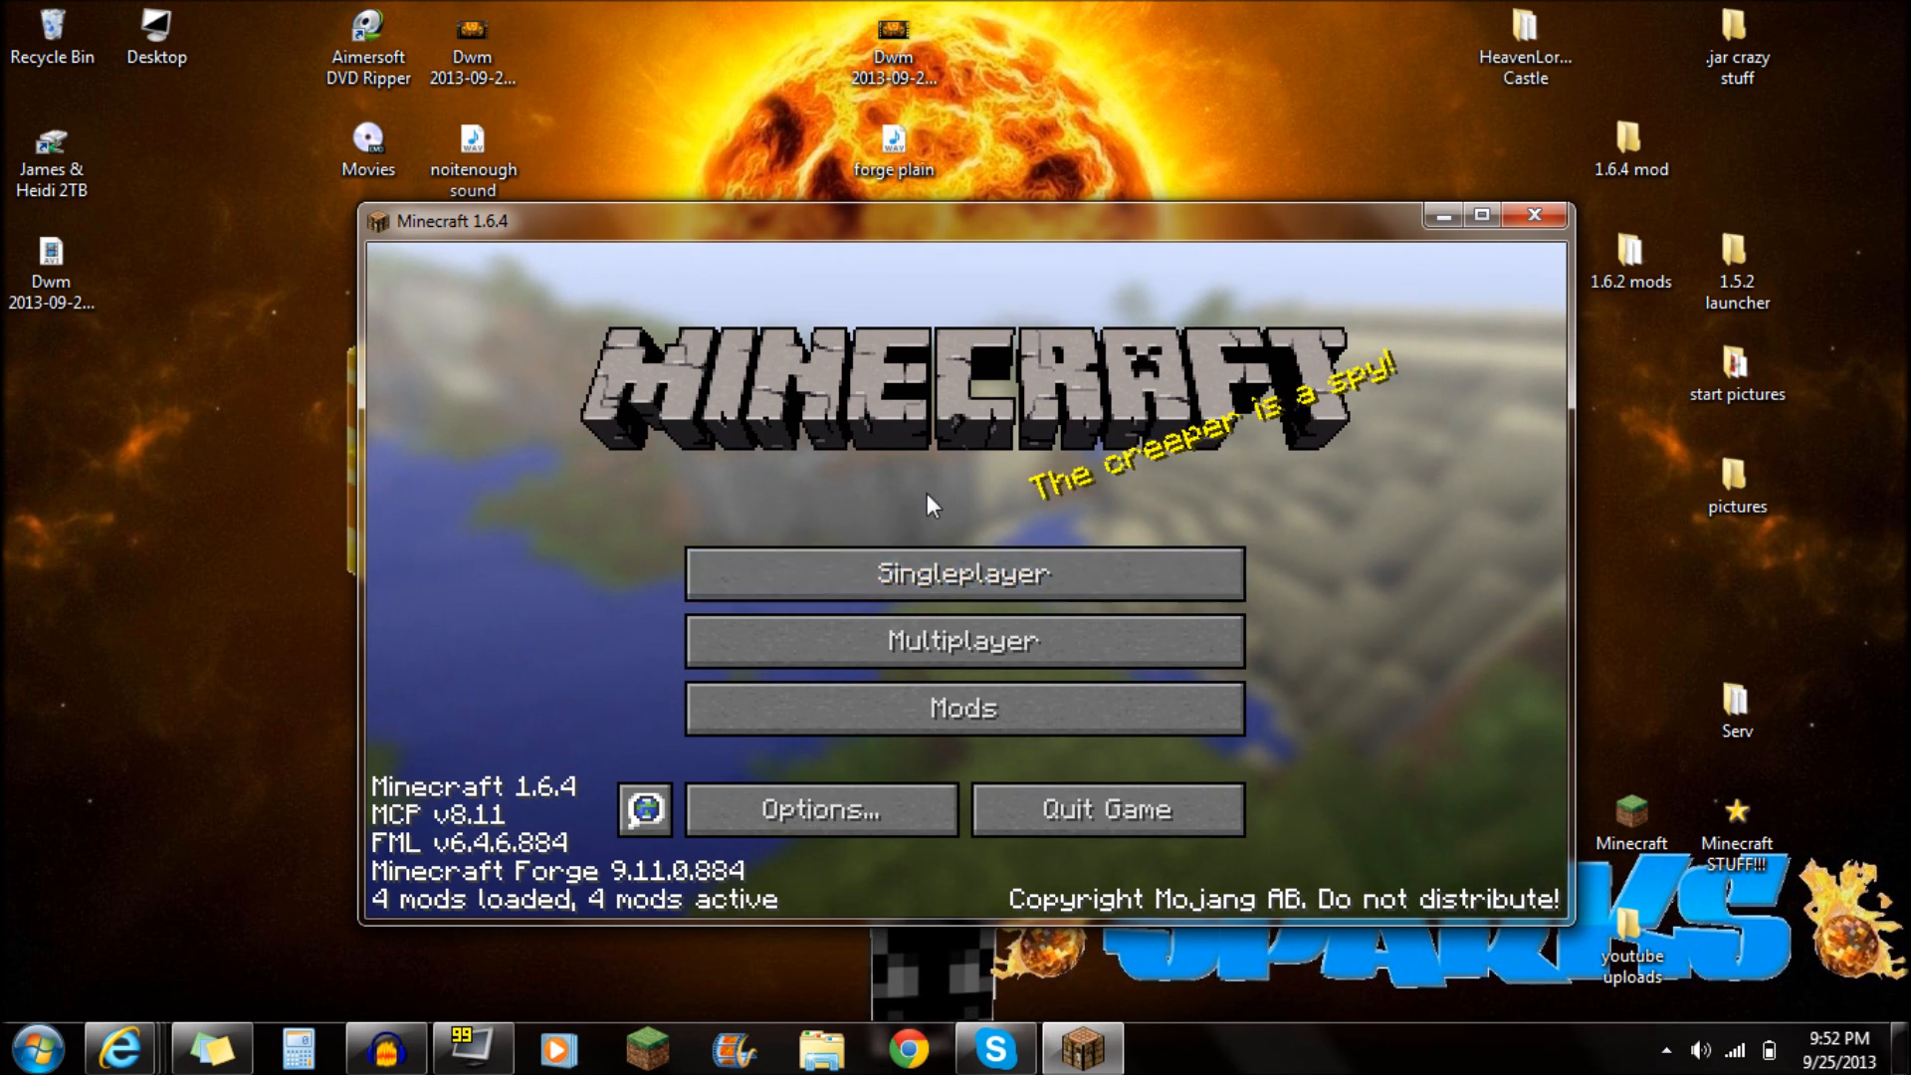